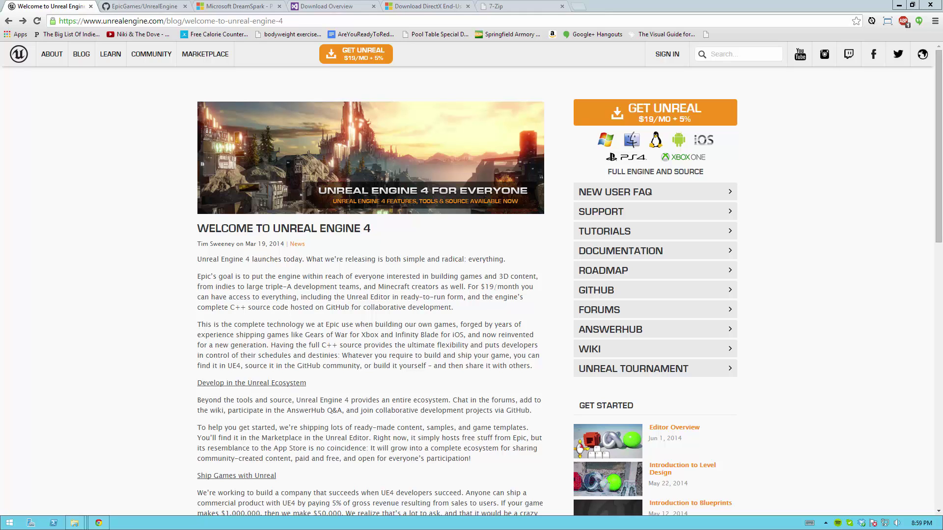
{"action": "mouse_move", "coordinate": [95, 309]}
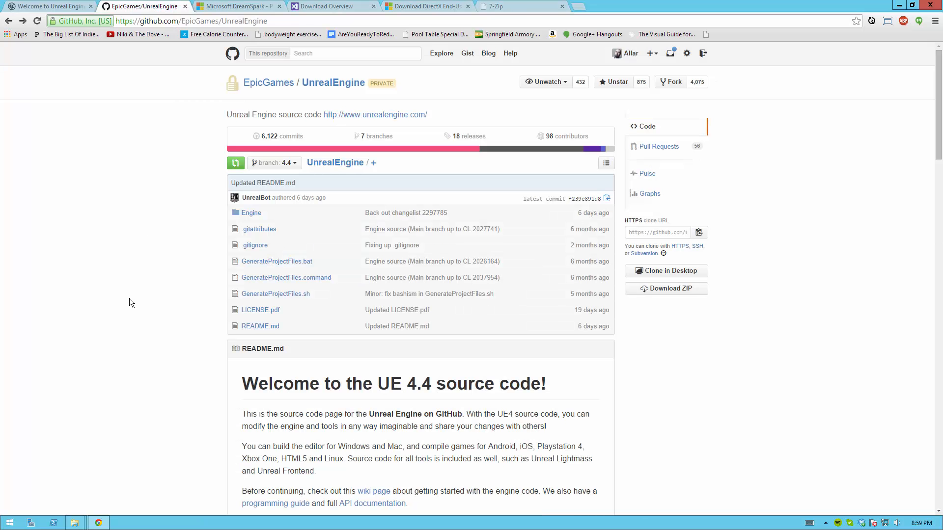
{"action": "mouse_move", "coordinate": [269, 153]}
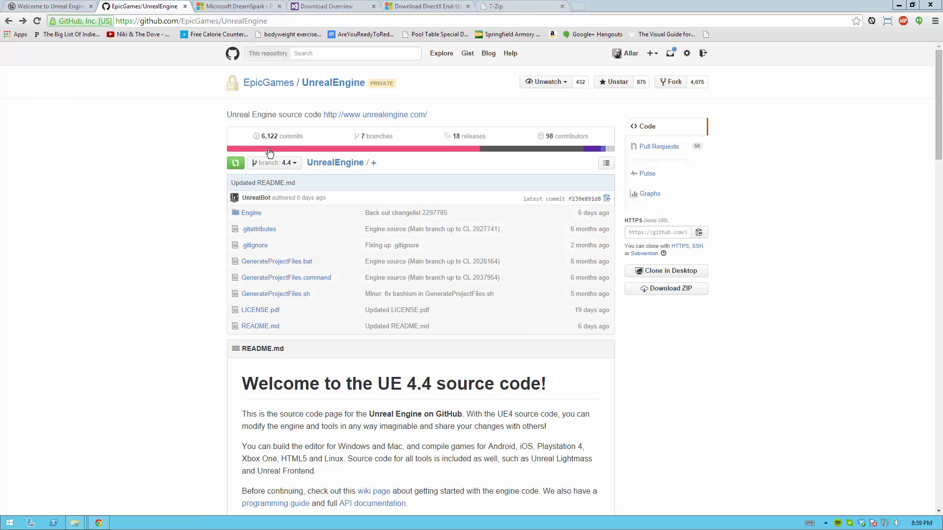
- Review the Visual Studio 2013 DreamSpark, DirectX End-User Runtimes and 7-Zip pages in turn
{"action": "left_click", "coordinate": [235, 6]}
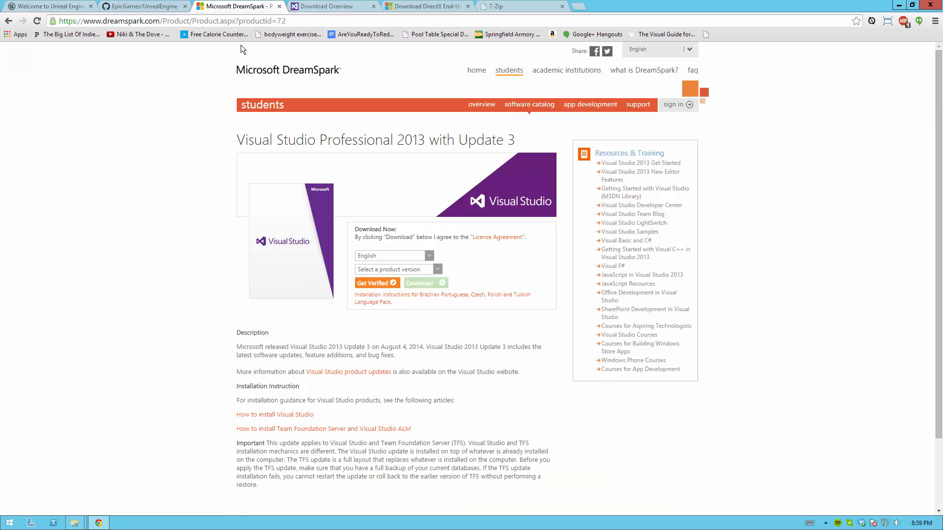
{"action": "mouse_move", "coordinate": [194, 402]}
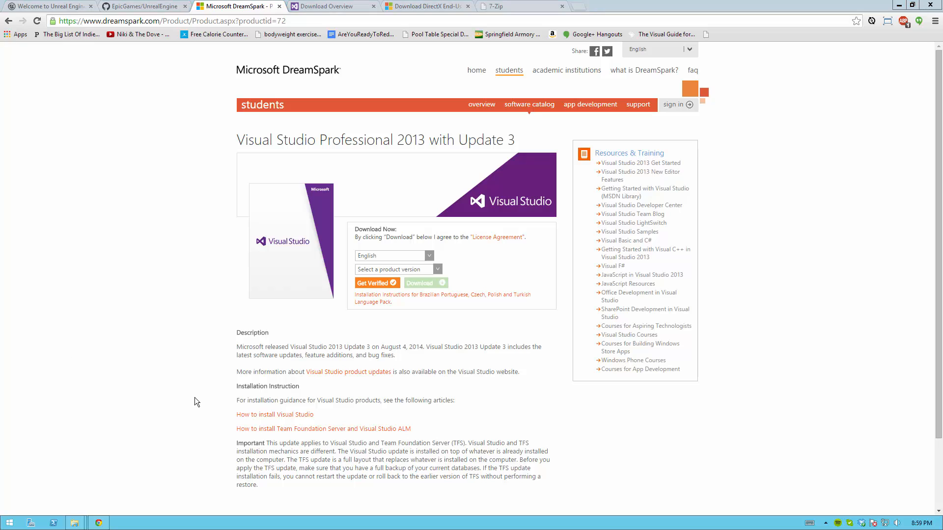
{"action": "mouse_move", "coordinate": [298, 75]}
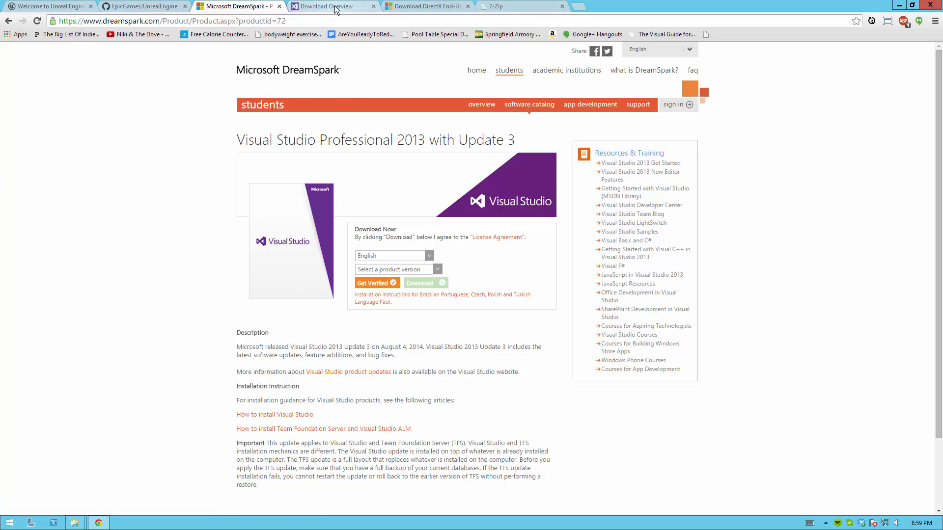
{"action": "left_click", "coordinate": [331, 6]}
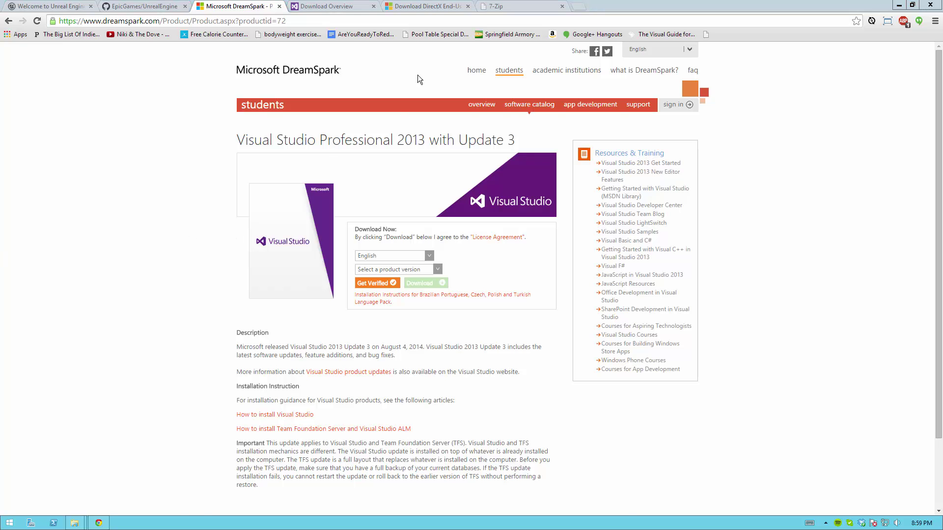
{"action": "left_click", "coordinate": [427, 6]}
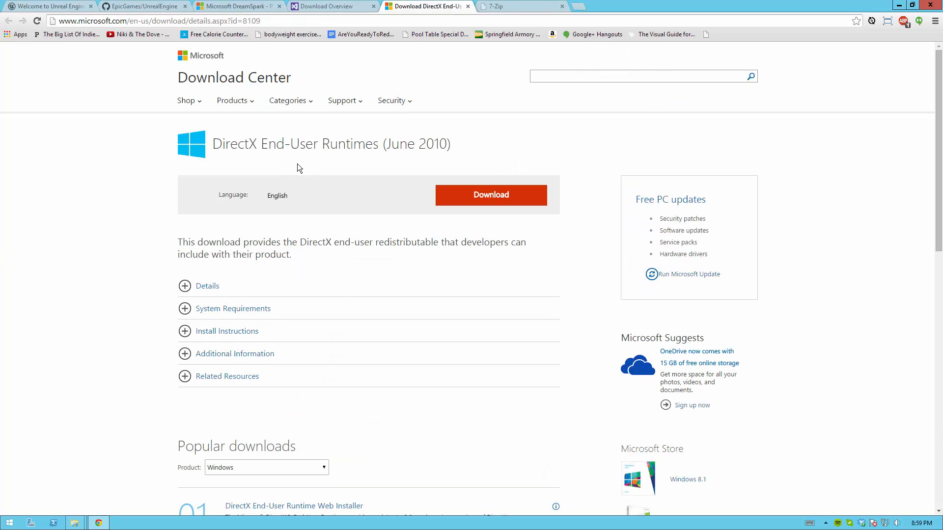
{"action": "mouse_move", "coordinate": [278, 171]}
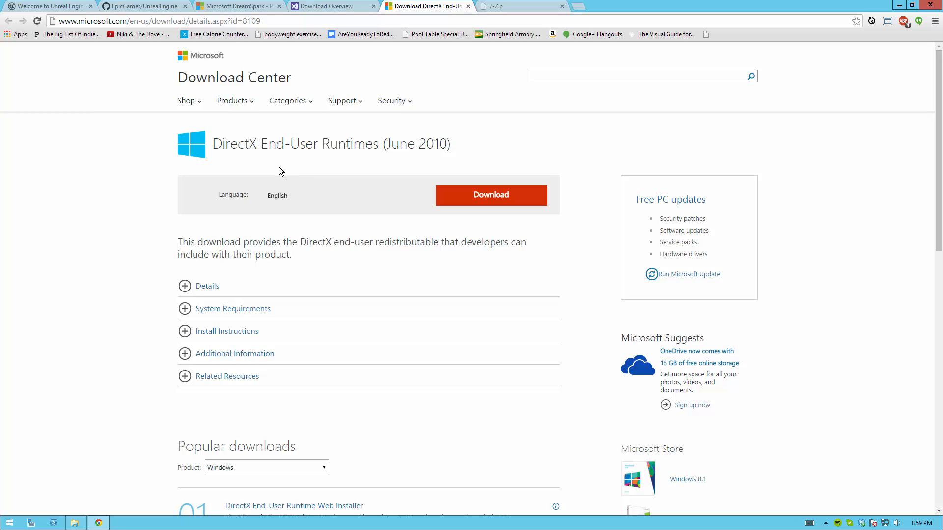
{"action": "mouse_move", "coordinate": [470, 192]}
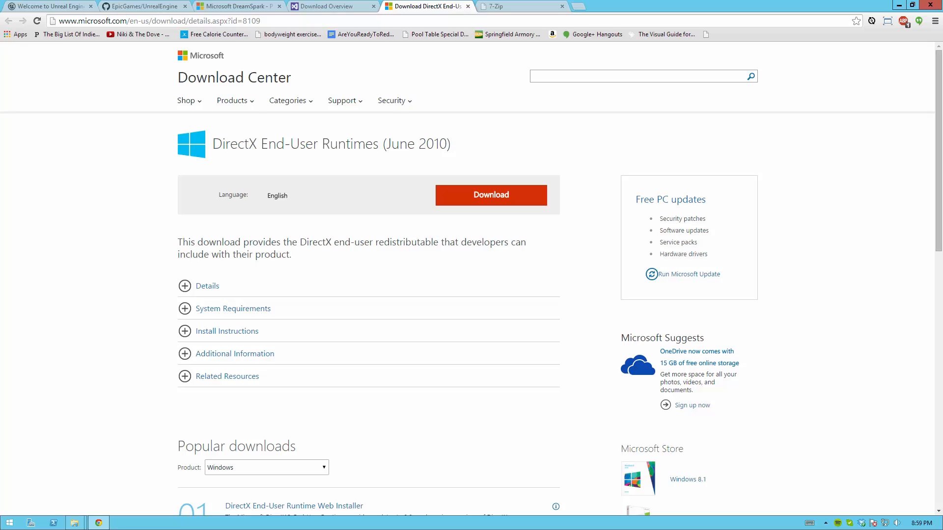
{"action": "mouse_move", "coordinate": [78, 286]}
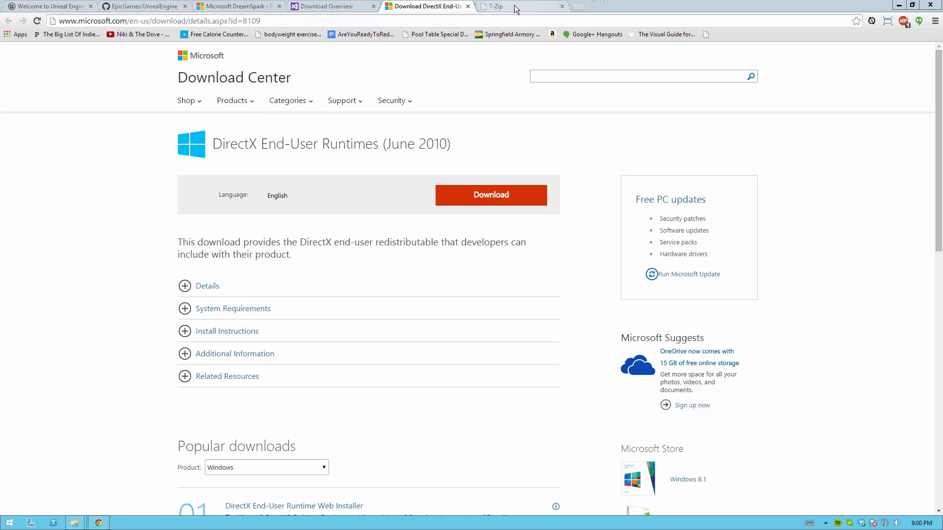
{"action": "left_click", "coordinate": [517, 7]}
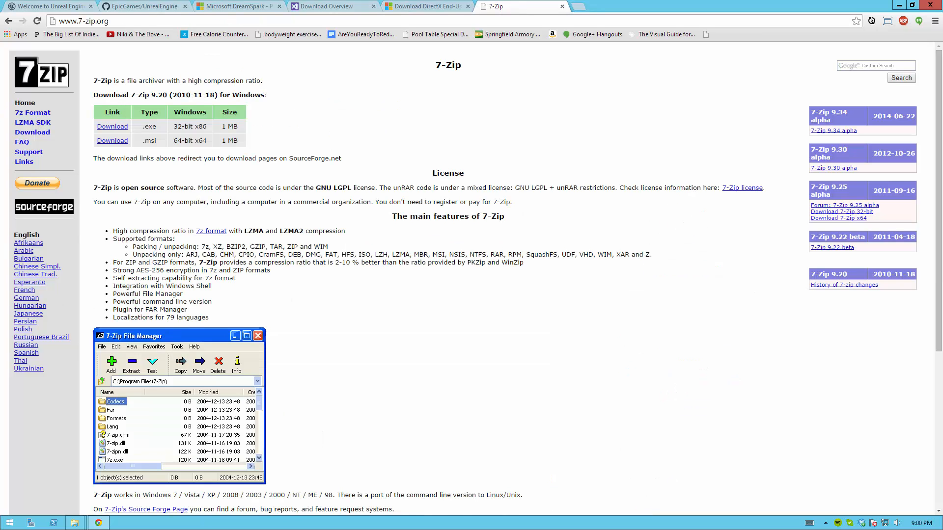
- From the EpicGames/UnrealEngine repository, browse the releases list down to Unreal Engine 4.4.3
{"action": "left_click", "coordinate": [142, 7]}
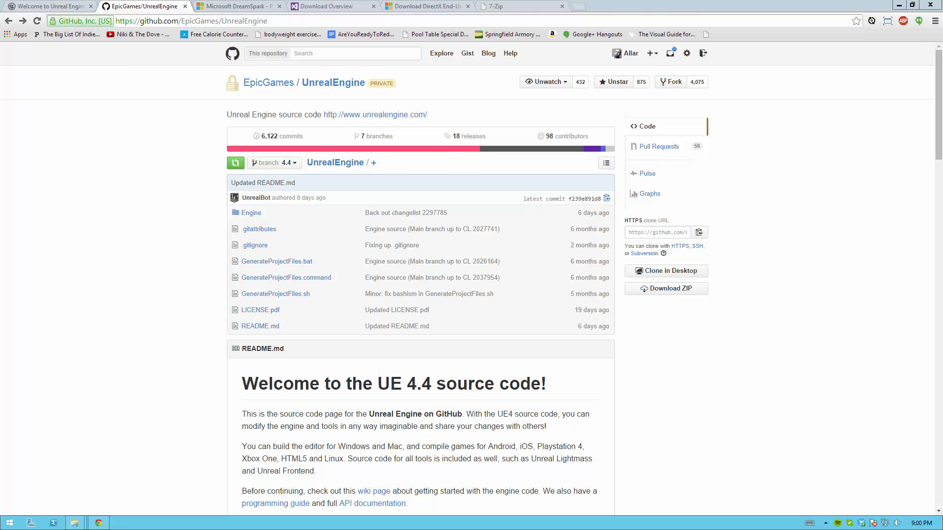
{"action": "mouse_move", "coordinate": [31, 305]}
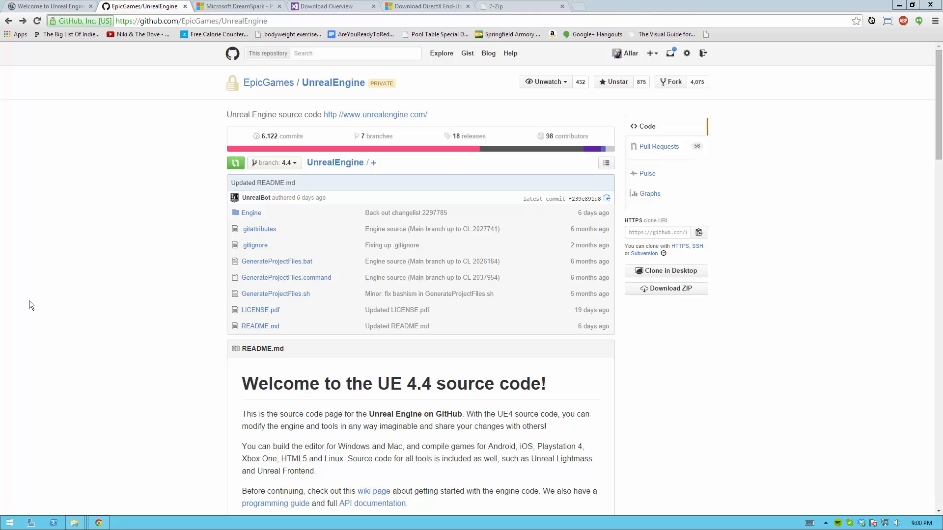
{"action": "mouse_move", "coordinate": [281, 53]}
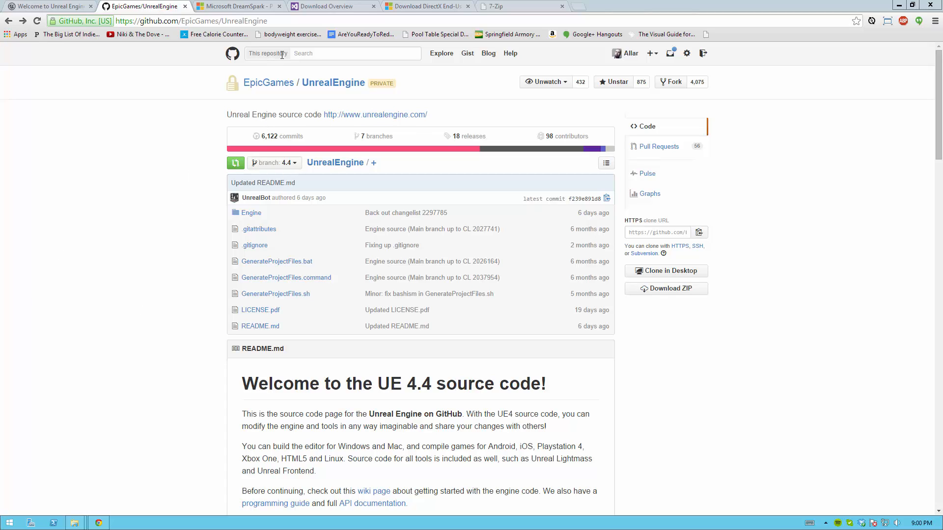
{"action": "mouse_move", "coordinate": [455, 148]}
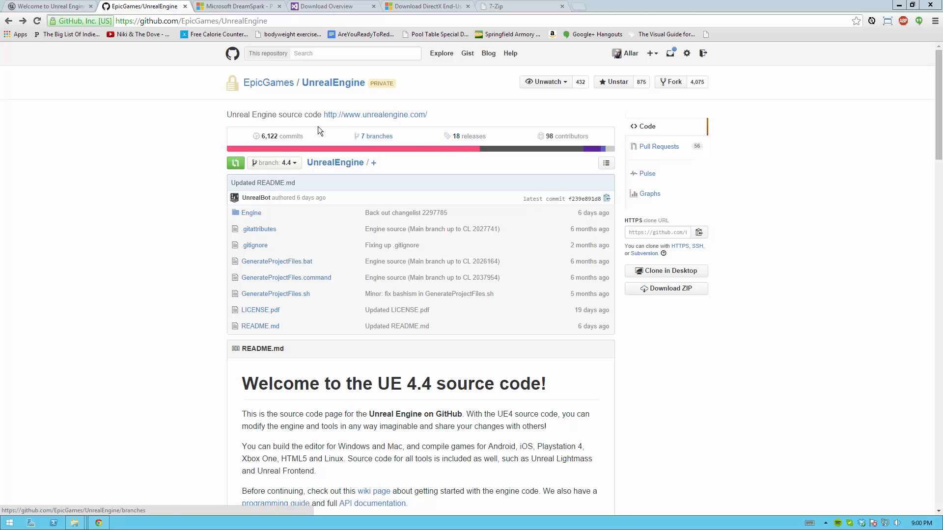
{"action": "mouse_move", "coordinate": [469, 135]}
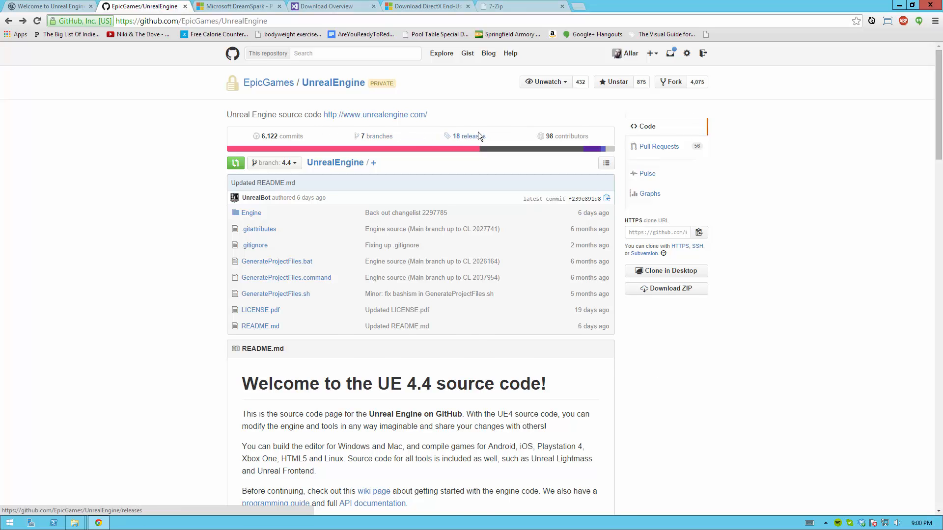
{"action": "left_click", "coordinate": [465, 136]}
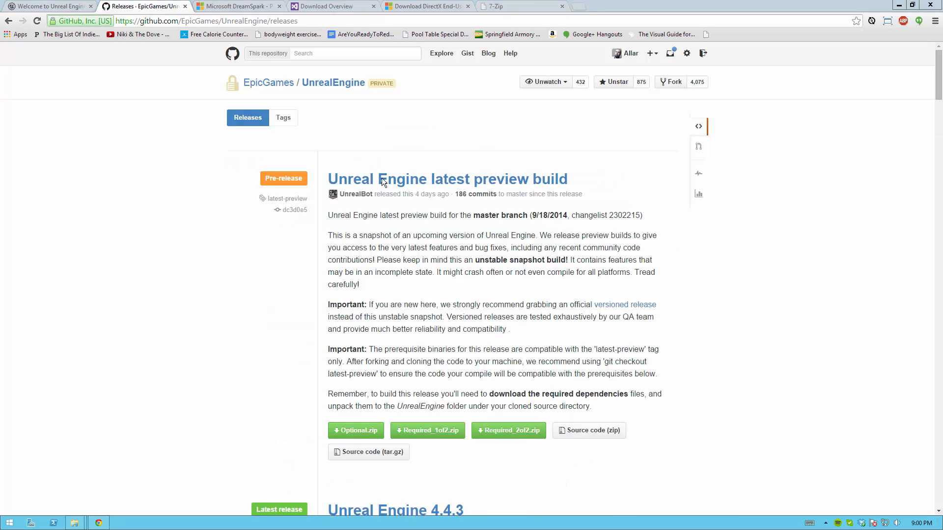
{"action": "mouse_move", "coordinate": [477, 185]}
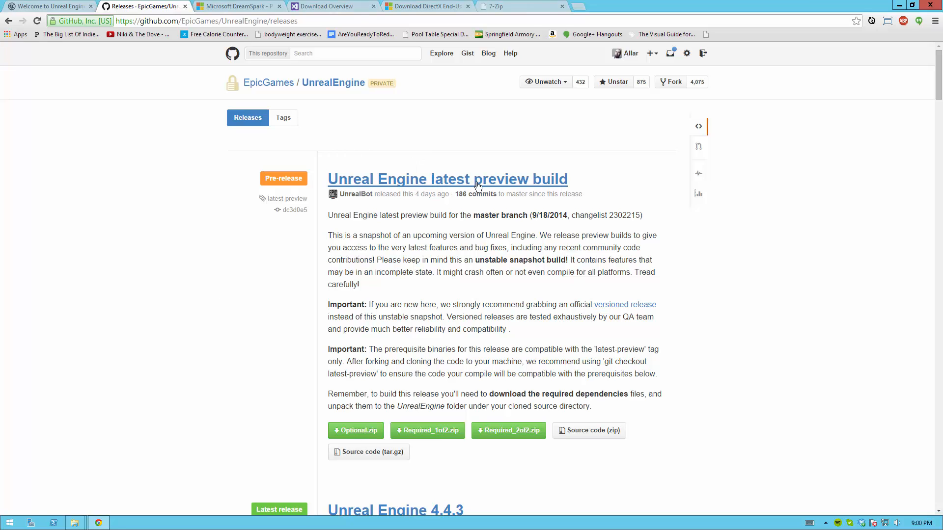
{"action": "scroll", "scroll_direction": "down", "scroll_amount": 3}
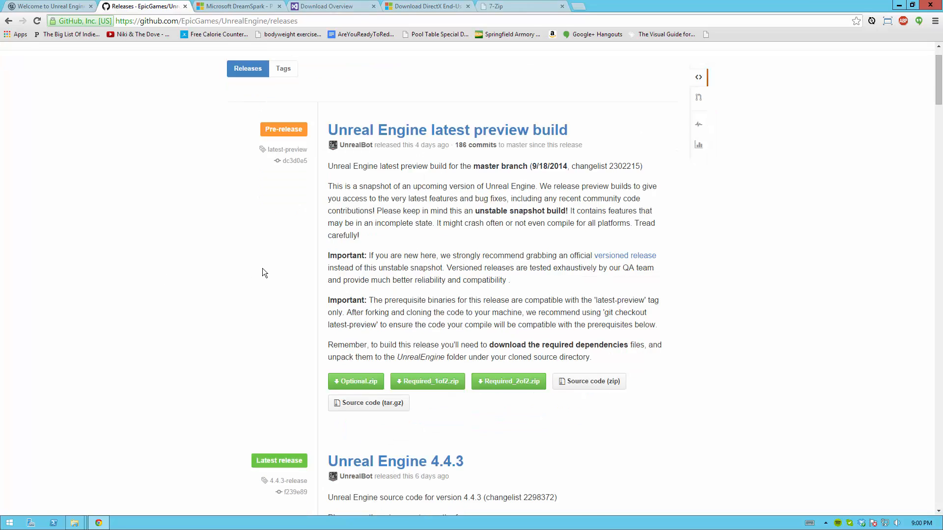
{"action": "scroll", "scroll_direction": "down", "scroll_amount": 3}
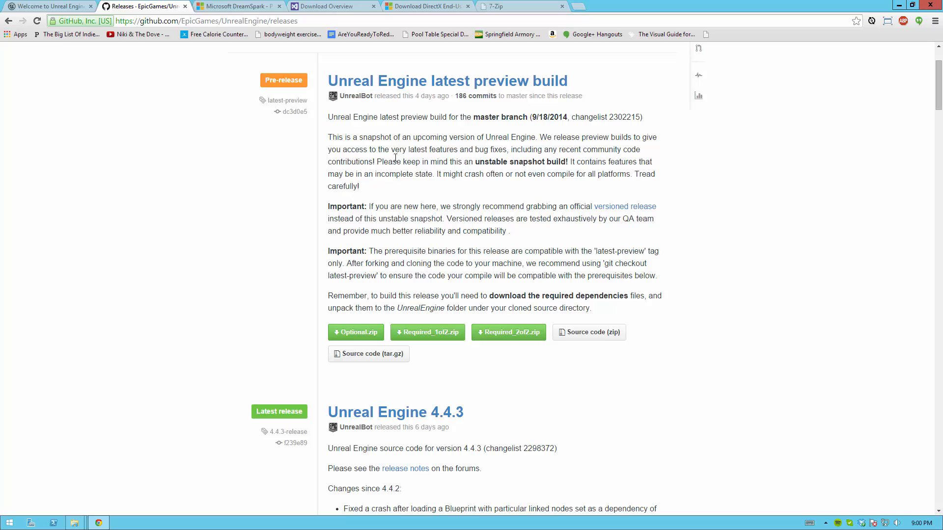
{"action": "scroll", "scroll_direction": "down", "scroll_amount": 3}
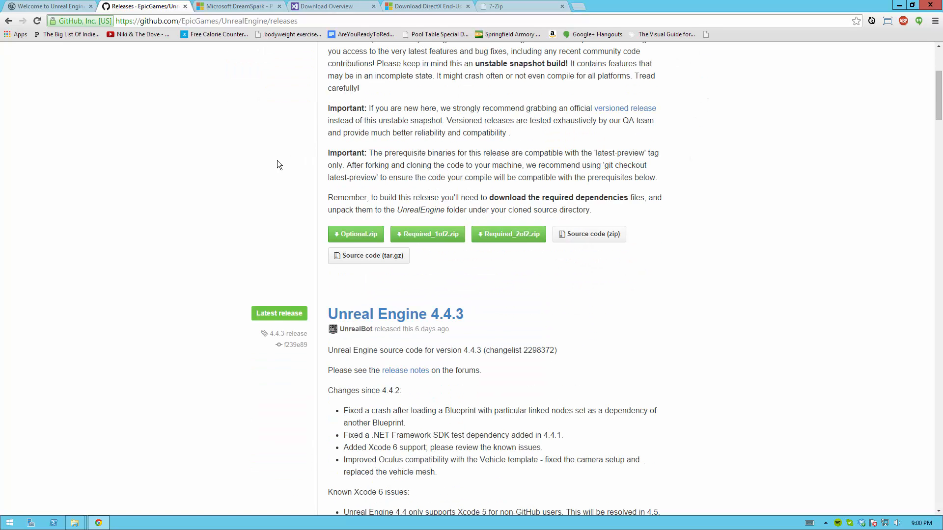
{"action": "scroll", "scroll_direction": "down", "scroll_amount": 3}
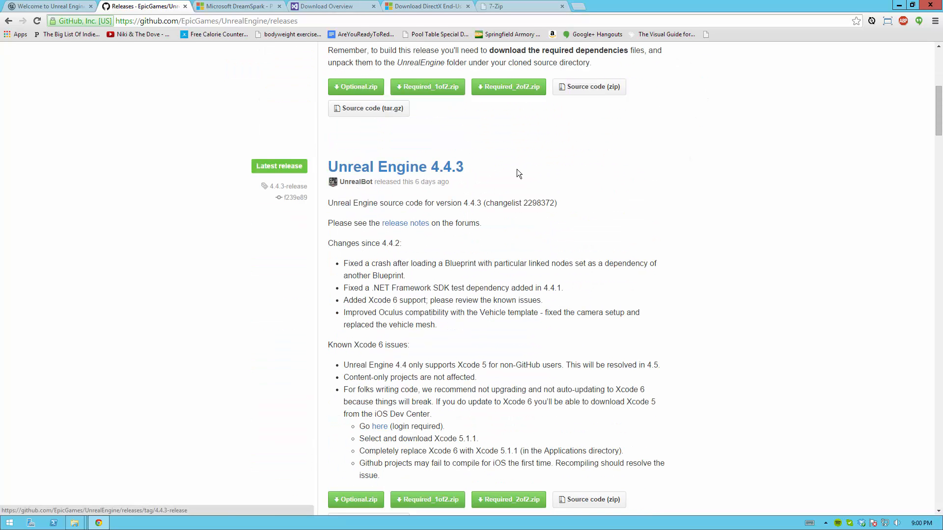
{"action": "scroll", "scroll_direction": "down", "scroll_amount": 3}
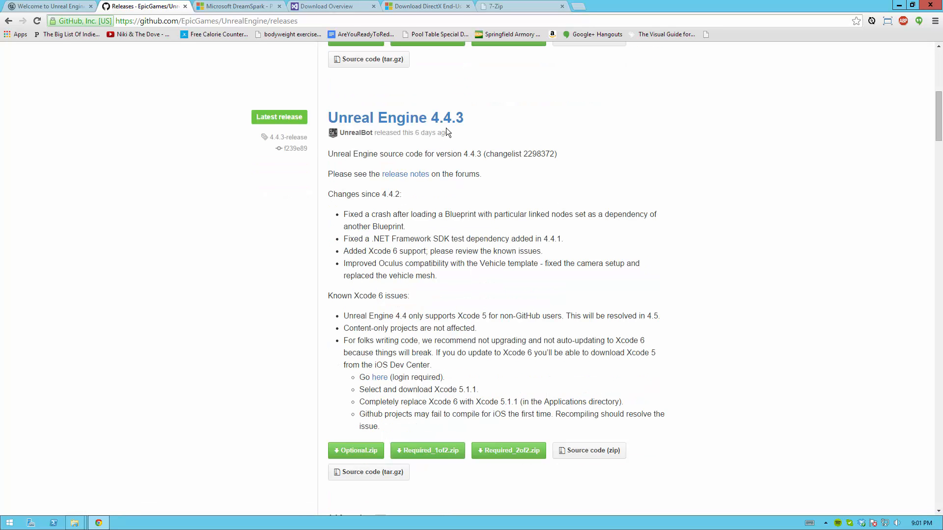
{"action": "mouse_move", "coordinate": [312, 207]}
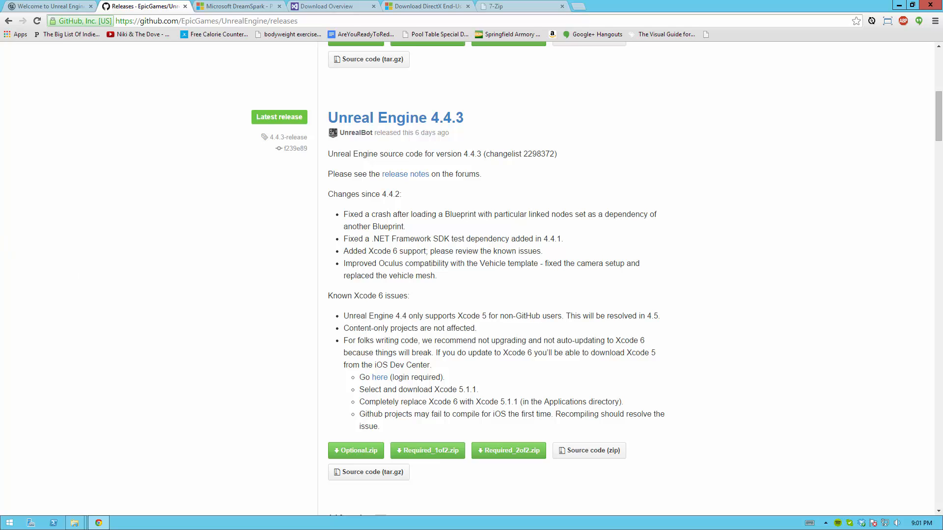
{"action": "scroll", "scroll_direction": "down", "scroll_amount": 3}
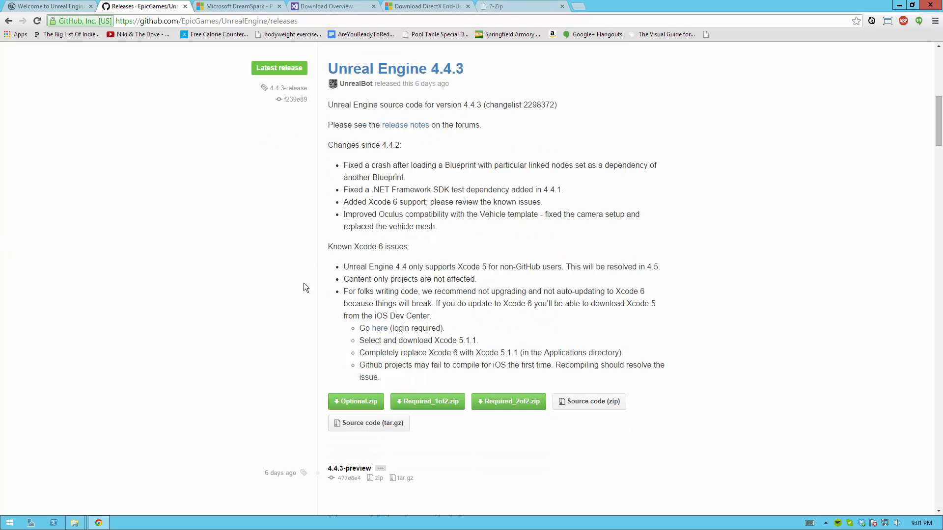
{"action": "mouse_move", "coordinate": [356, 401]}
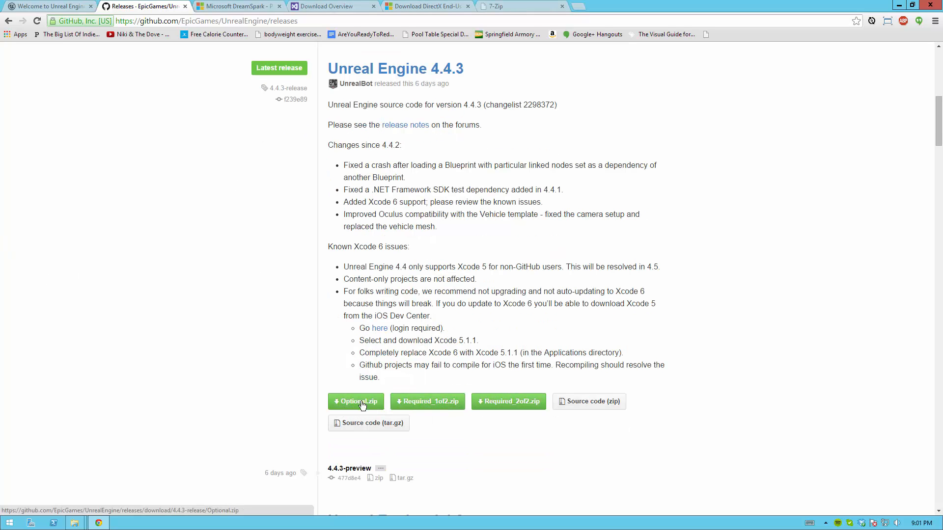
{"action": "mouse_move", "coordinate": [508, 402]}
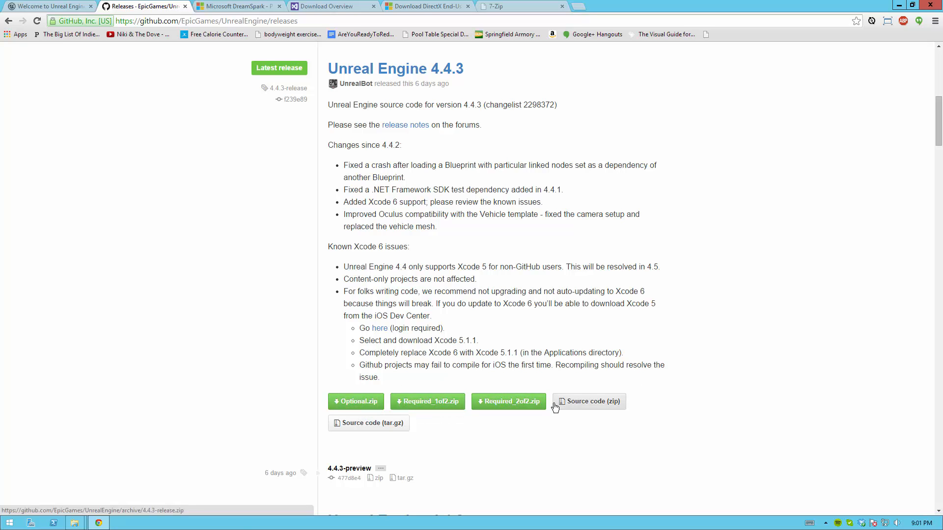
{"action": "mouse_move", "coordinate": [593, 407]}
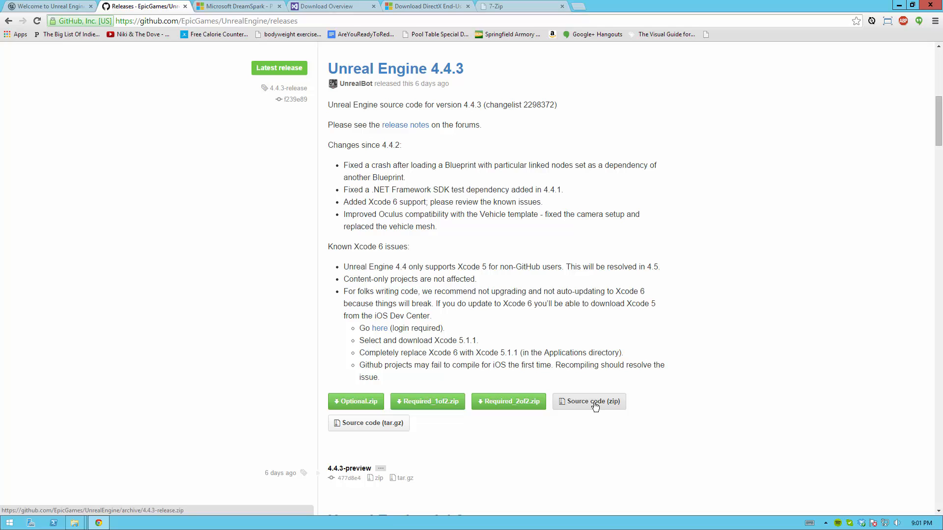
{"action": "mouse_move", "coordinate": [368, 422]}
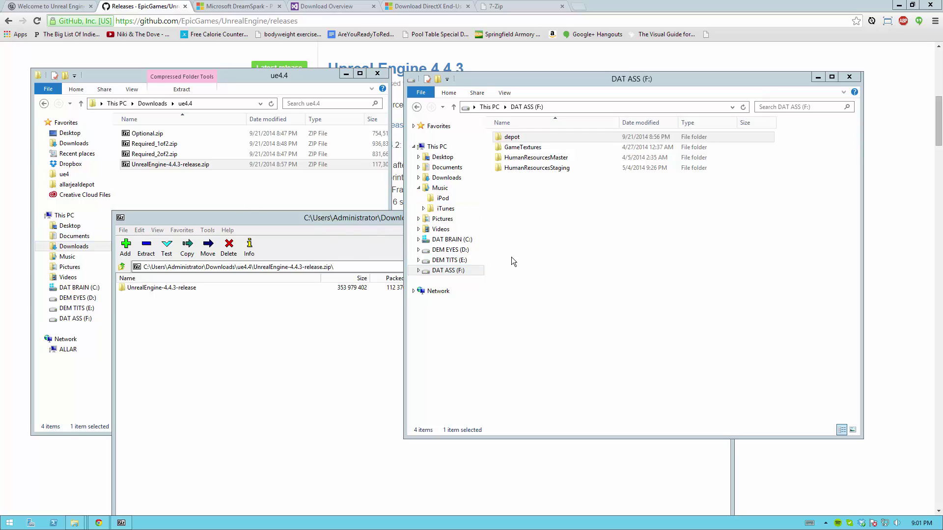
{"action": "mouse_move", "coordinate": [444, 303]}
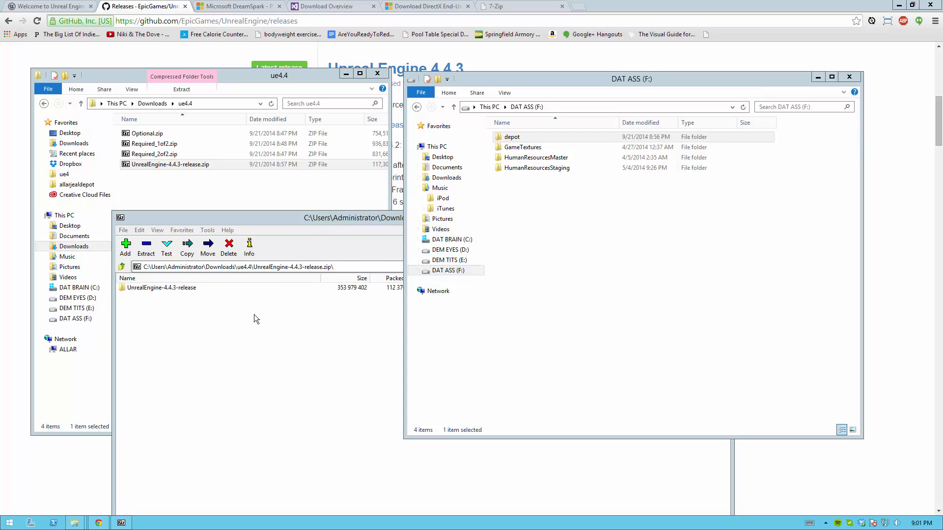
{"action": "mouse_move", "coordinate": [208, 323]}
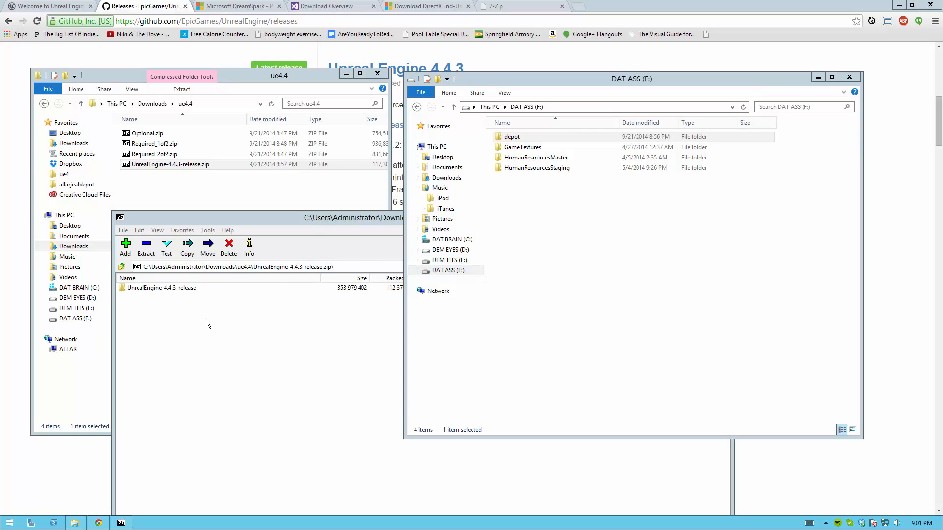
{"action": "mouse_move", "coordinate": [202, 319]}
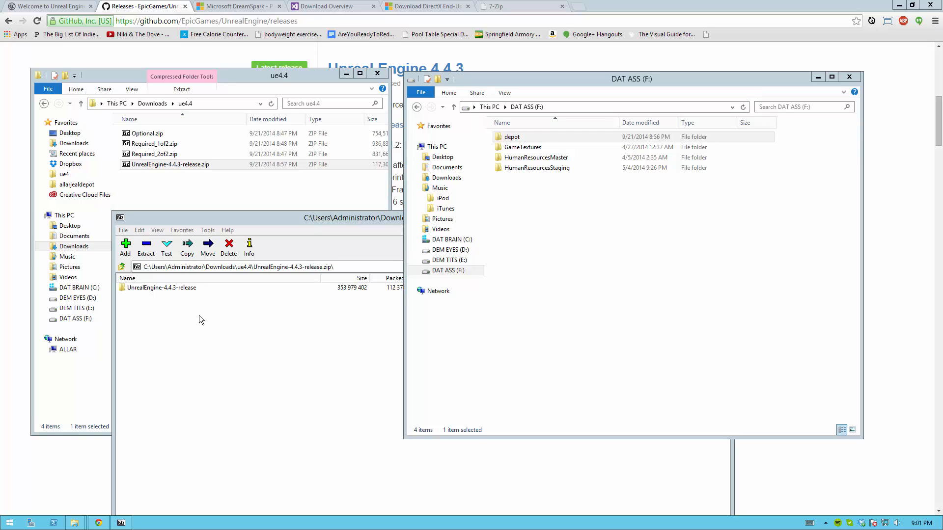
{"action": "mouse_move", "coordinate": [154, 300]}
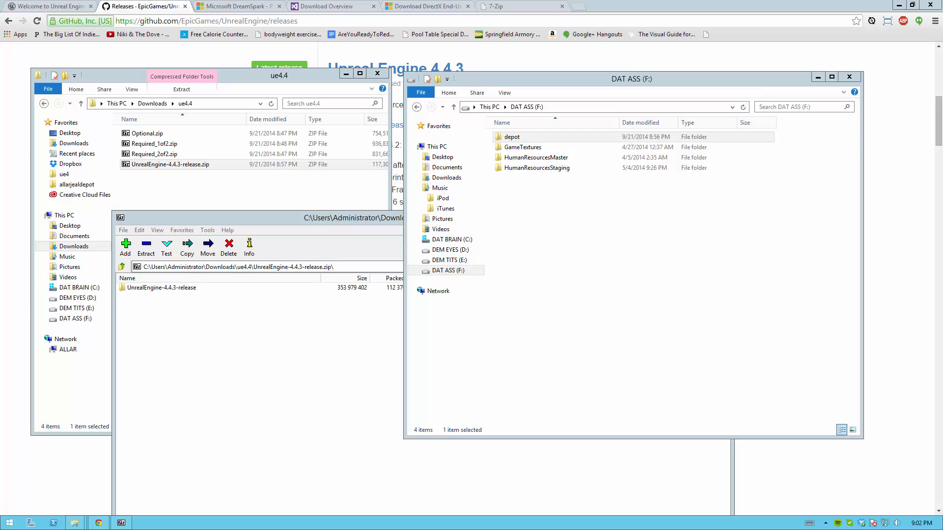
{"action": "left_click", "coordinate": [571, 264]}
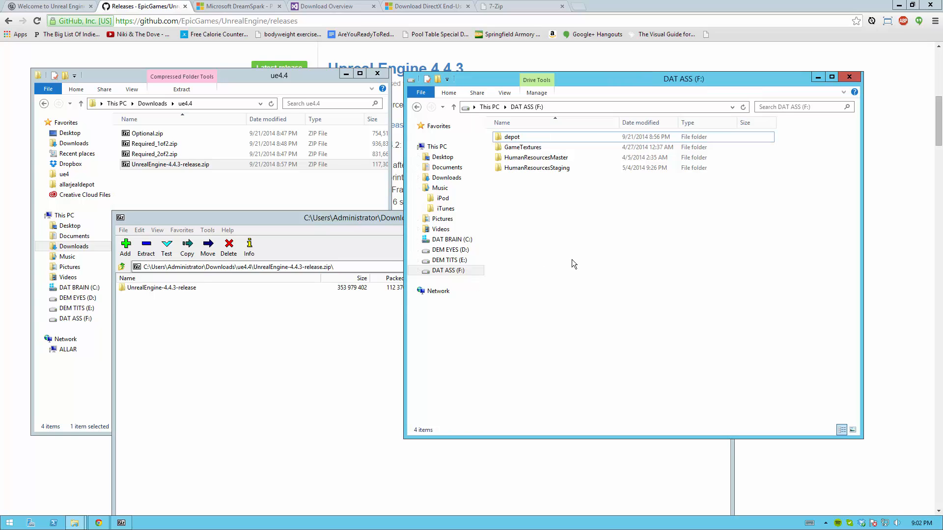
{"action": "mouse_move", "coordinate": [531, 171]}
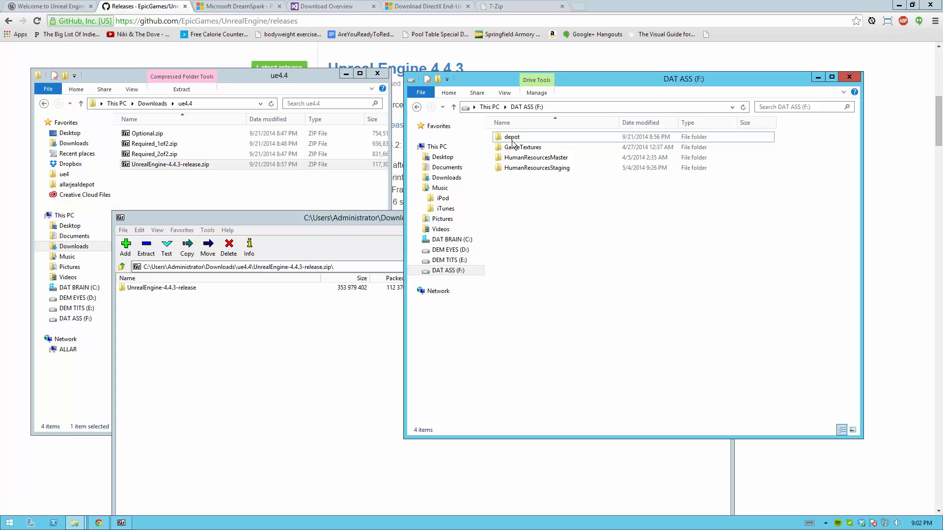
{"action": "mouse_move", "coordinate": [526, 141]}
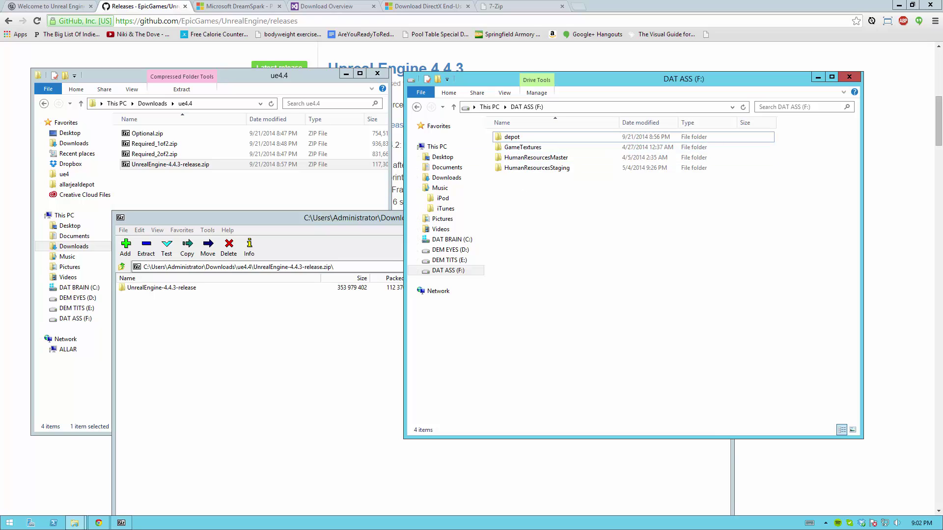
- Enter the depot folder on F: and select UnrealEngine-4.4.3-release.zip
{"action": "double_click", "coordinate": [511, 136]}
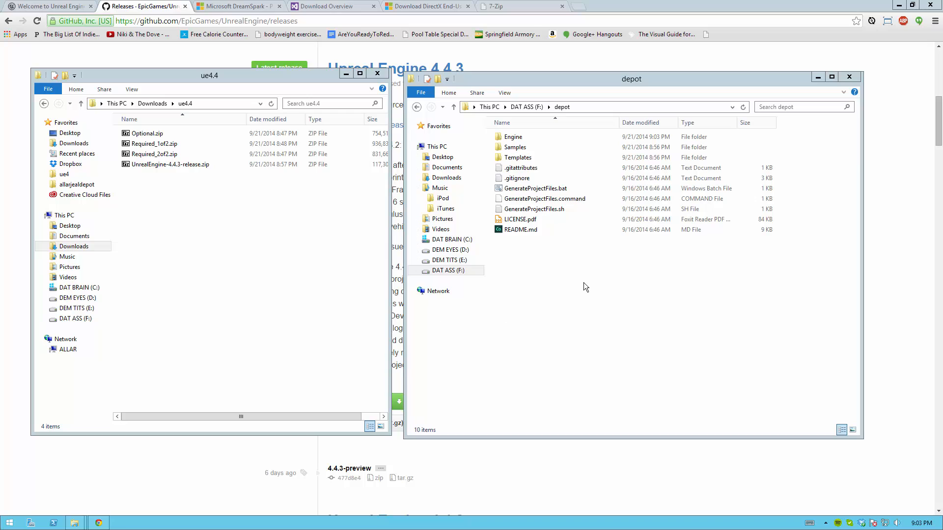
{"action": "mouse_move", "coordinate": [530, 241]}
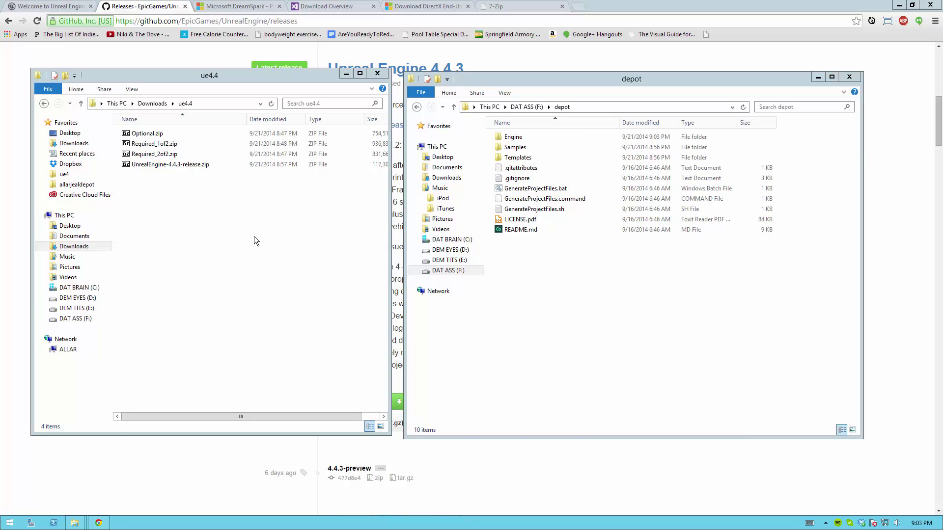
{"action": "left_click", "coordinate": [170, 164]}
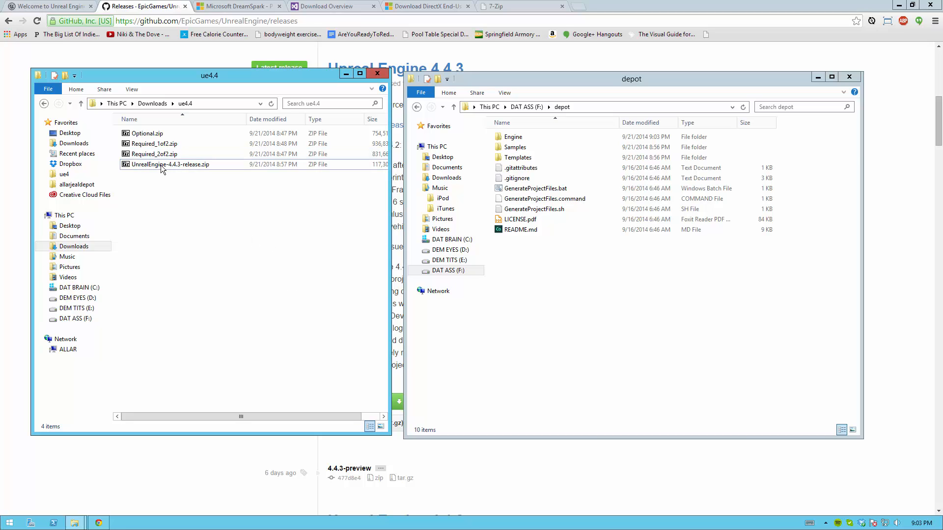
{"action": "mouse_move", "coordinate": [199, 174]}
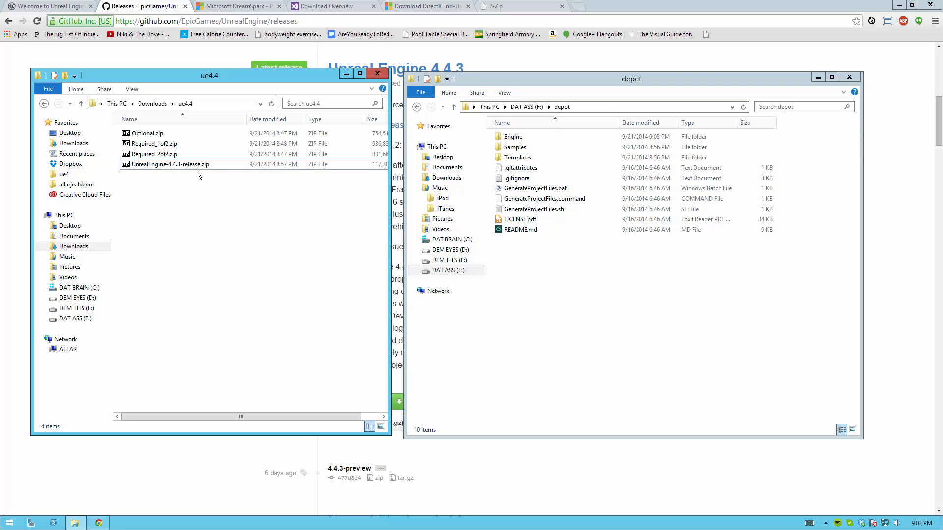
- Inside the 4.4.3 release archive, select all files of the UnrealEngine-4.4.3-release folder for extraction to depot
{"action": "double_click", "coordinate": [171, 164]}
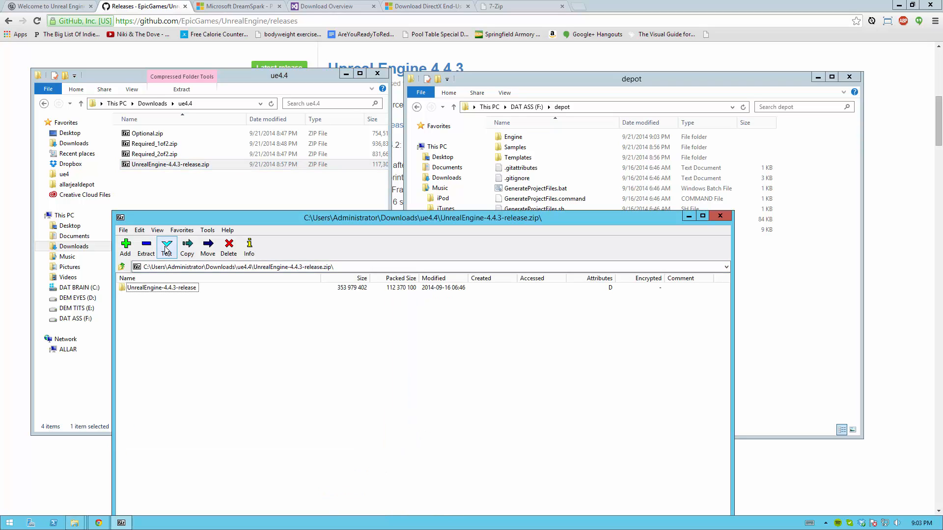
{"action": "double_click", "coordinate": [162, 288]}
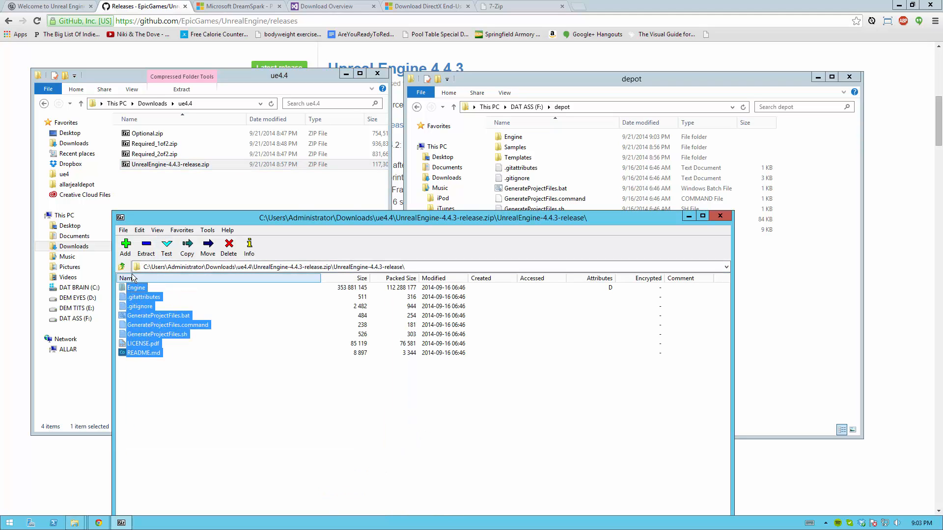
{"action": "left_click", "coordinate": [120, 266]}
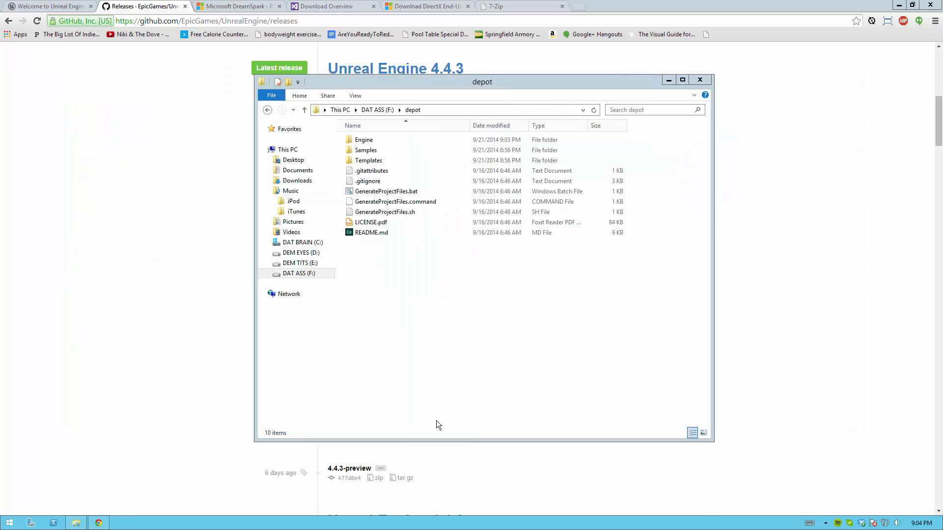
- Run GenerateProjectFiles.bat in depot so UE4.sln is created, then select it
{"action": "left_click", "coordinate": [363, 139]}
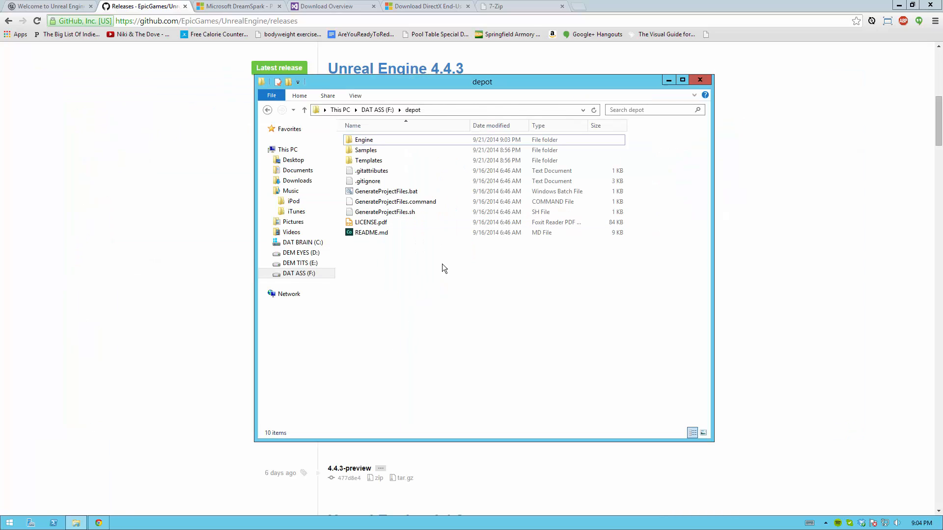
{"action": "mouse_move", "coordinate": [403, 201]}
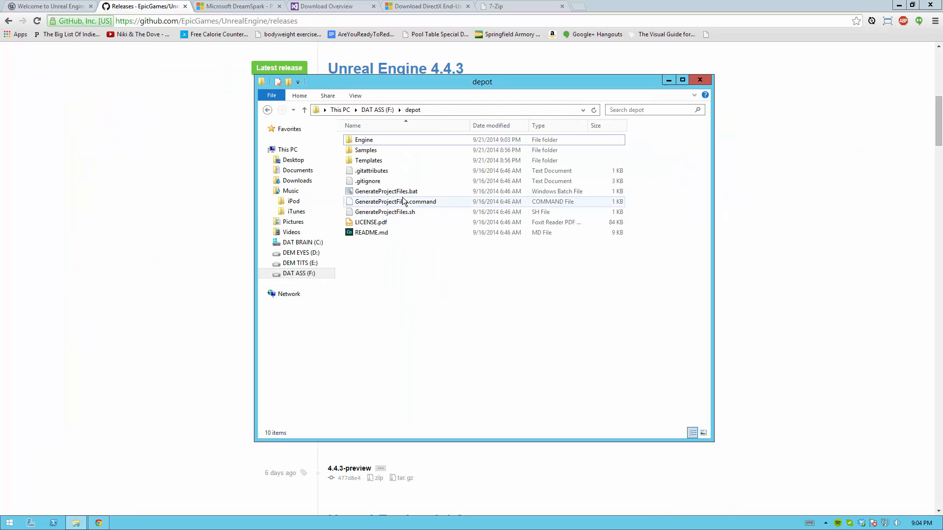
{"action": "double_click", "coordinate": [385, 191]}
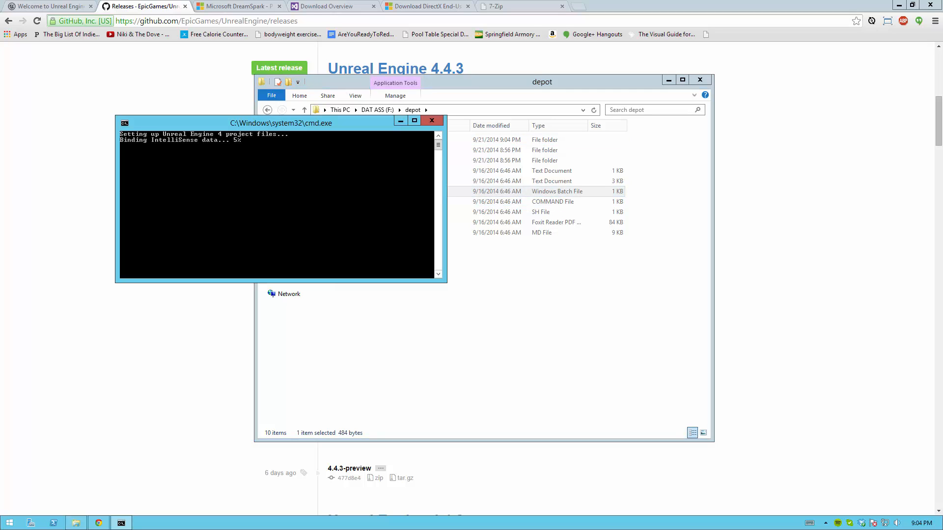
{"action": "left_click", "coordinate": [431, 121]}
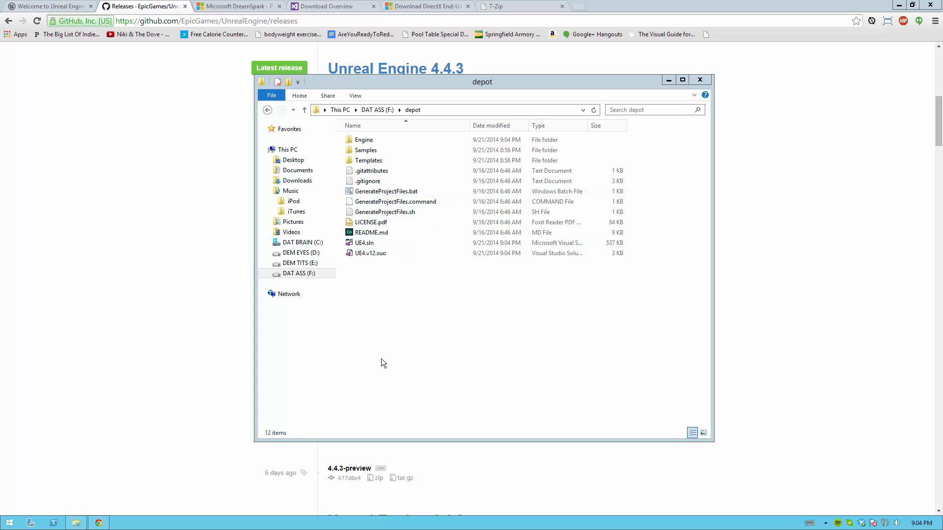
{"action": "left_click", "coordinate": [363, 242]}
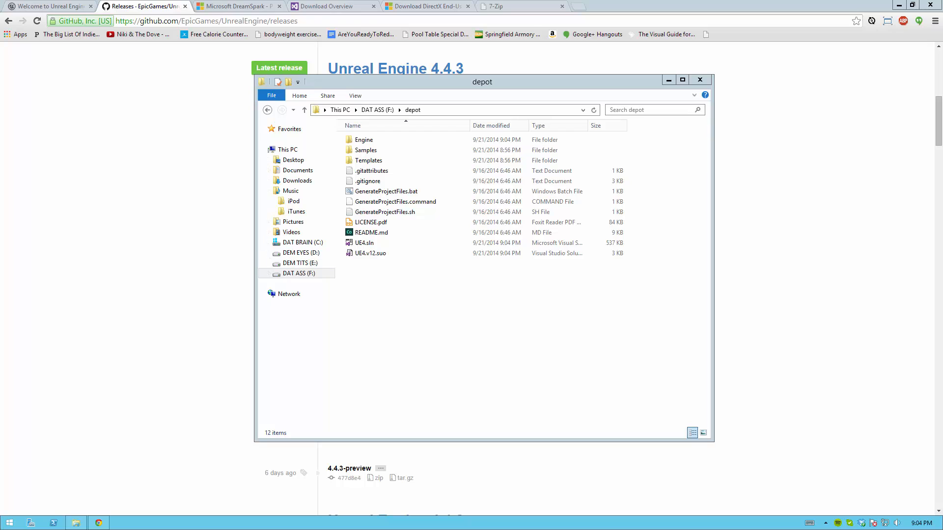
{"action": "mouse_move", "coordinate": [445, 336]}
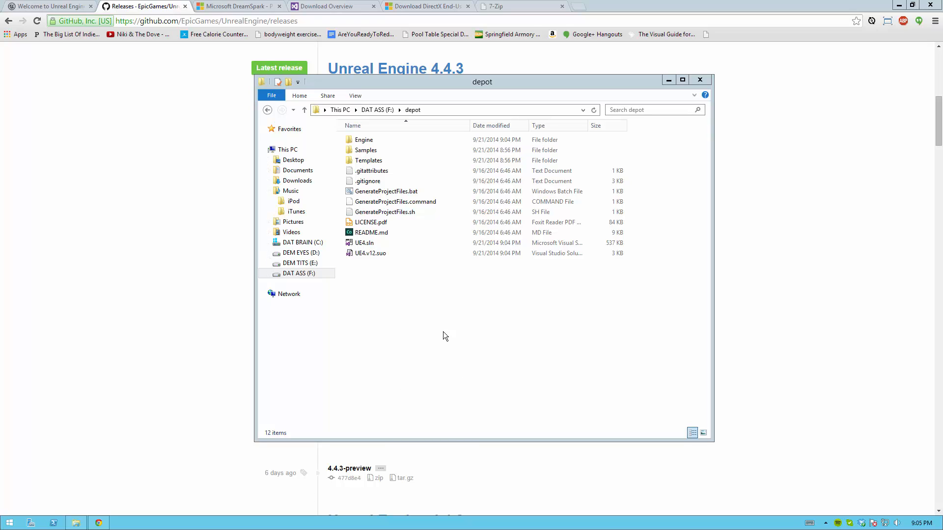
{"action": "left_click", "coordinate": [385, 192]}
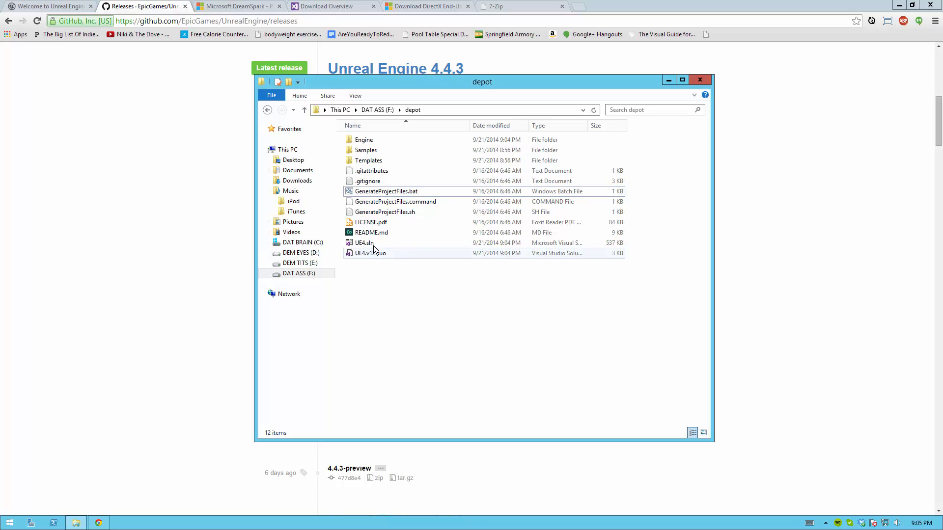
- Launch UE4.sln in Visual Studio 2013 and let its 32 projects load
{"action": "double_click", "coordinate": [364, 242]}
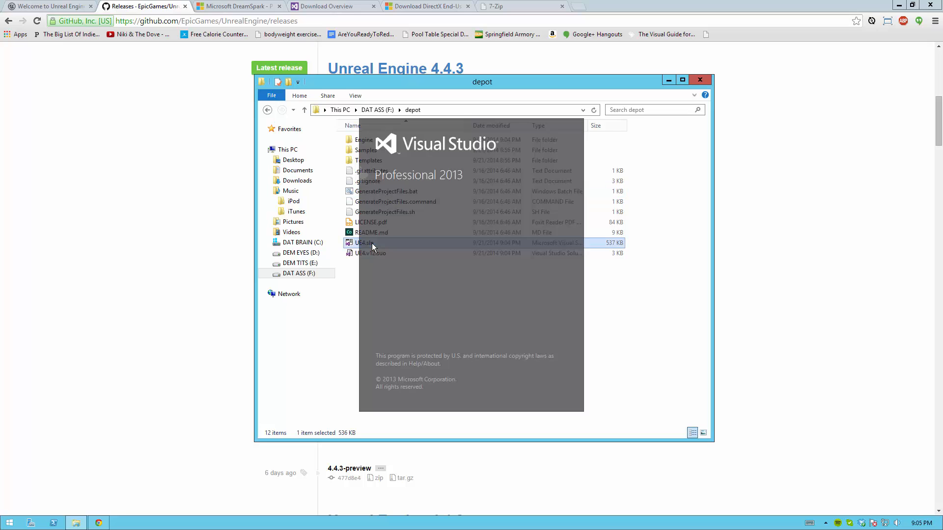
{"action": "double_click", "coordinate": [364, 243]}
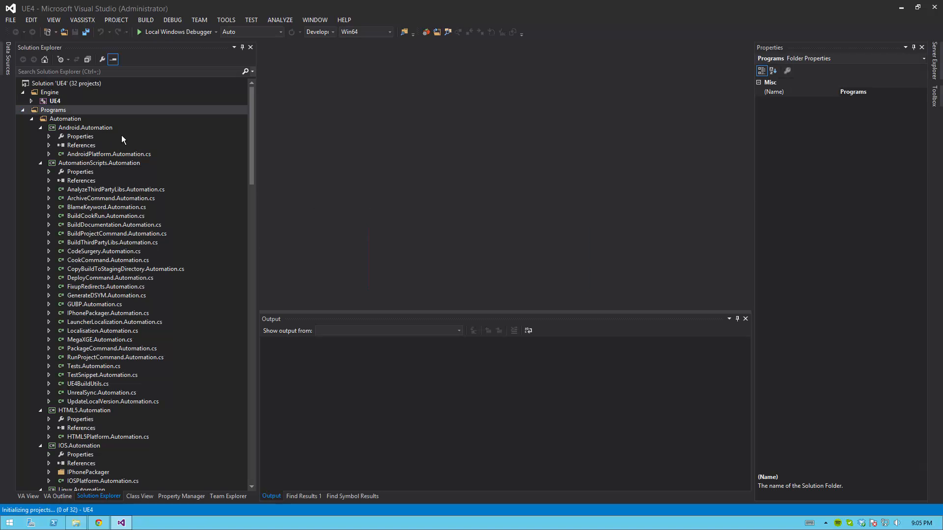
{"action": "mouse_move", "coordinate": [142, 304]}
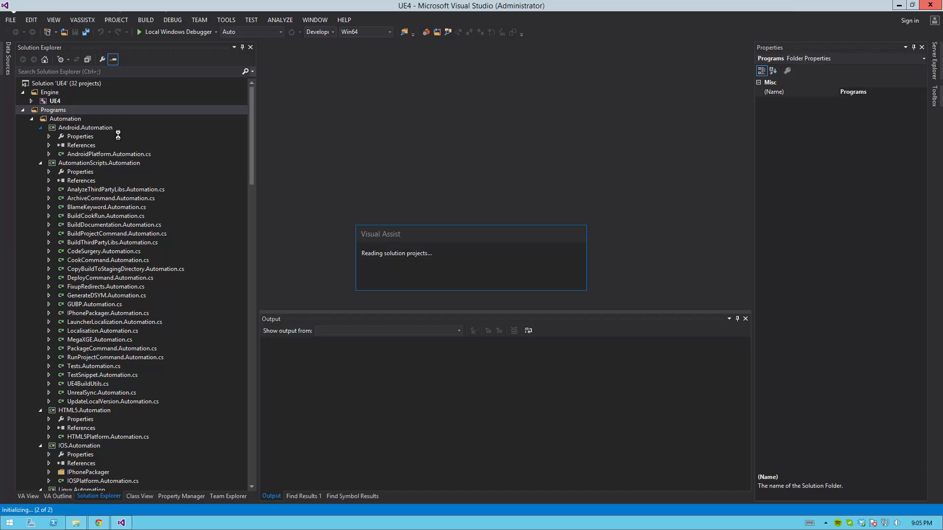
{"action": "mouse_move", "coordinate": [254, 177]}
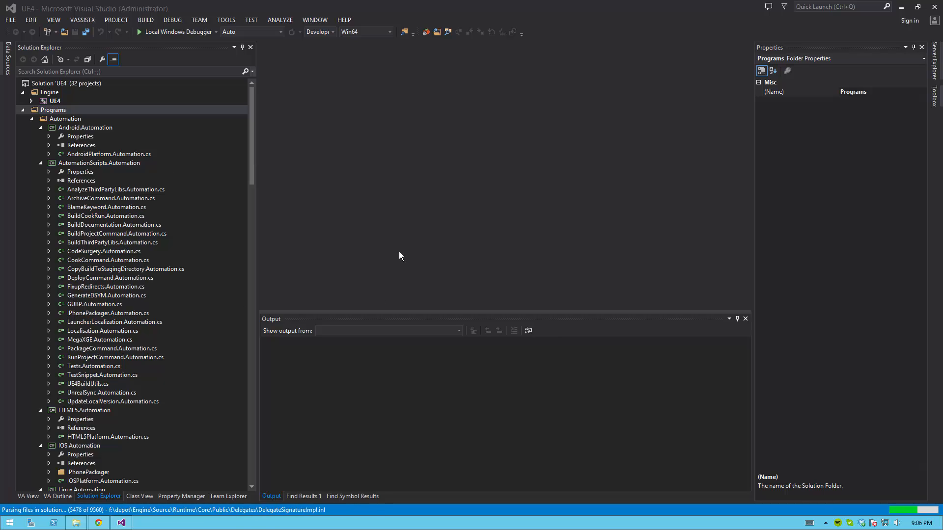
{"action": "mouse_move", "coordinate": [261, 271]}
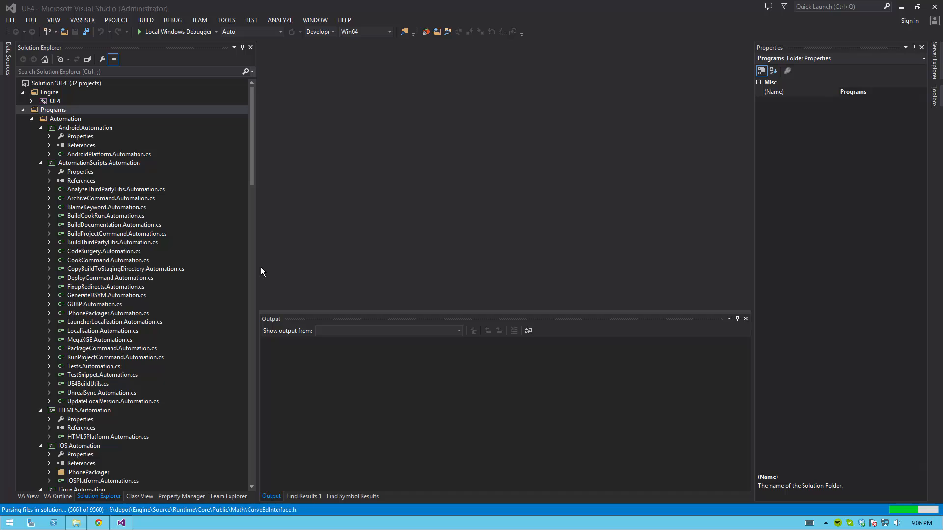
{"action": "mouse_move", "coordinate": [51, 54]}
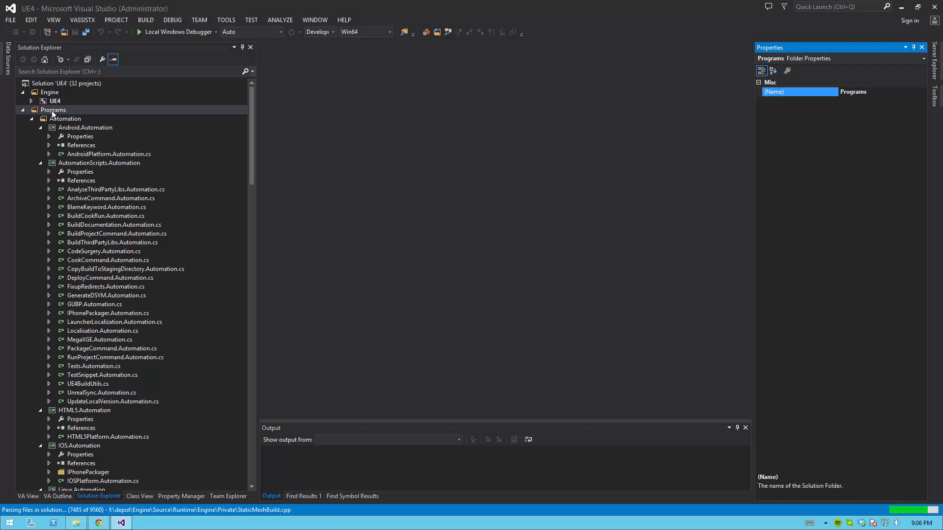
{"action": "left_click", "coordinate": [21, 109]}
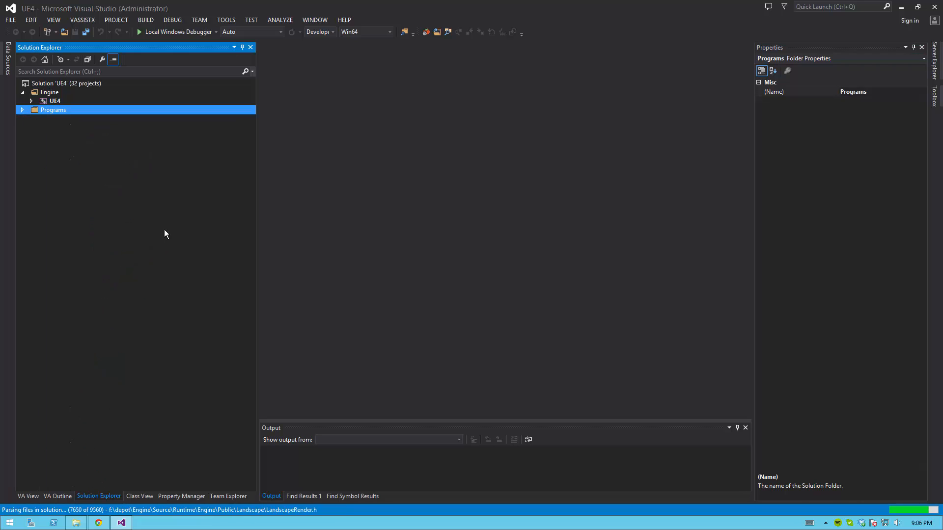
{"action": "mouse_move", "coordinate": [209, 148]}
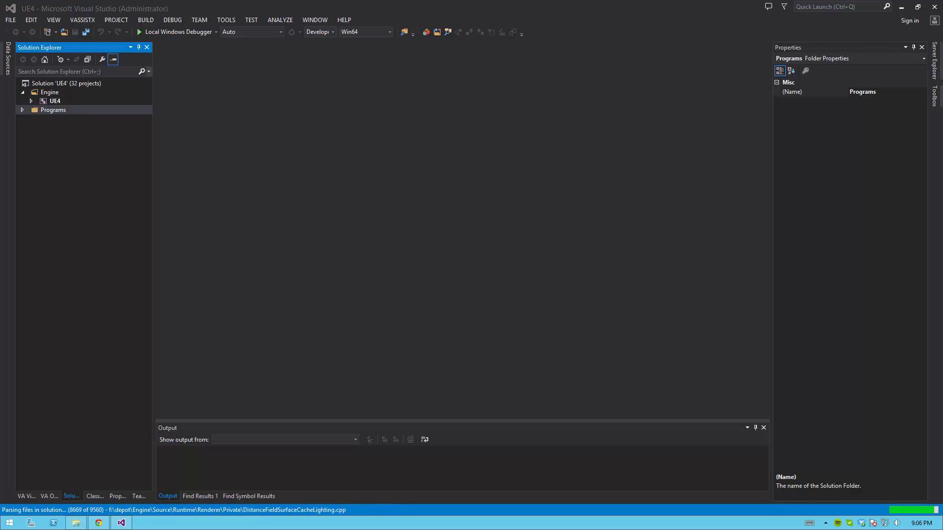
{"action": "mouse_move", "coordinate": [328, 55]}
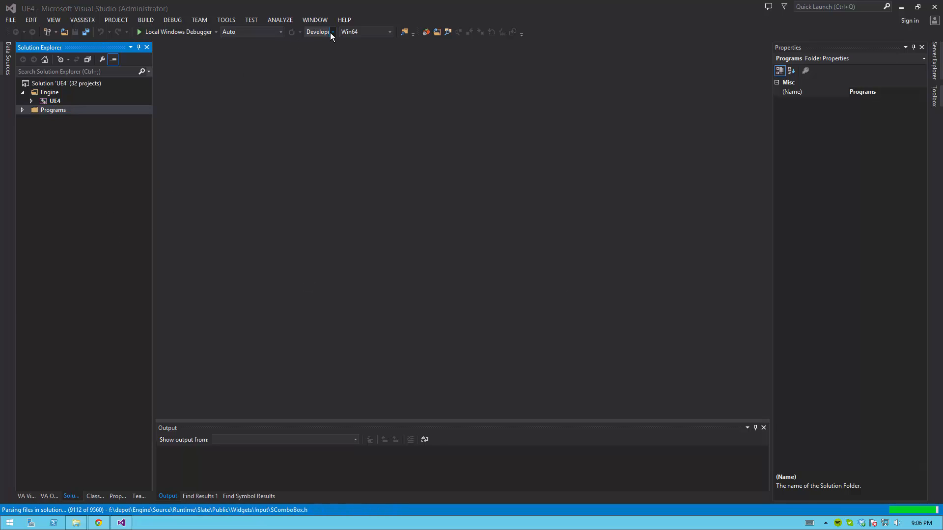
{"action": "mouse_move", "coordinate": [317, 31]}
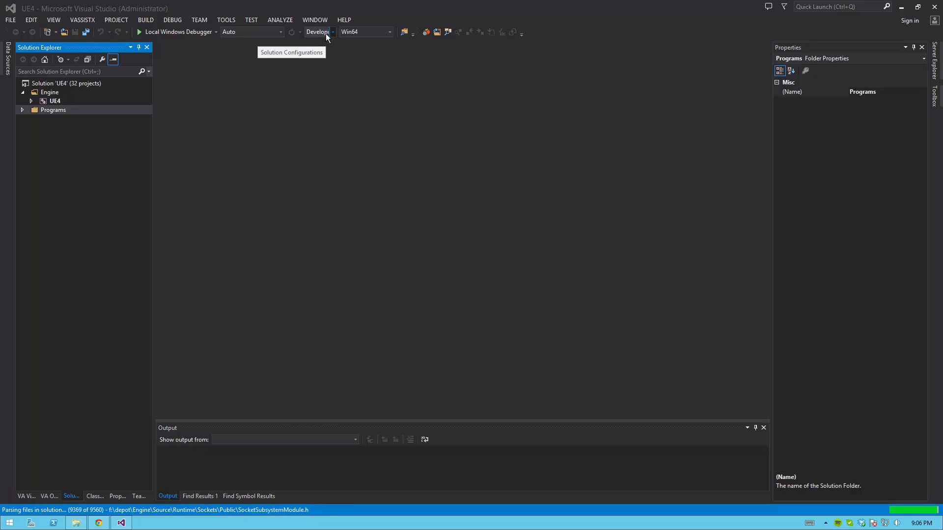
{"action": "left_click", "coordinate": [331, 32]}
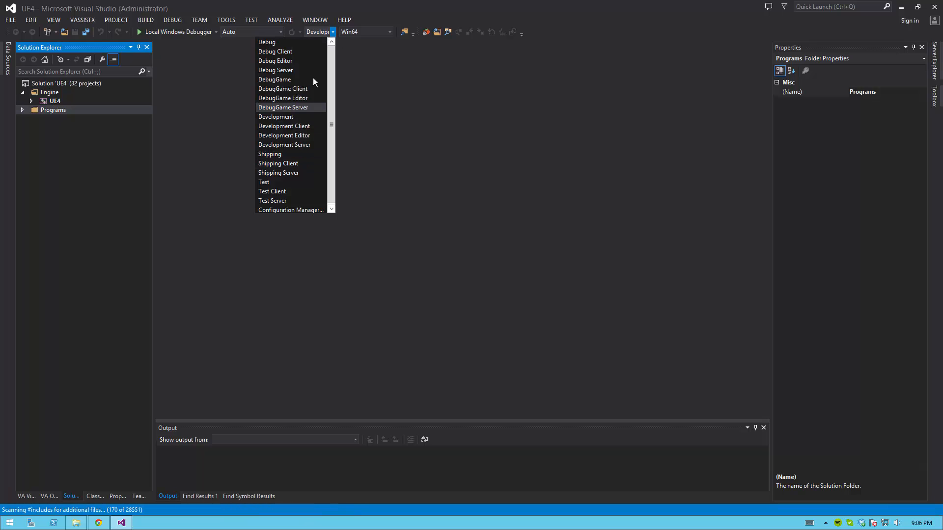
{"action": "mouse_move", "coordinate": [293, 173]}
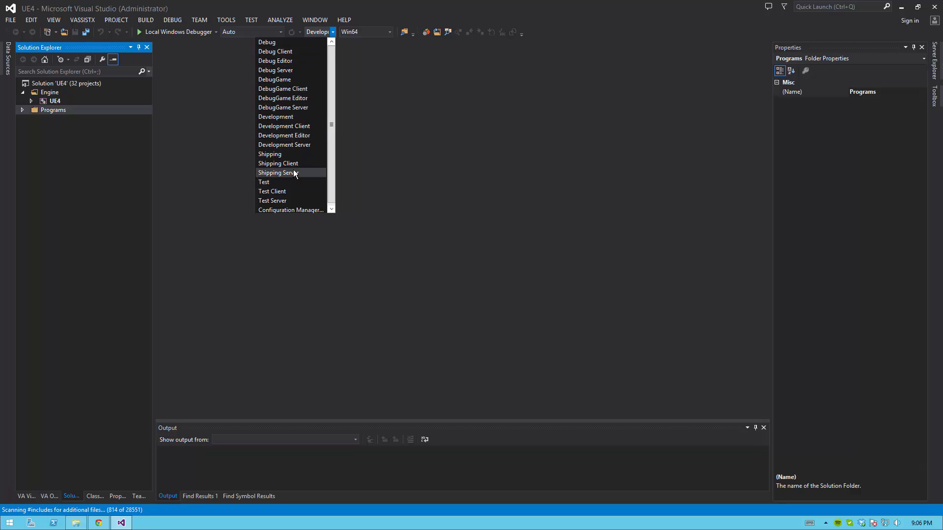
{"action": "mouse_move", "coordinate": [275, 117]}
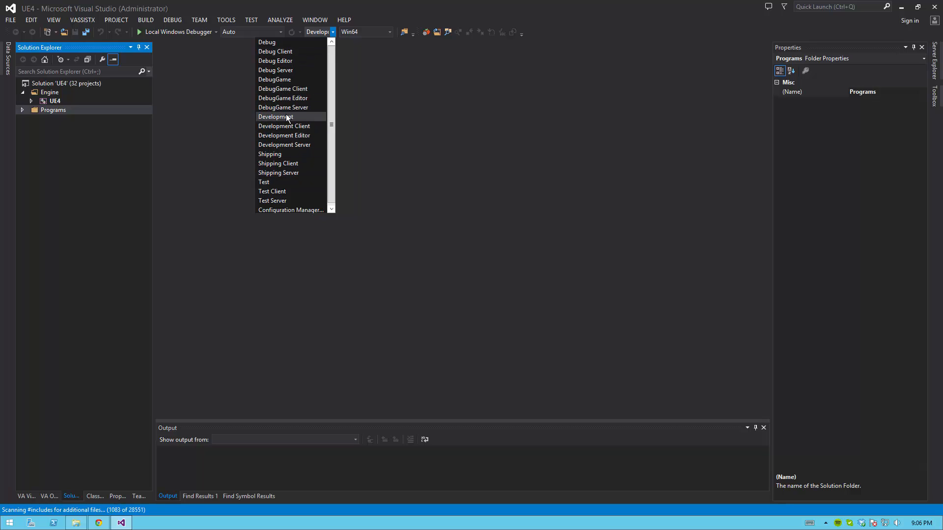
{"action": "mouse_move", "coordinate": [285, 126]}
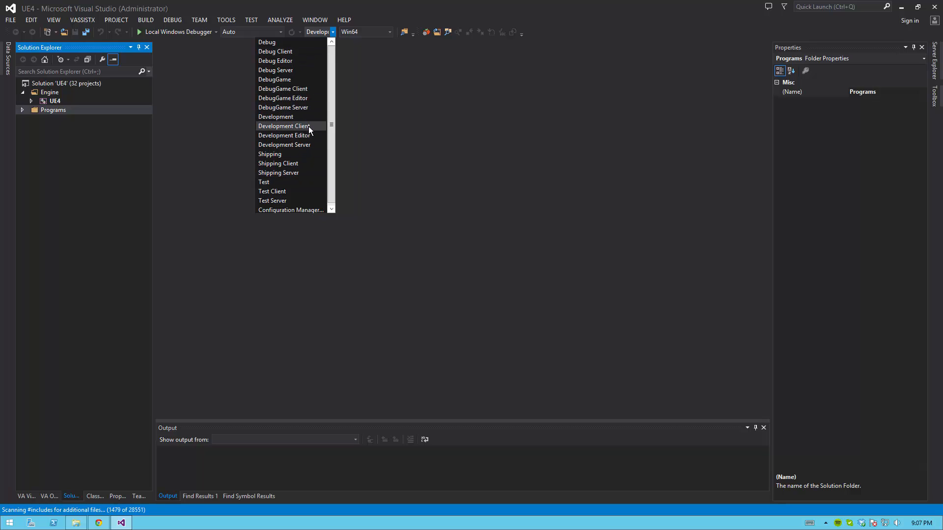
{"action": "mouse_move", "coordinate": [284, 136]}
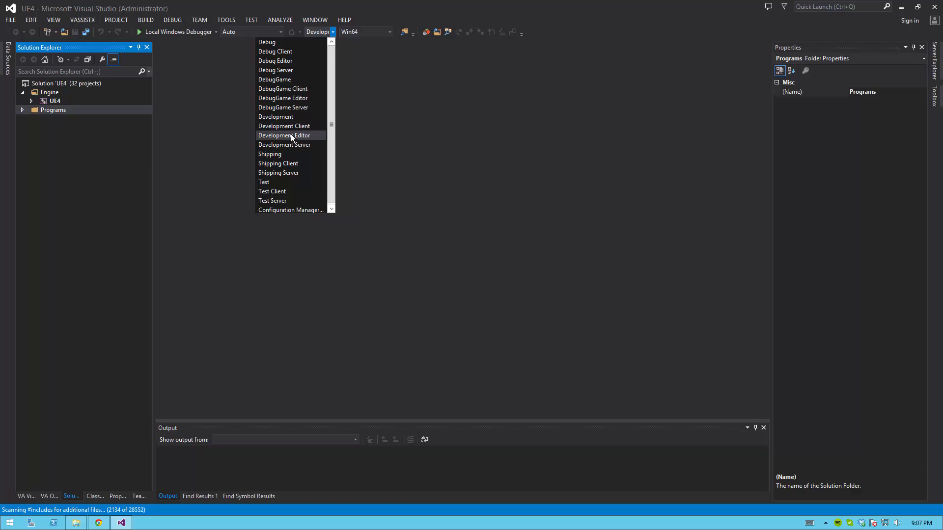
{"action": "mouse_move", "coordinate": [278, 163]}
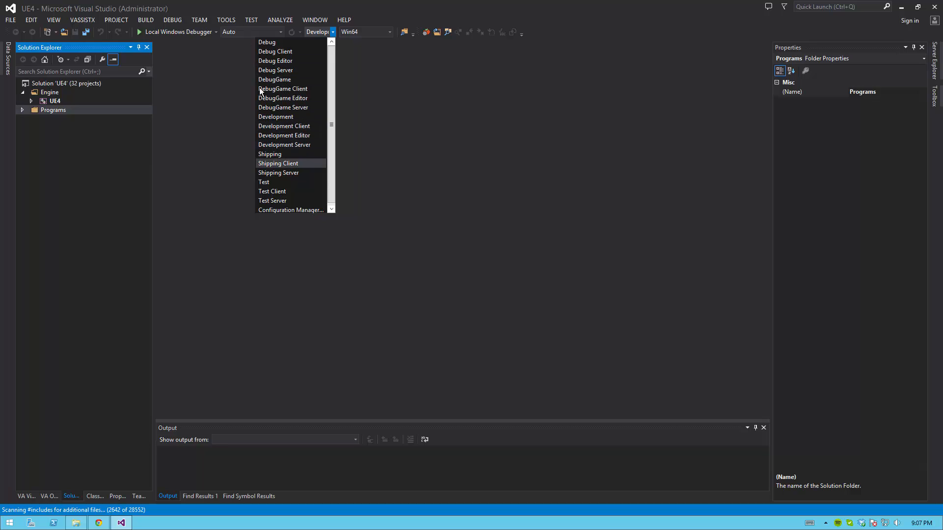
{"action": "mouse_move", "coordinate": [284, 135]}
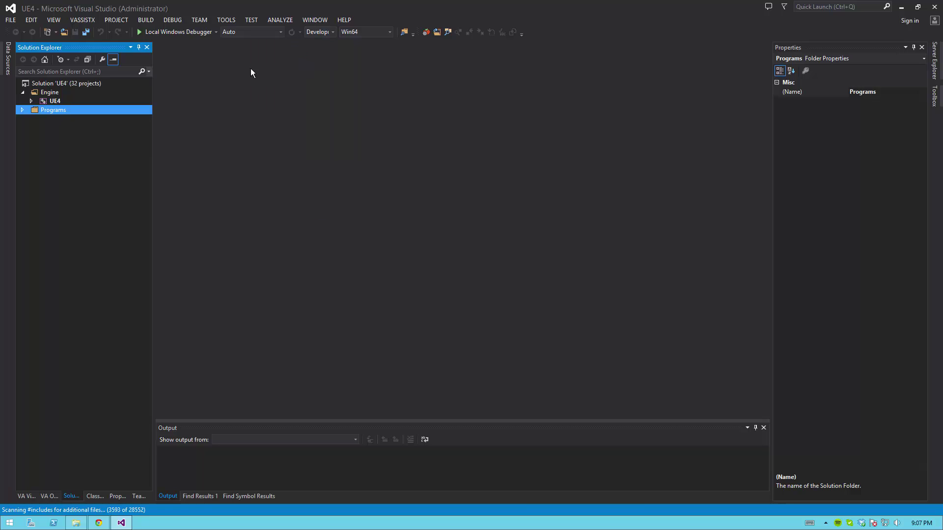
{"action": "left_click", "coordinate": [332, 31]}
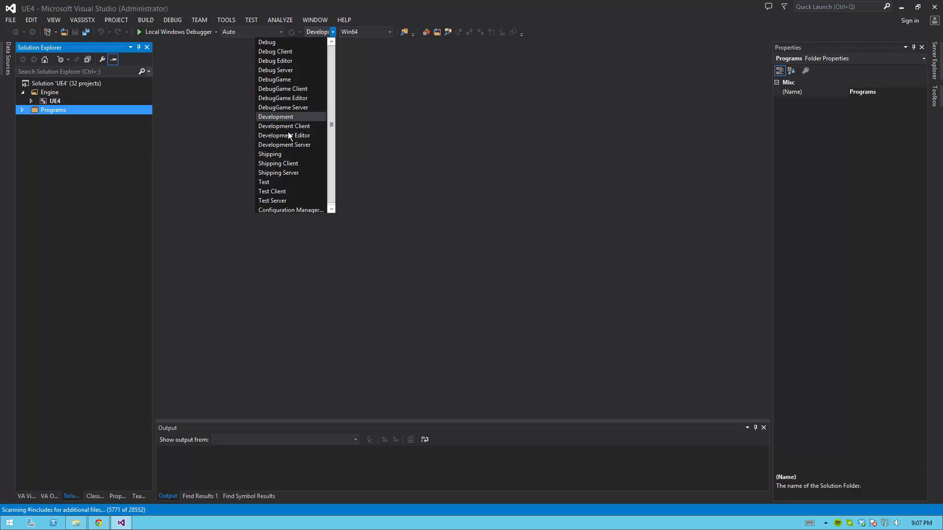
{"action": "mouse_move", "coordinate": [291, 145]}
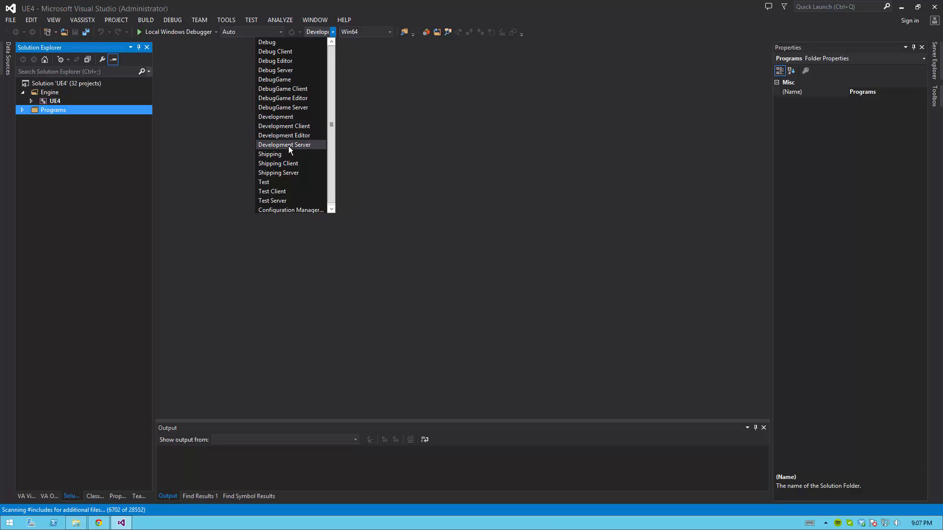
{"action": "mouse_move", "coordinate": [278, 163]}
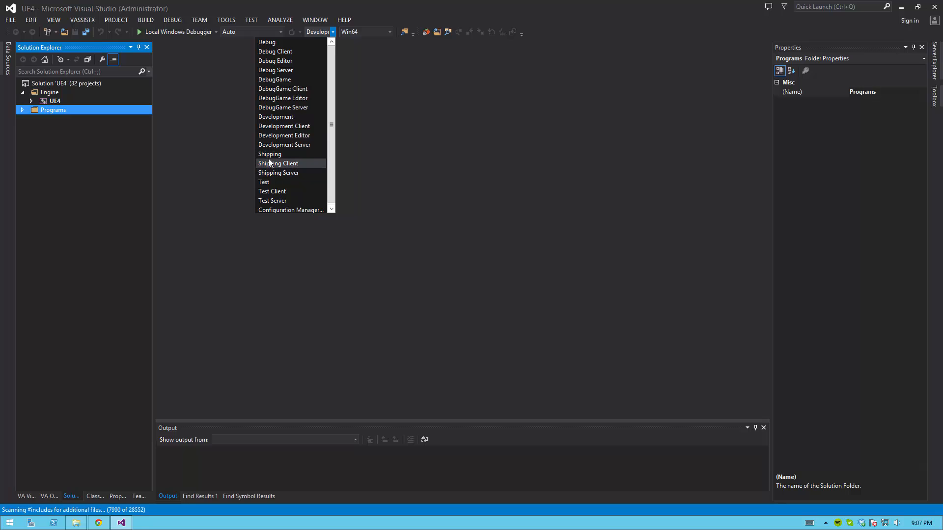
{"action": "mouse_move", "coordinate": [269, 154]}
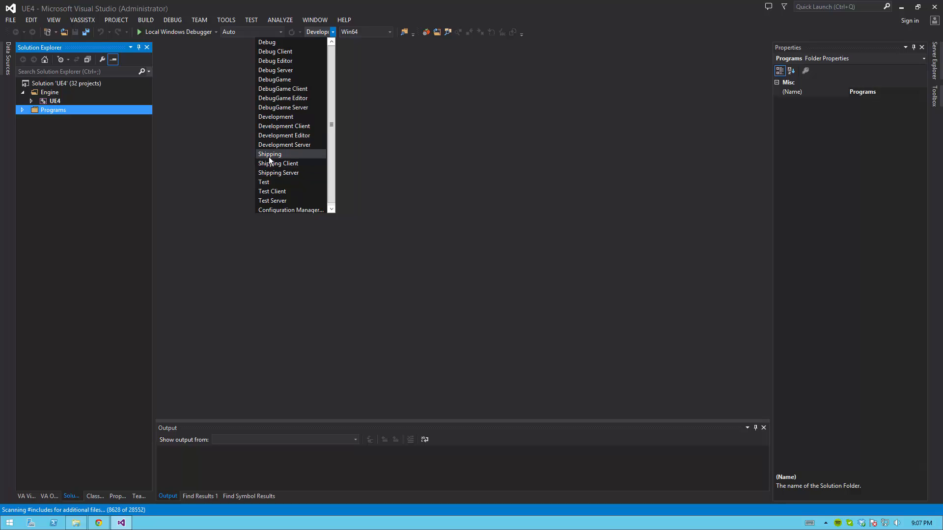
{"action": "mouse_move", "coordinate": [284, 125]}
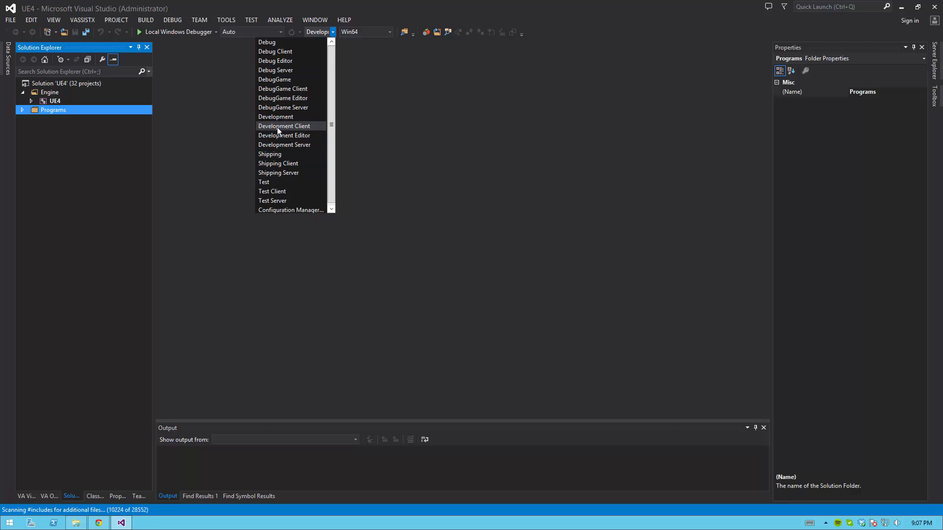
{"action": "mouse_move", "coordinate": [285, 136]}
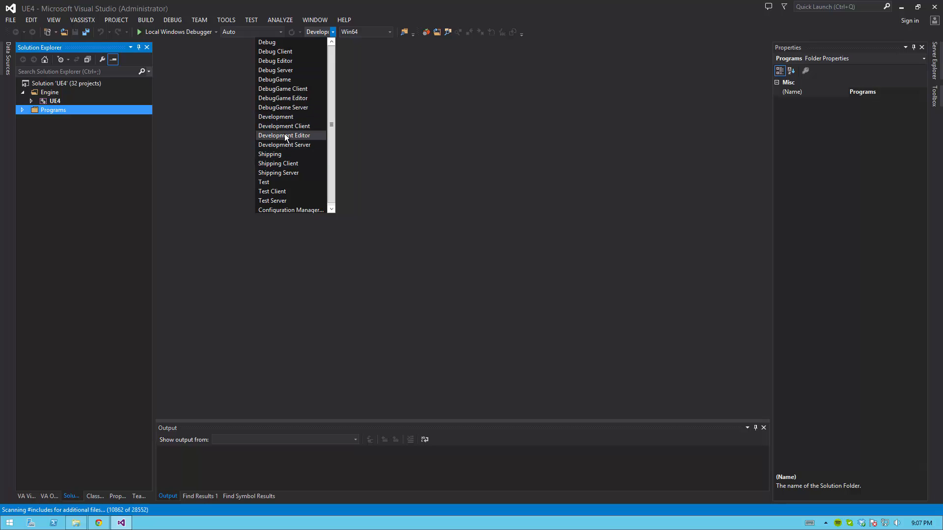
{"action": "mouse_move", "coordinate": [263, 181]}
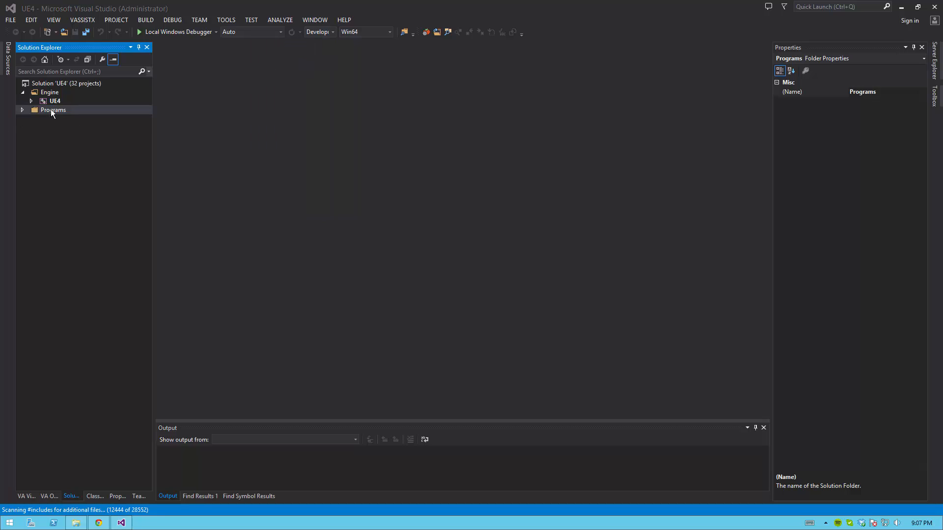
- Build the UE4 project under Engine in the Development_Editor x64 configuration
{"action": "left_click", "coordinate": [55, 100]}
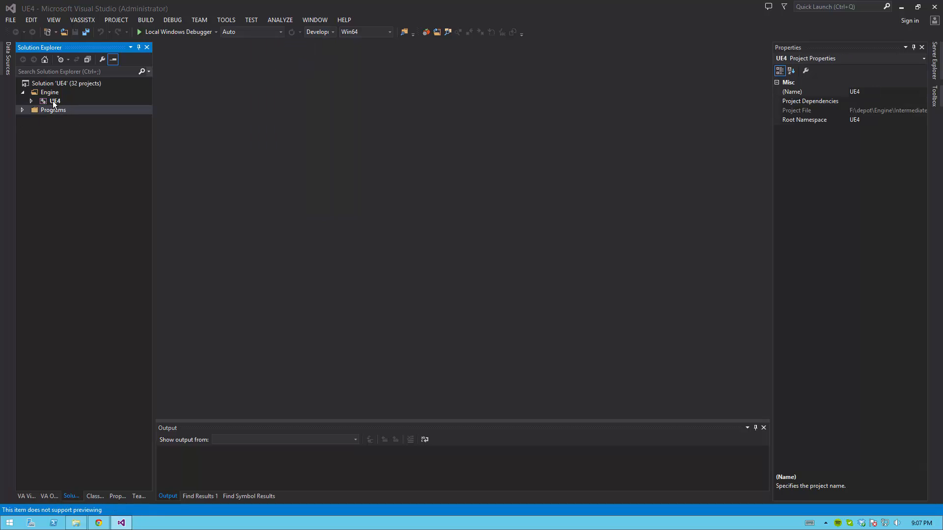
{"action": "left_click", "coordinate": [55, 101]}
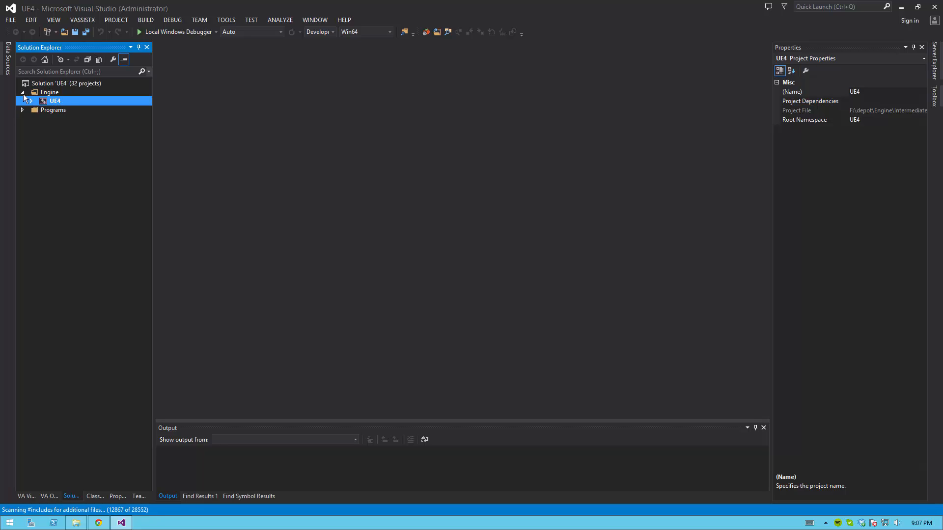
{"action": "mouse_move", "coordinate": [44, 97]}
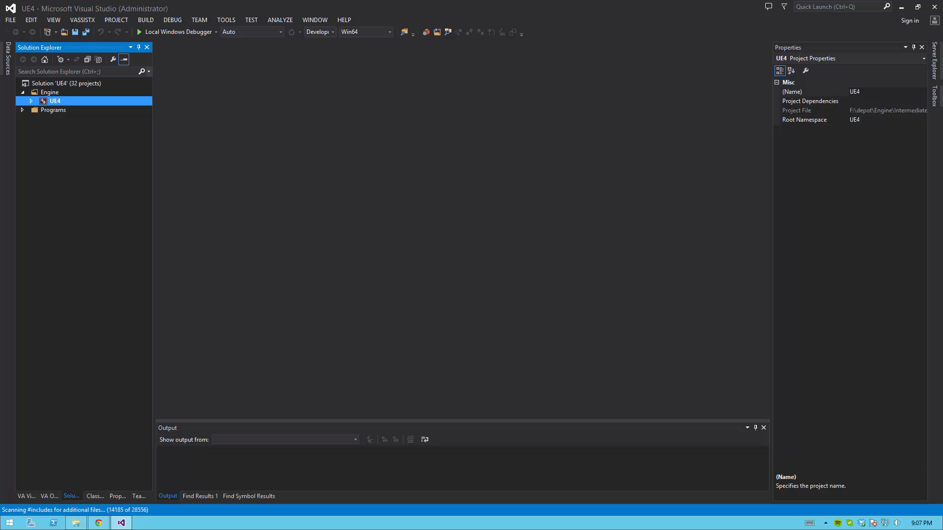
{"action": "right_click", "coordinate": [55, 100]}
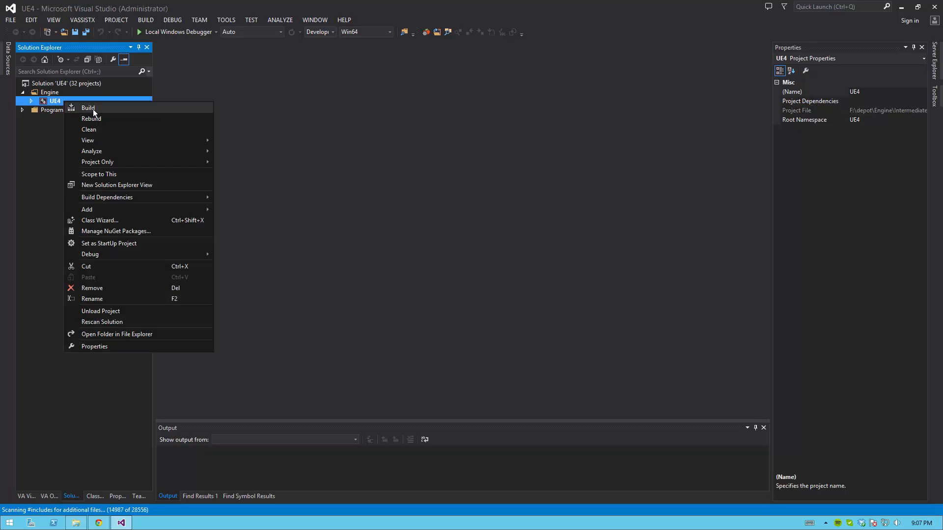
{"action": "left_click", "coordinate": [87, 108]}
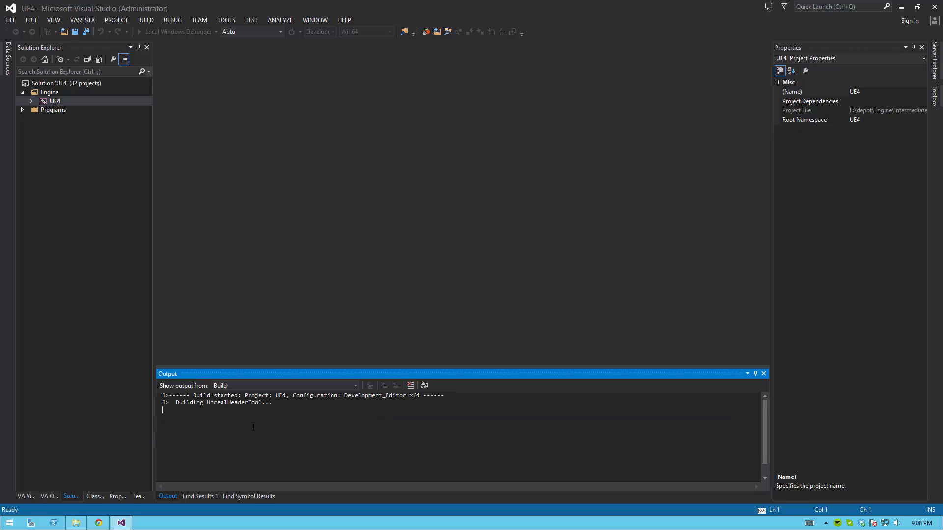
{"action": "mouse_move", "coordinate": [267, 444]}
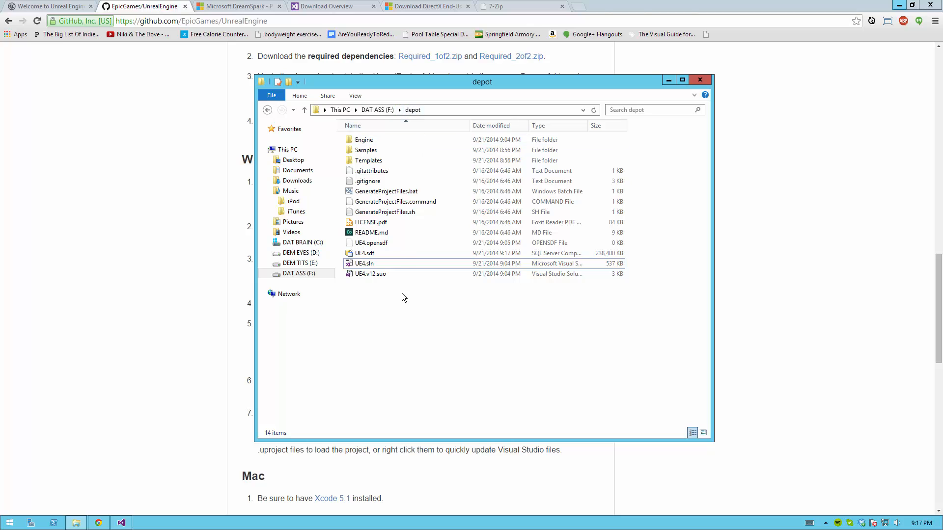
- Run UnrealVersionSelector-Win64-Shipping.exe from Engine\Binaries\Win64 and confirm registering depot as an engine installation
{"action": "double_click", "coordinate": [364, 139]}
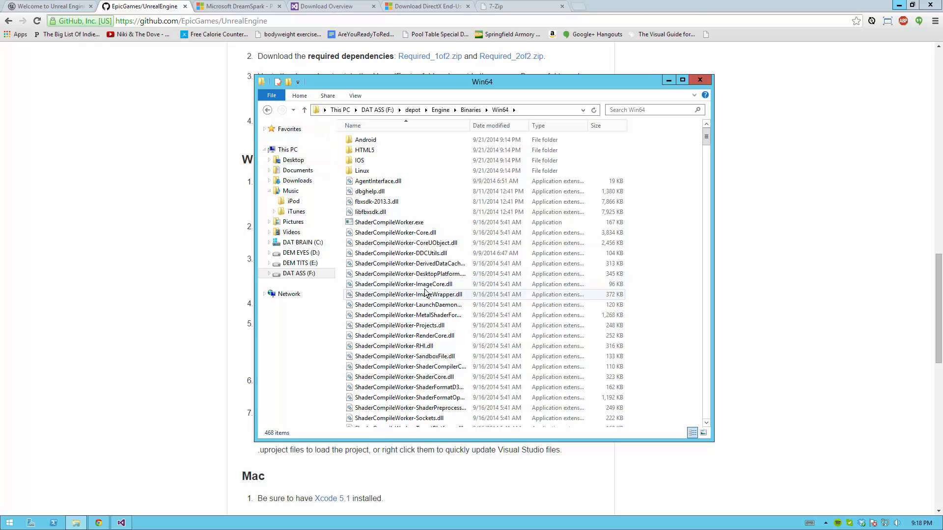
{"action": "scroll", "scroll_direction": "down", "scroll_amount": 3}
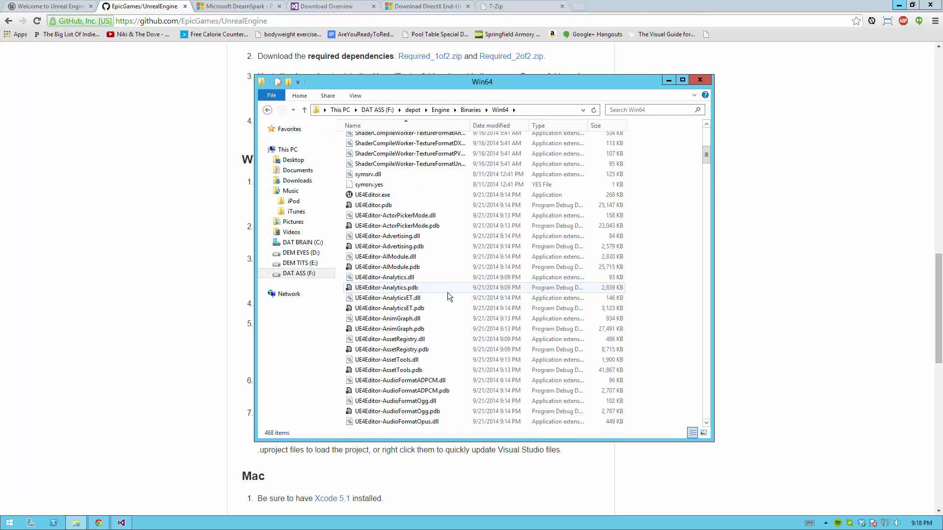
{"action": "scroll", "scroll_direction": "down", "scroll_amount": 3}
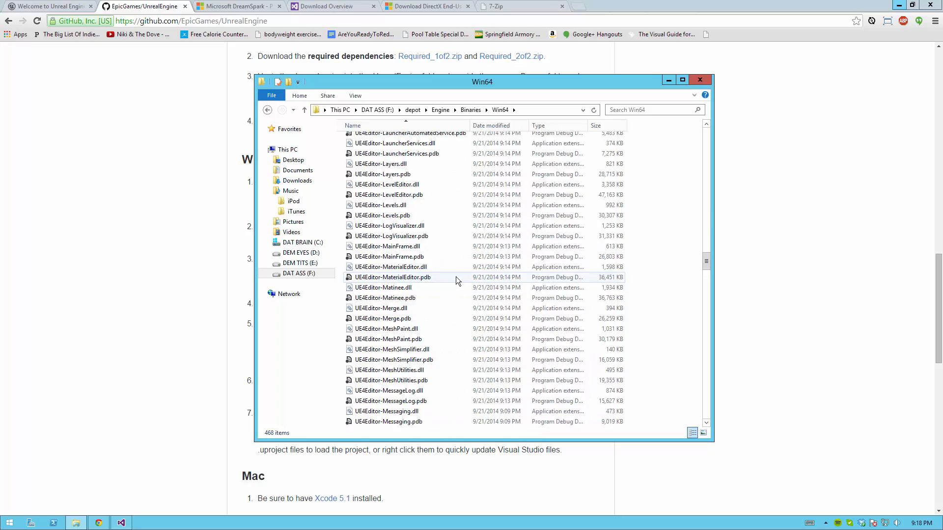
{"action": "scroll", "scroll_direction": "down", "scroll_amount": 3}
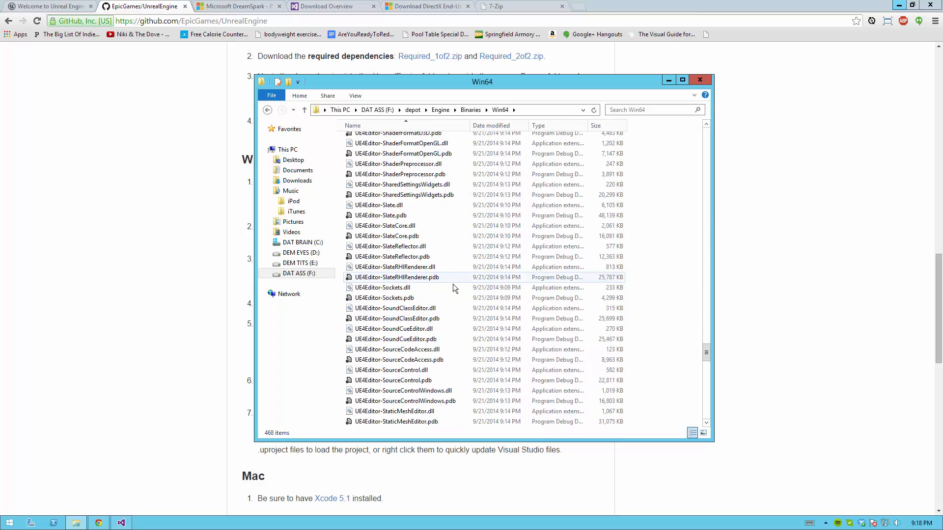
{"action": "scroll", "scroll_direction": "down", "scroll_amount": 3}
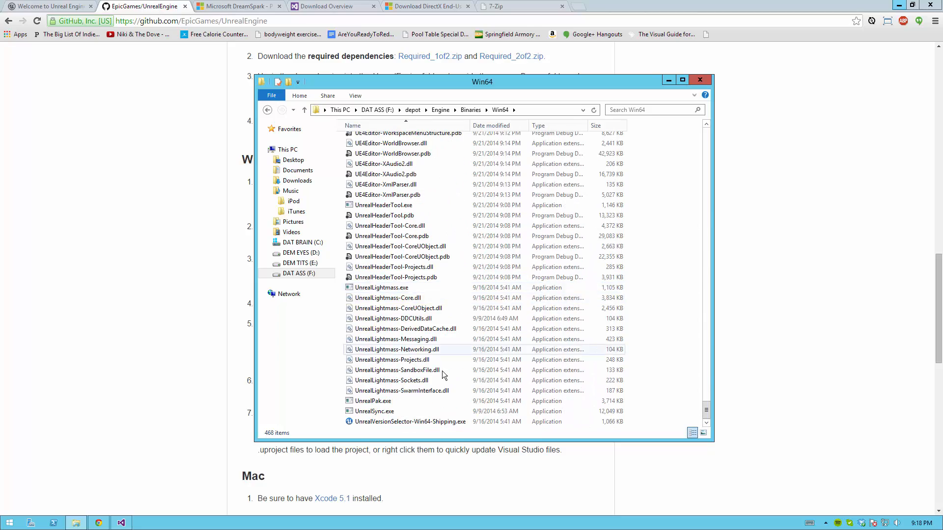
{"action": "left_click", "coordinate": [410, 421]}
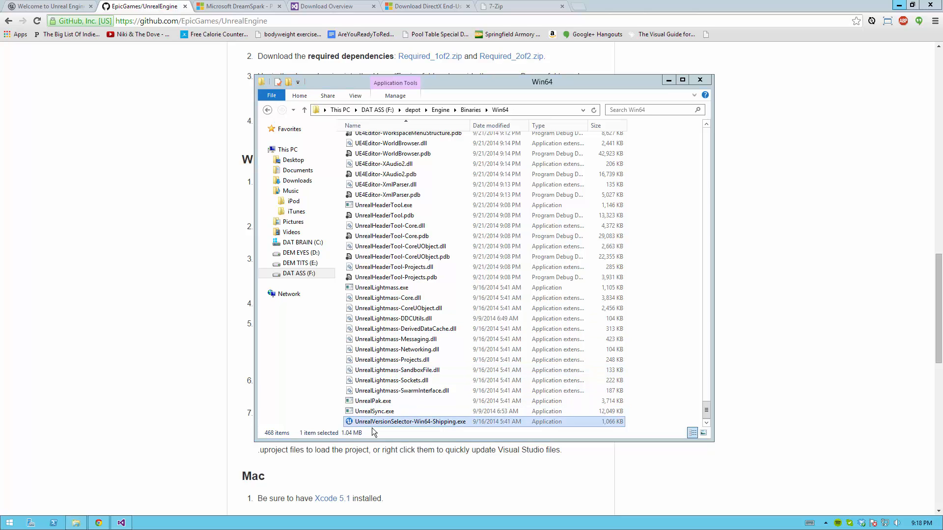
{"action": "double_click", "coordinate": [410, 421]}
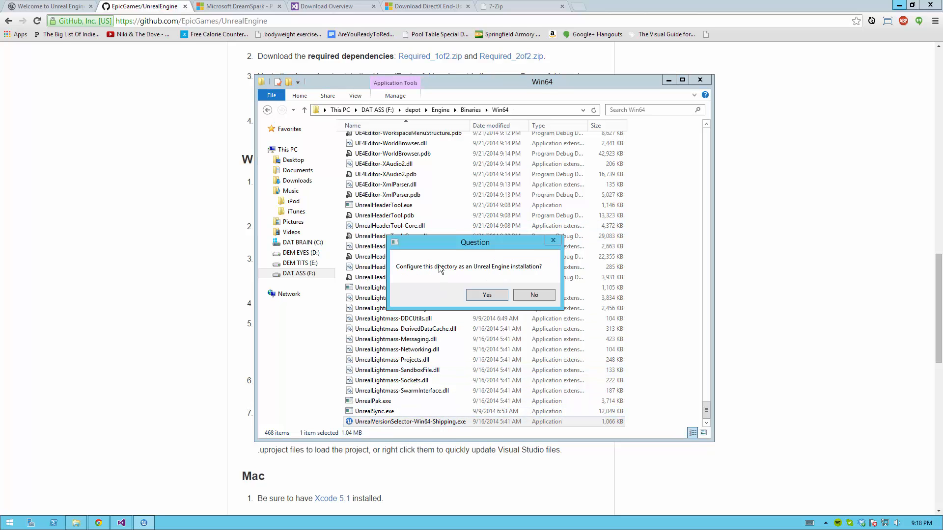
{"action": "mouse_move", "coordinate": [478, 282]}
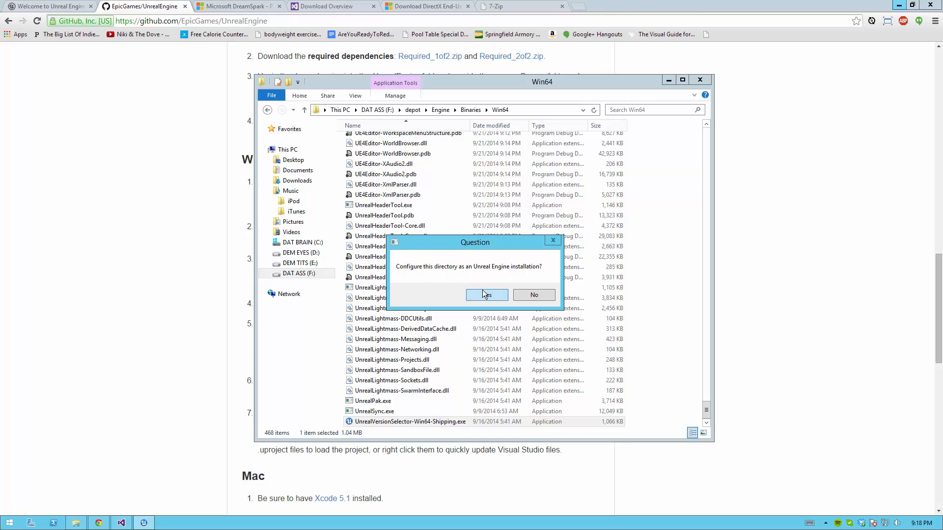
{"action": "left_click", "coordinate": [486, 295]}
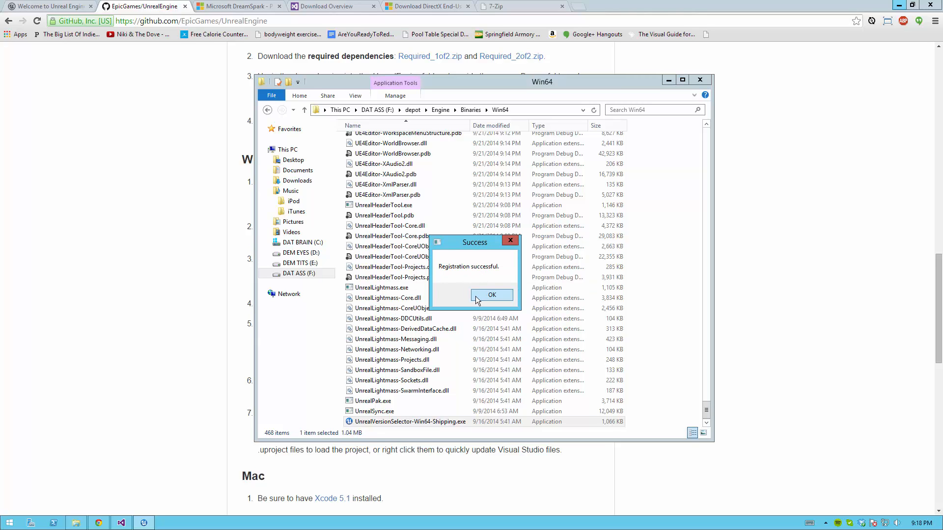
{"action": "left_click", "coordinate": [491, 295]}
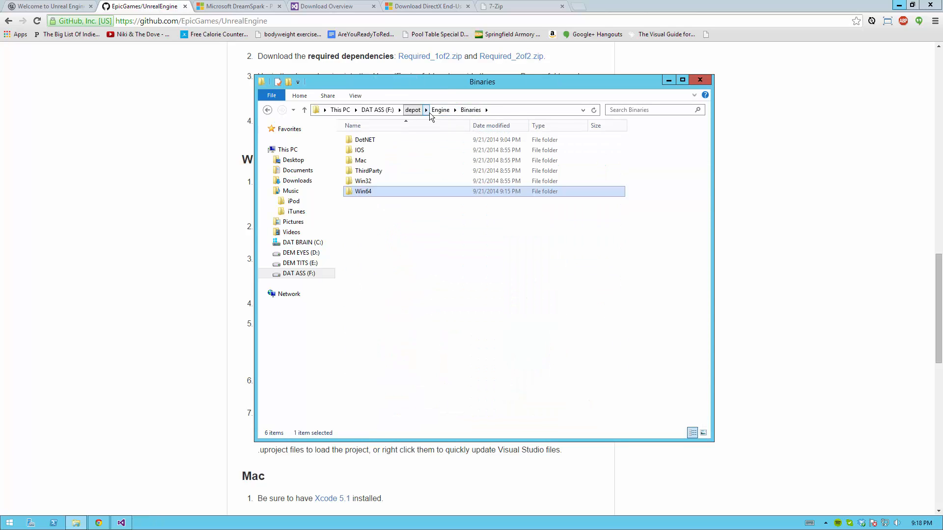
- Return to the depot folder via the address bar breadcrumb
{"action": "left_click", "coordinate": [413, 109]}
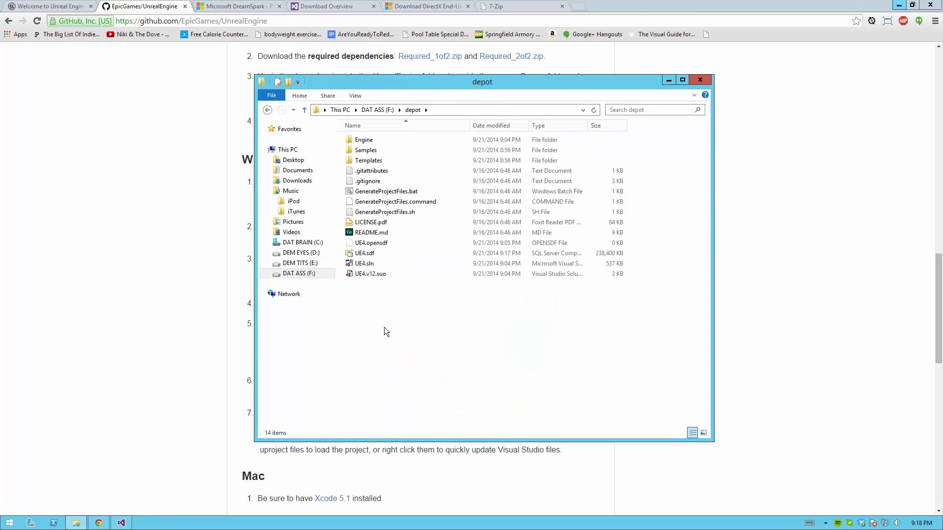
{"action": "mouse_move", "coordinate": [427, 345]}
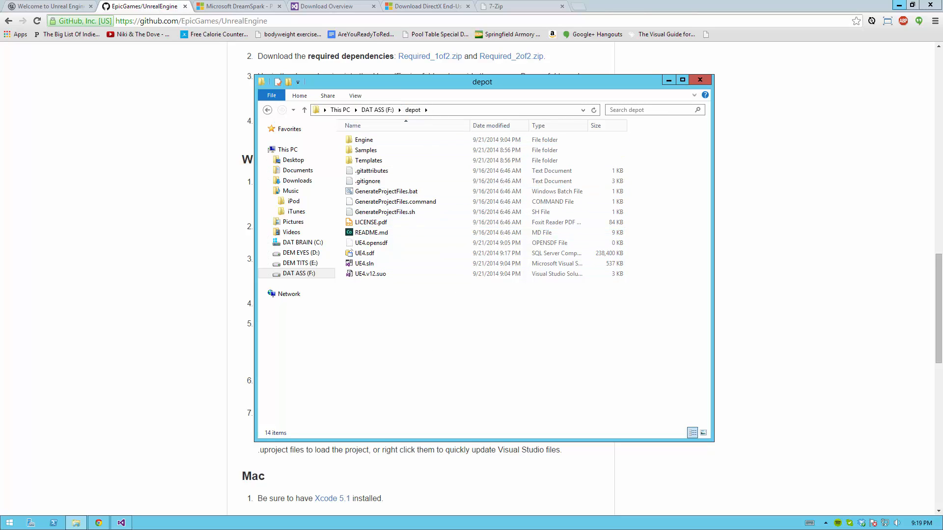
{"action": "mouse_move", "coordinate": [414, 366]}
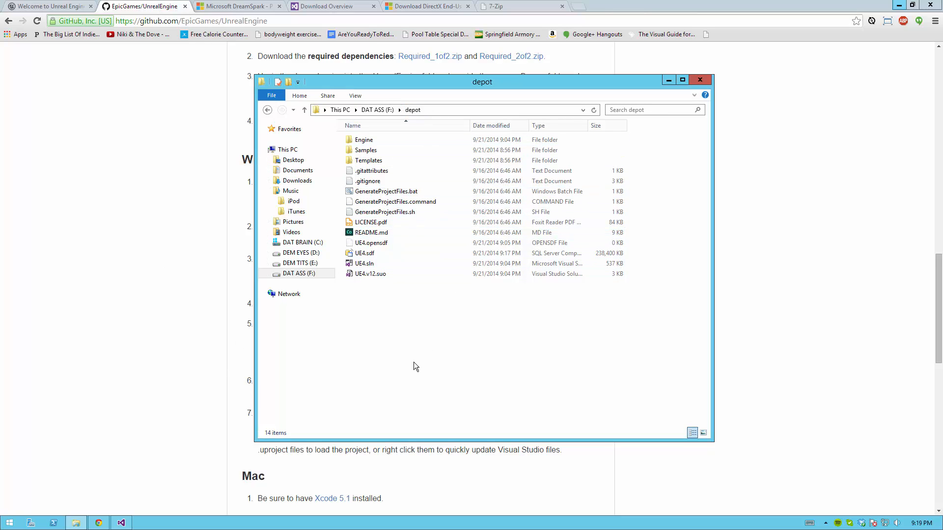
{"action": "mouse_move", "coordinate": [394, 299]}
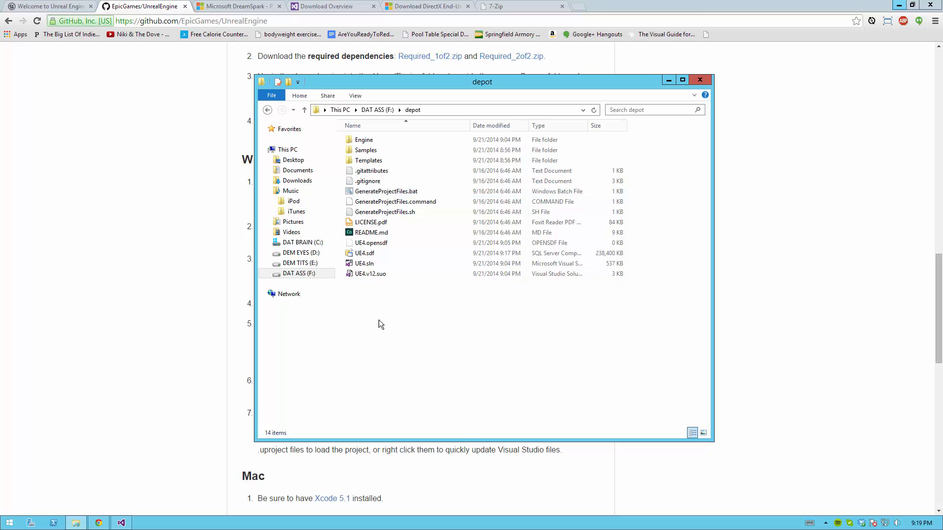
{"action": "mouse_move", "coordinate": [39, 331]}
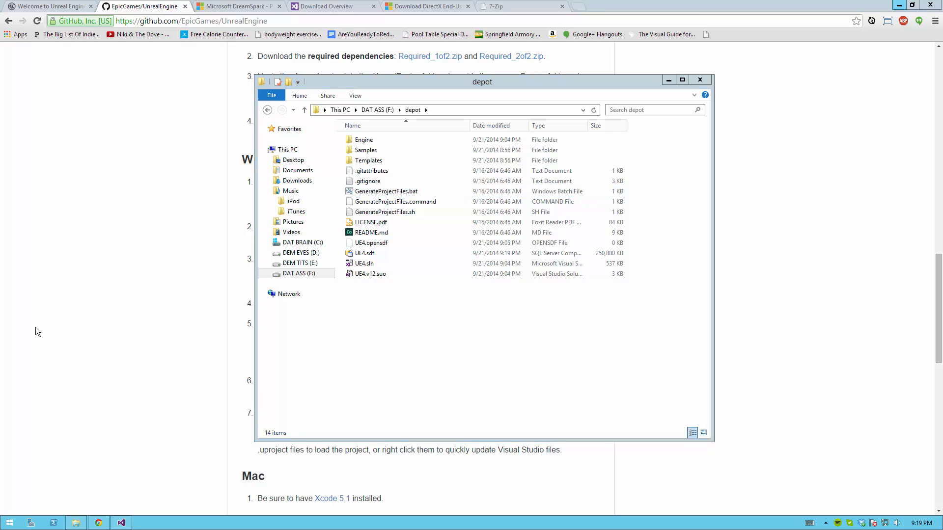
{"action": "mouse_move", "coordinate": [359, 344]}
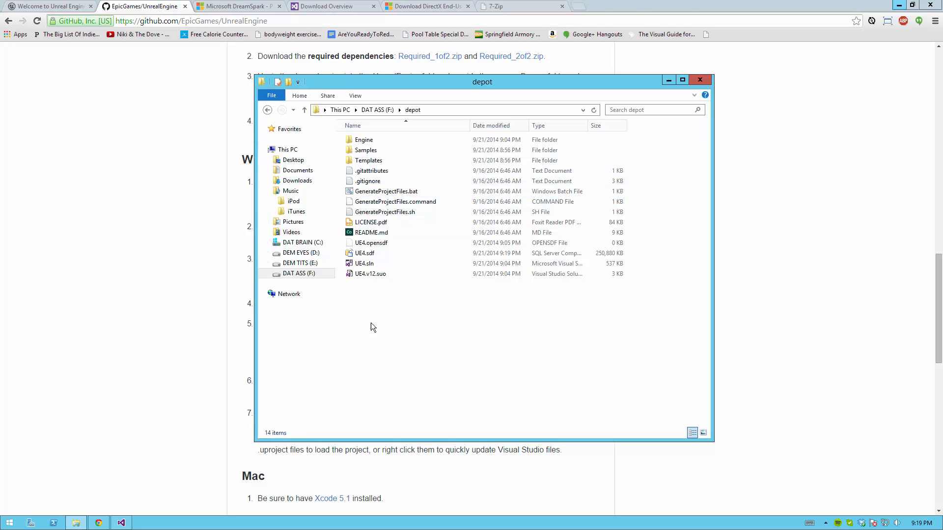
- Create a new text document in depot and rename it Editor.bat
{"action": "right_click", "coordinate": [373, 326]}
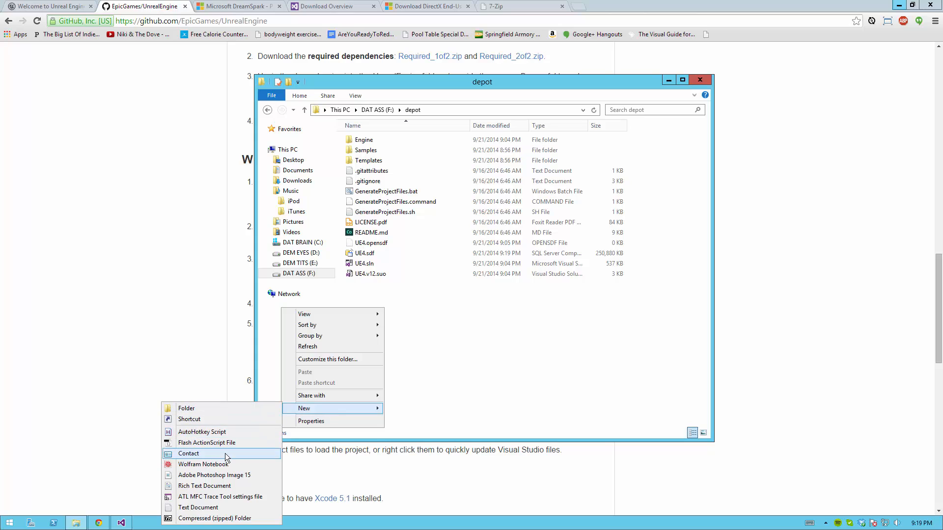
{"action": "left_click", "coordinate": [197, 508]}
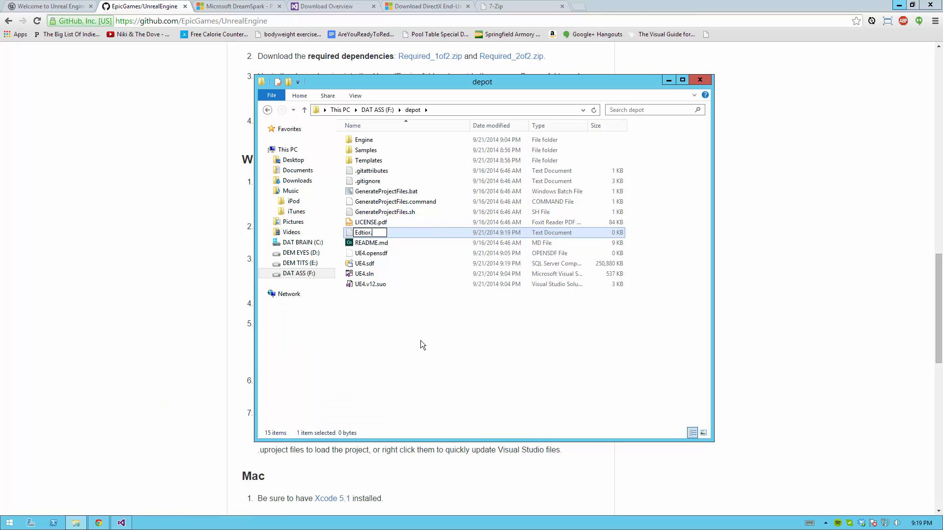
{"action": "type", "text": "bat"}
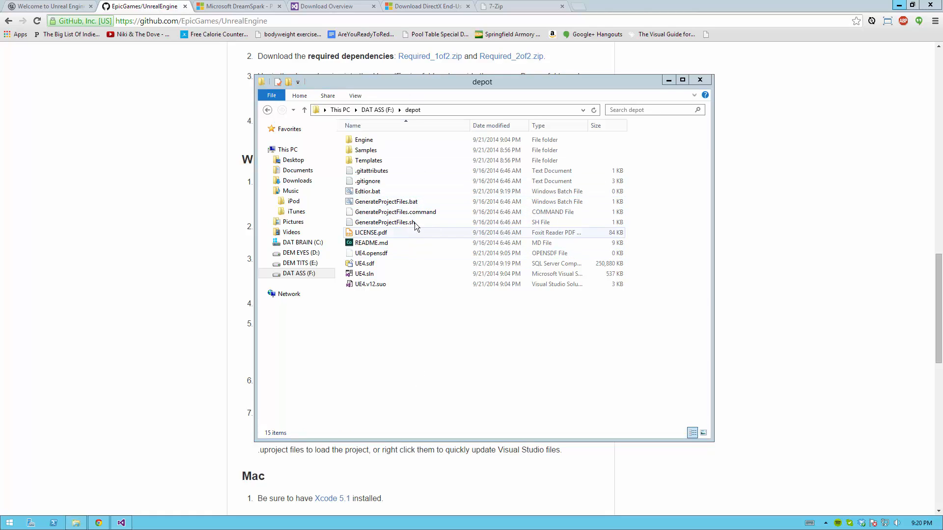
{"action": "mouse_move", "coordinate": [390, 303]}
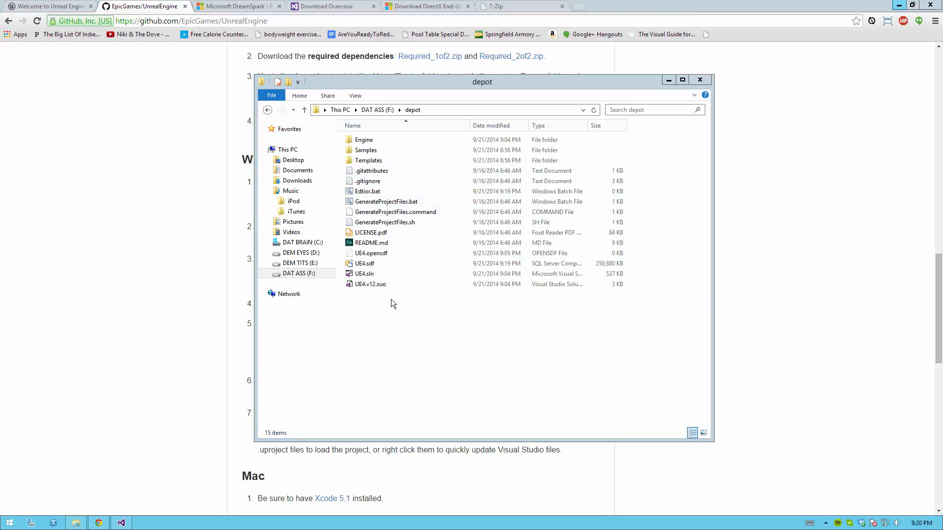
{"action": "mouse_move", "coordinate": [380, 372]}
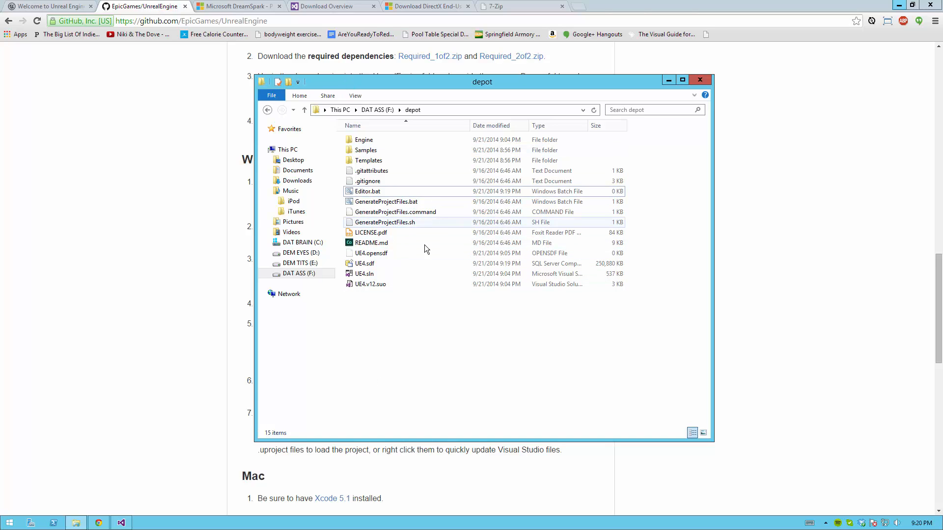
{"action": "mouse_move", "coordinate": [475, 402]}
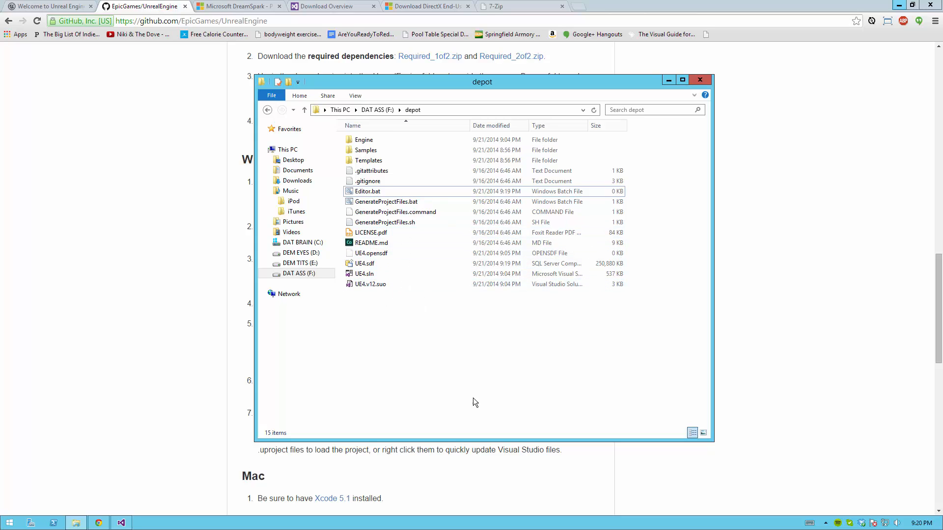
{"action": "mouse_move", "coordinate": [455, 357]}
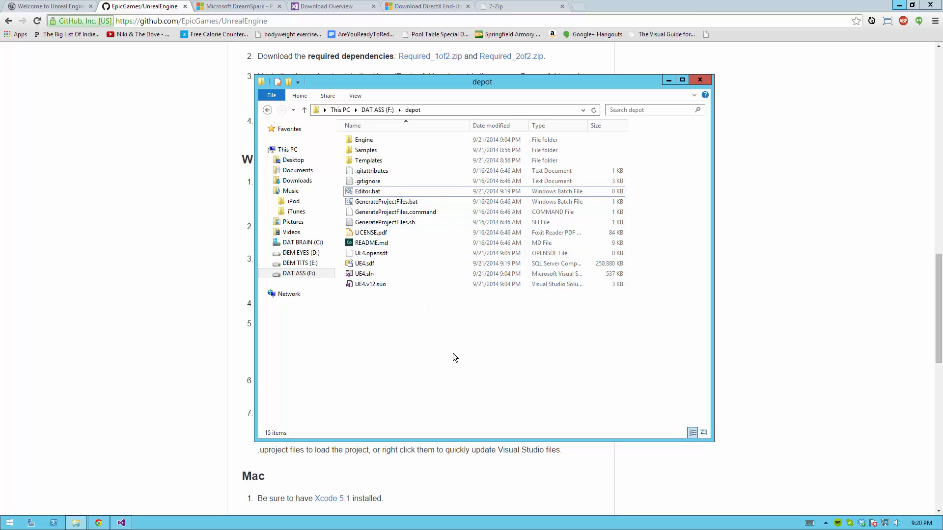
{"action": "left_click", "coordinate": [354, 96]}
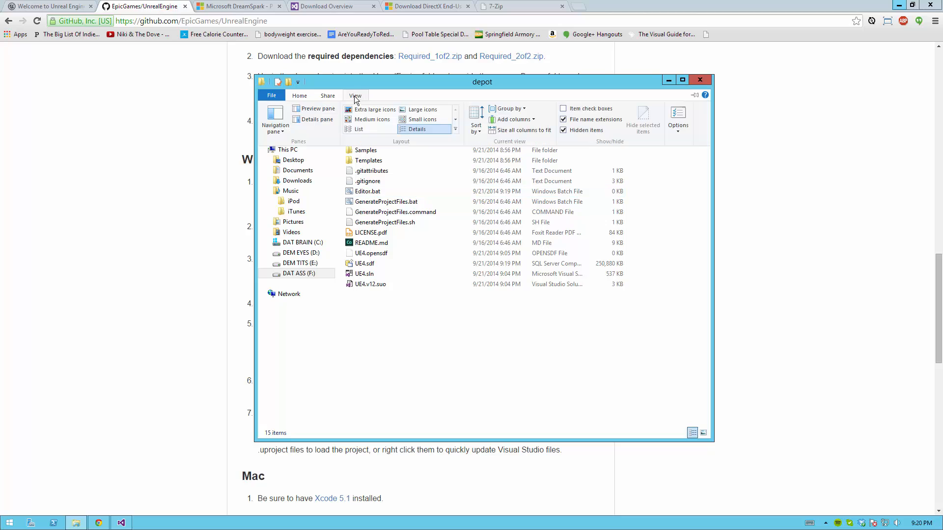
{"action": "mouse_move", "coordinate": [583, 124]}
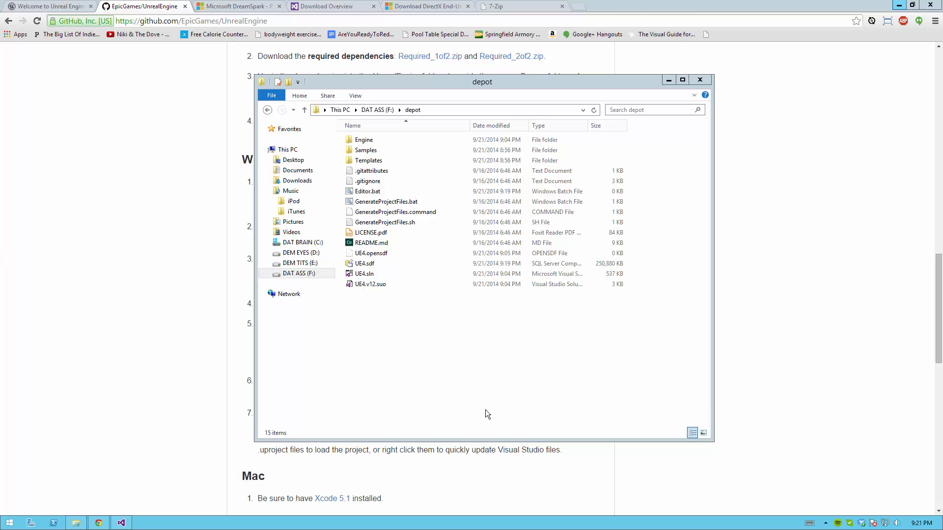
{"action": "left_click", "coordinate": [366, 191]}
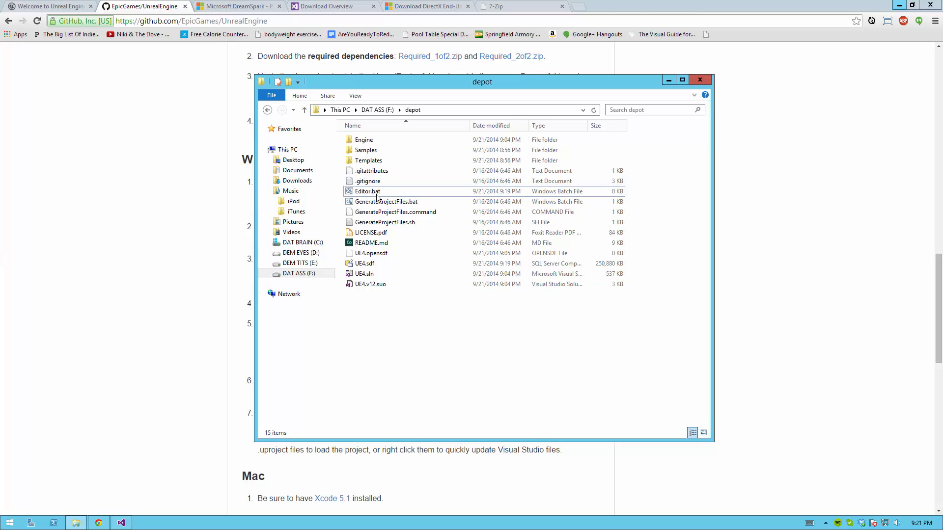
{"action": "mouse_move", "coordinate": [515, 190]}
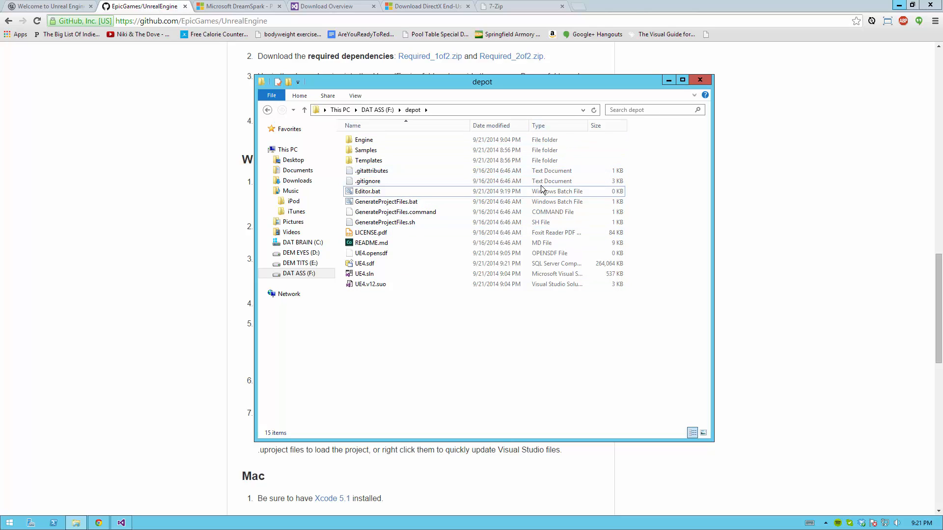
{"action": "left_click", "coordinate": [367, 191]}
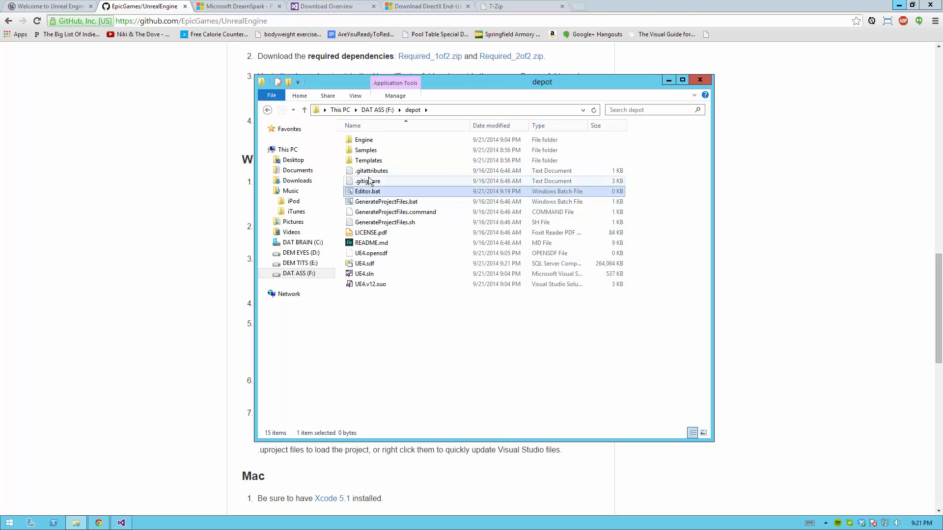
- Bring Editor.bat into Notepad for editing from its context menu
{"action": "right_click", "coordinate": [366, 191]}
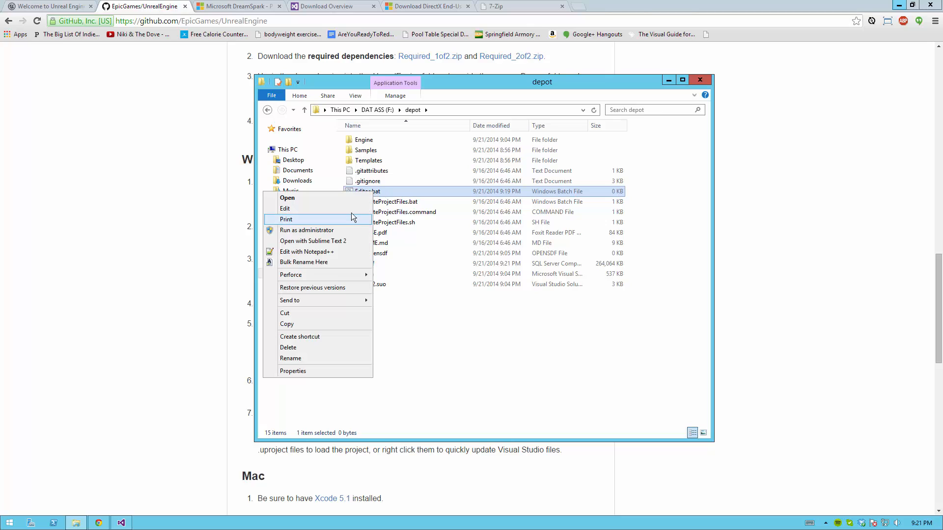
{"action": "left_click", "coordinate": [285, 209]}
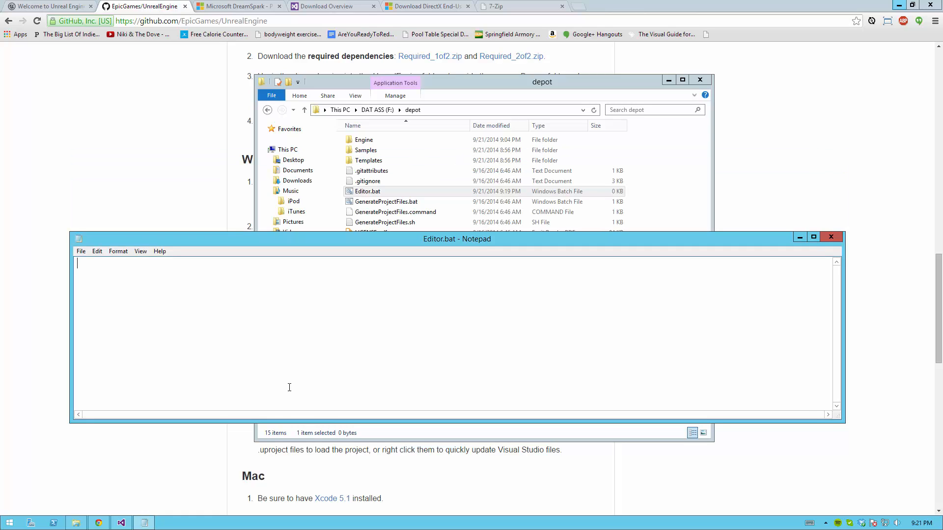
- Write the line 'start Engine\Binaries\Win64\UE4Editor.exe' into Editor.bat
{"action": "type", "text": "star"}
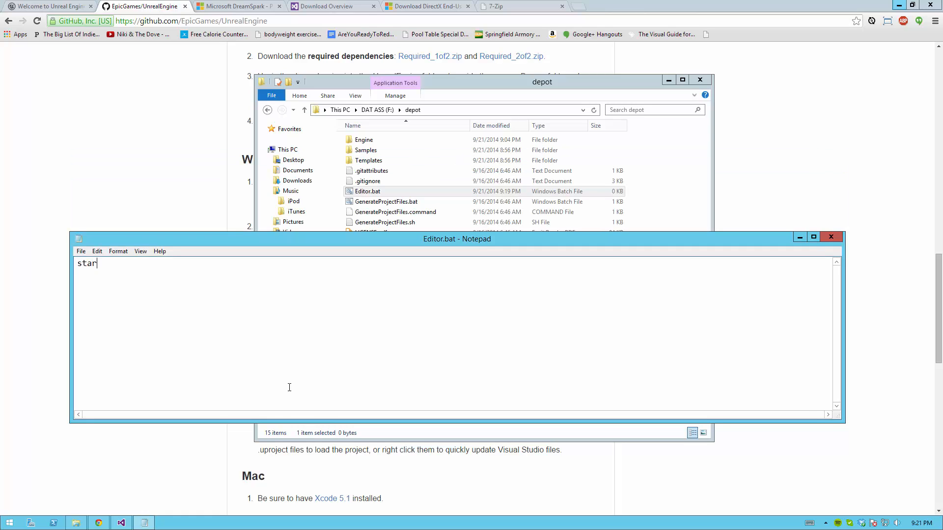
{"action": "type", "text": "t"}
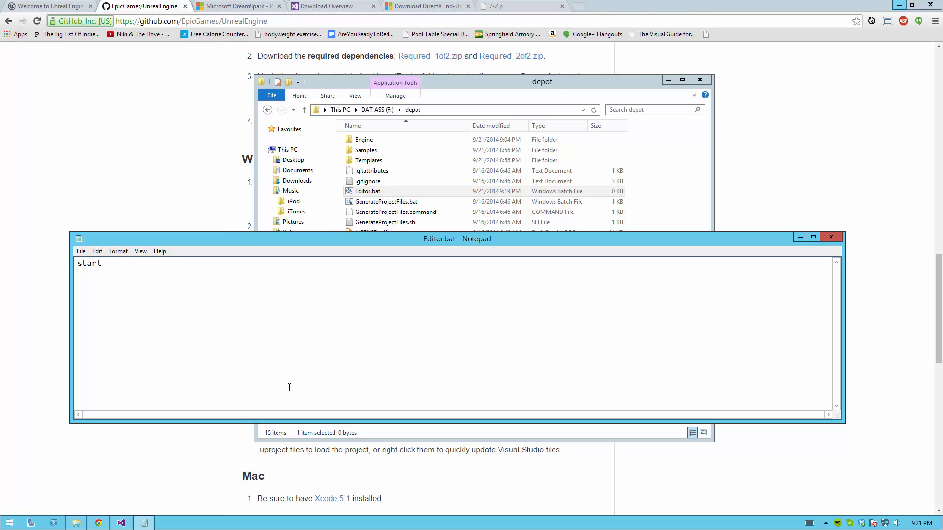
{"action": "type", "text": "Engine"}
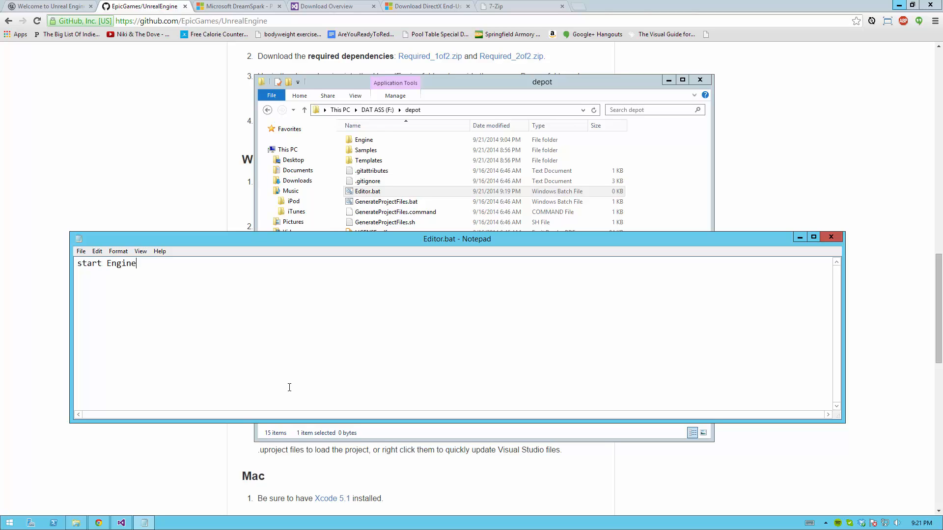
{"action": "type", "text": "\\Binar"}
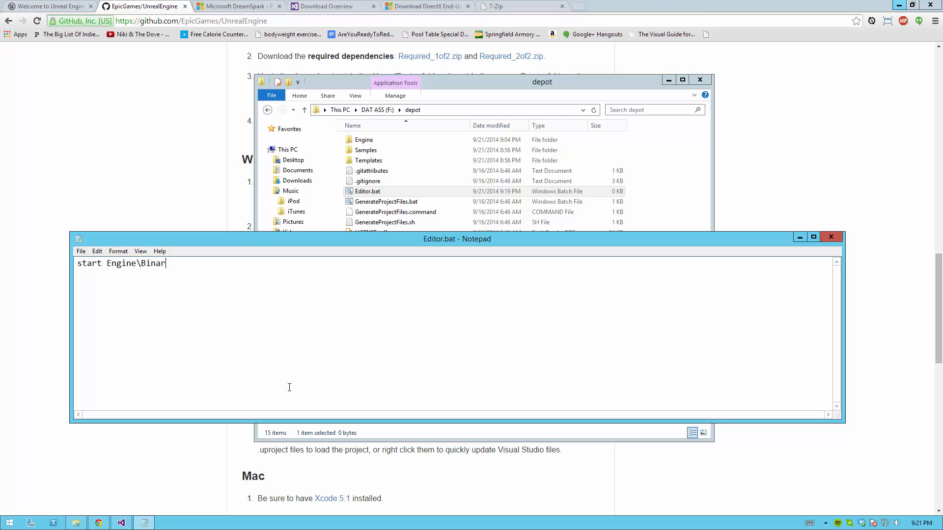
{"action": "type", "text": "ies\\Win64\\"}
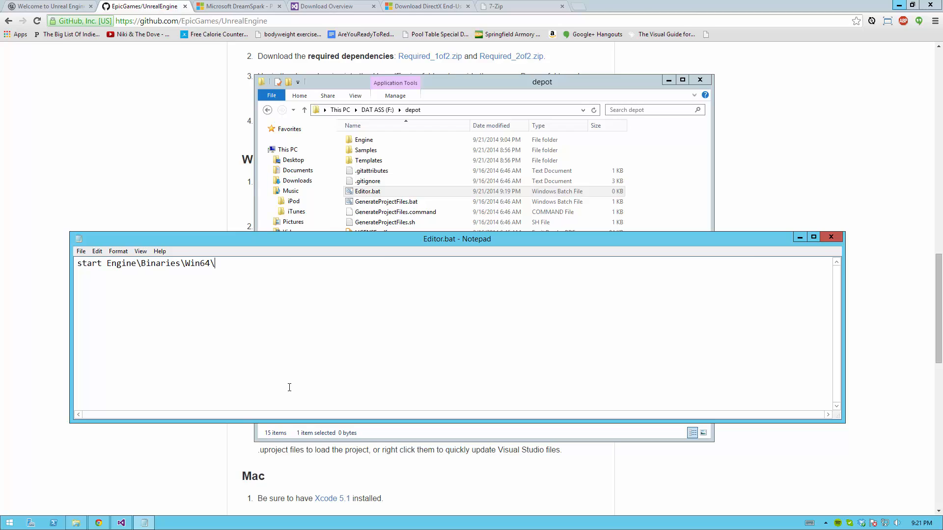
{"action": "type", "text": "UE4Ed"}
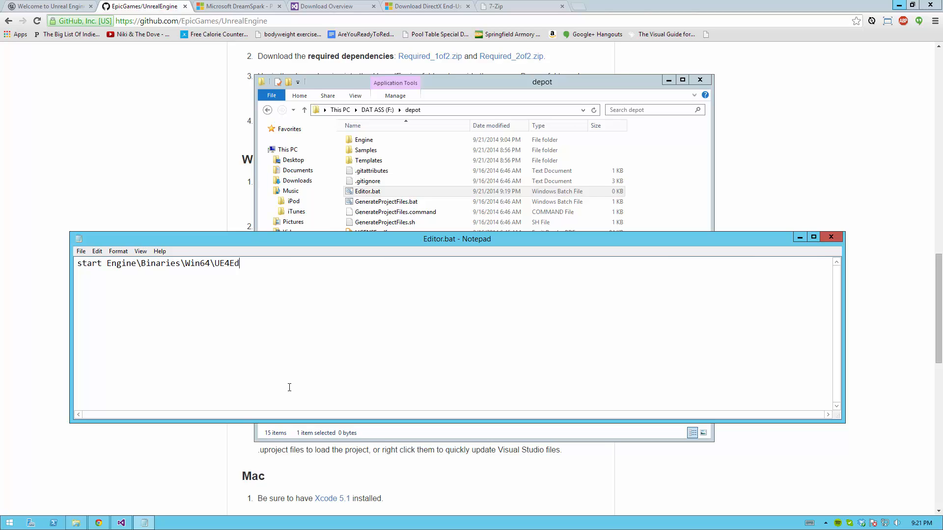
{"action": "type", "text": "itor.exe"}
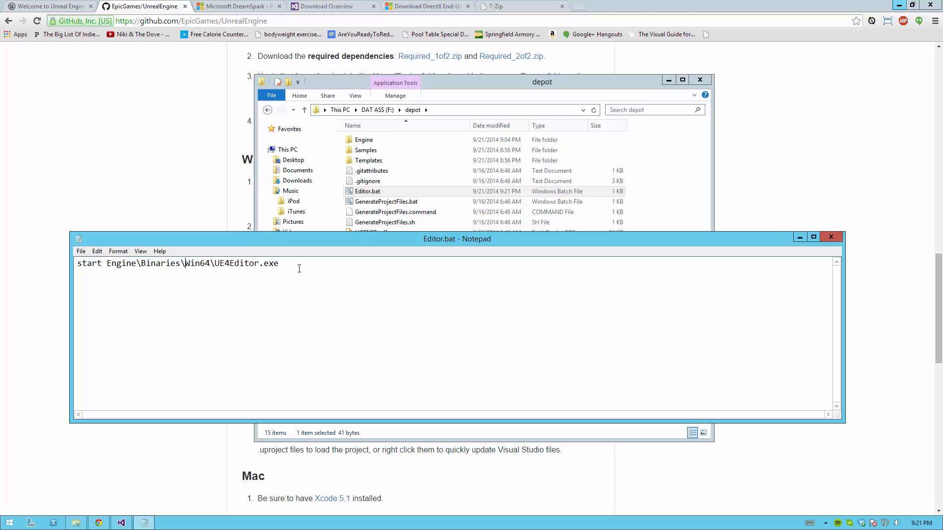
{"action": "mouse_move", "coordinate": [71, 276]}
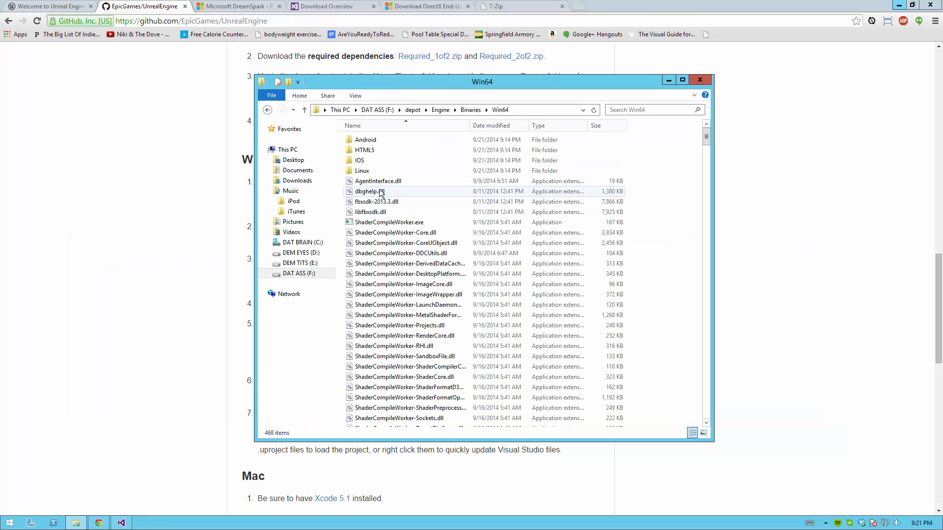
- Locate UE4Editor.exe in Engine\Binaries\Win64, then go back to depot and select Editor.bat
{"action": "scroll", "scroll_direction": "down", "scroll_amount": 3}
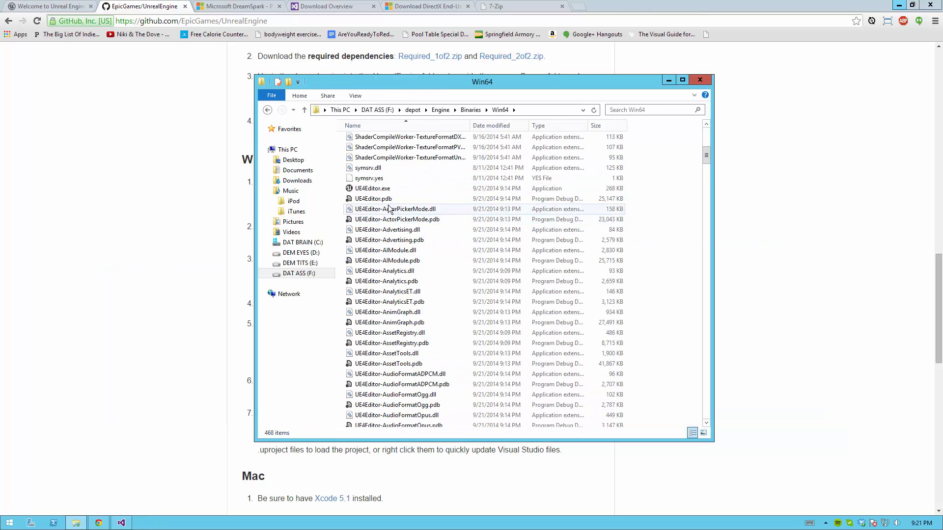
{"action": "left_click", "coordinate": [373, 188]}
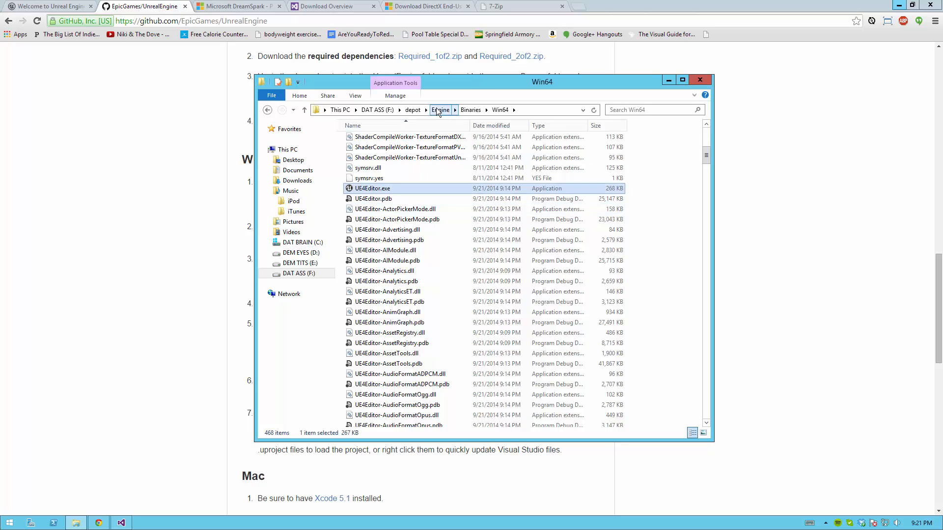
{"action": "left_click", "coordinate": [411, 109]}
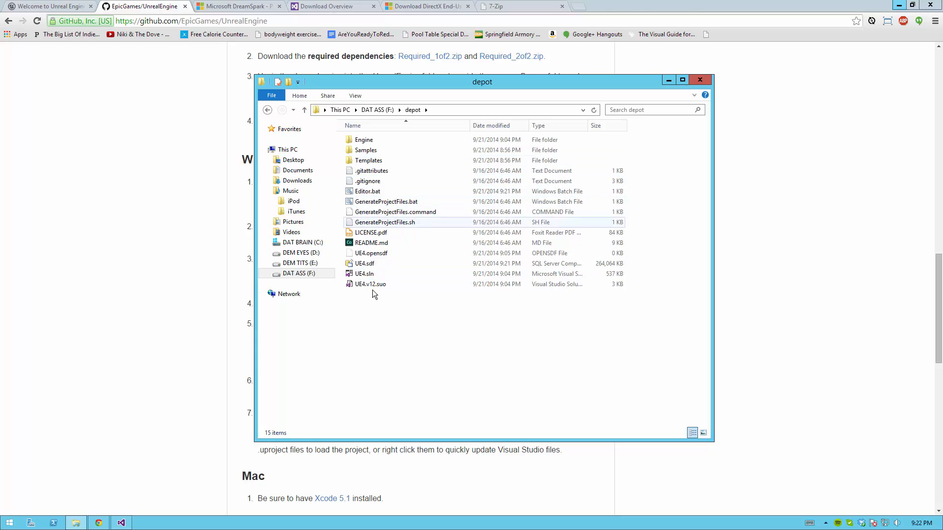
{"action": "left_click", "coordinate": [366, 191]}
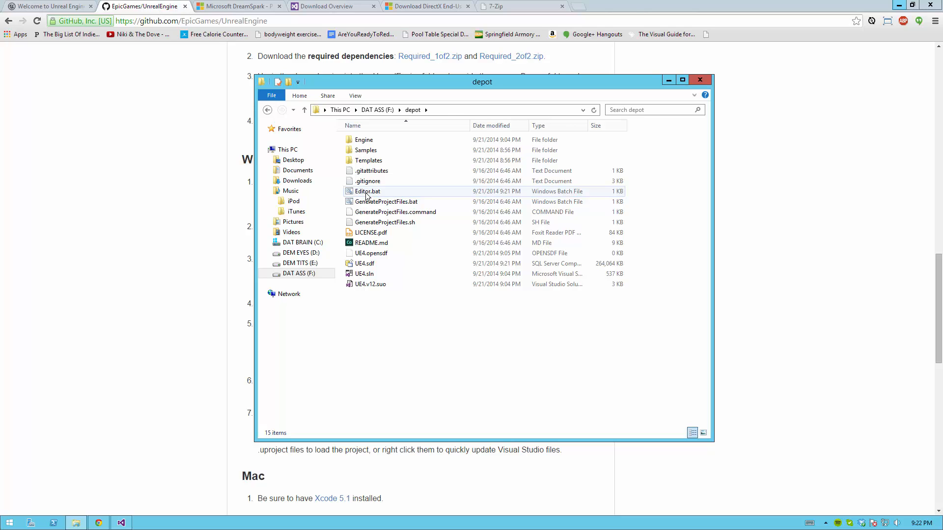
{"action": "left_click", "coordinate": [366, 192]}
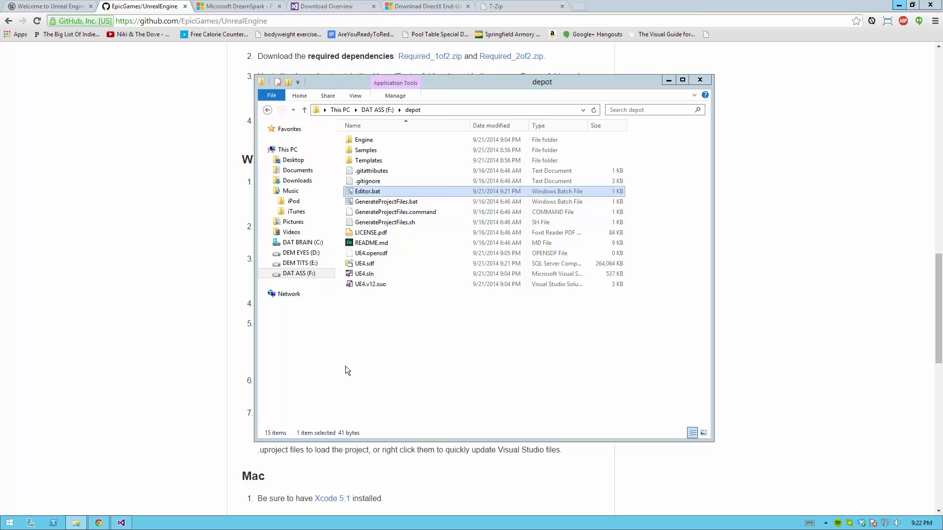
- Run Editor.bat to launch the Unreal Editor 4.4.3 splash screen
{"action": "double_click", "coordinate": [366, 191]}
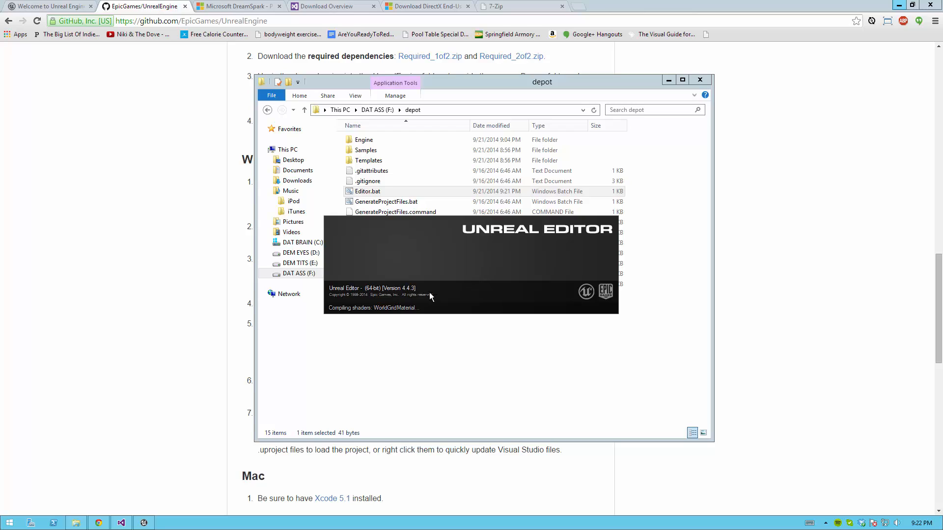
{"action": "mouse_move", "coordinate": [385, 315]}
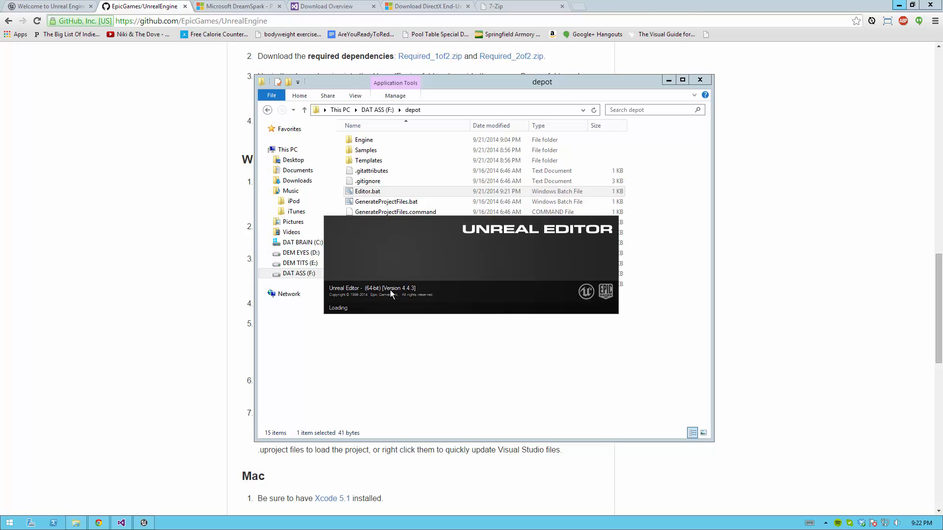
{"action": "mouse_move", "coordinate": [414, 294]}
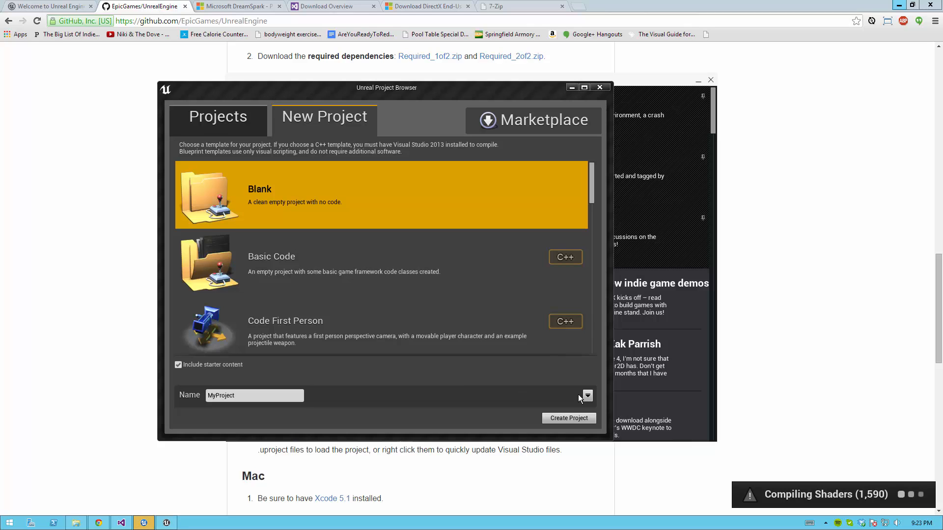
{"action": "mouse_move", "coordinate": [606, 127]}
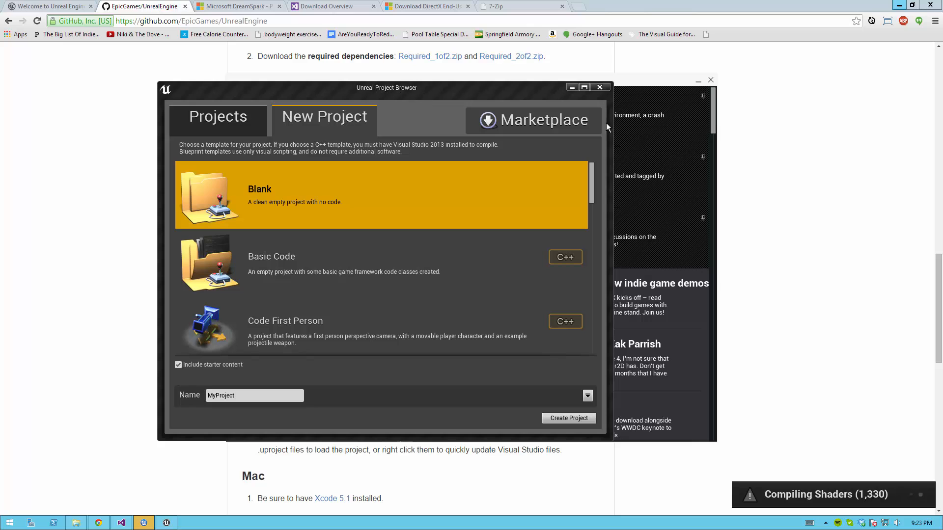
{"action": "left_click", "coordinate": [533, 120]}
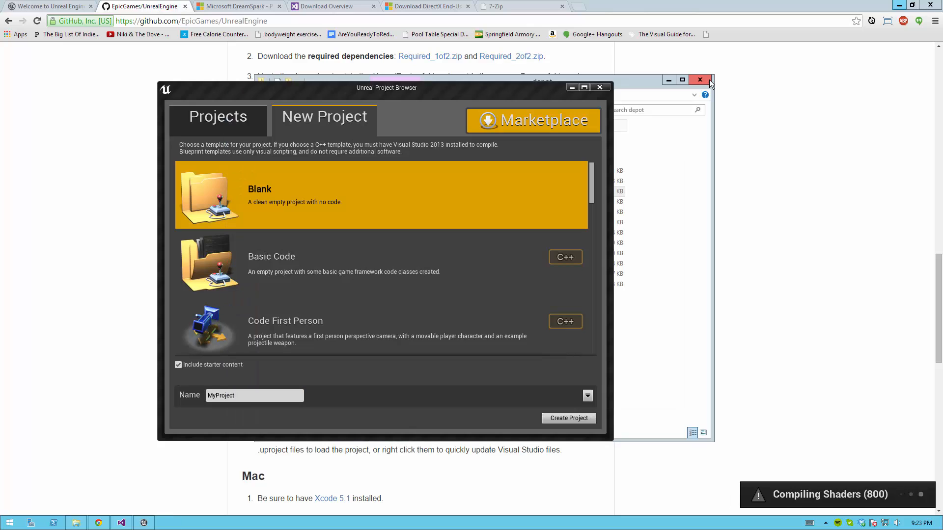
{"action": "mouse_move", "coordinate": [384, 213]}
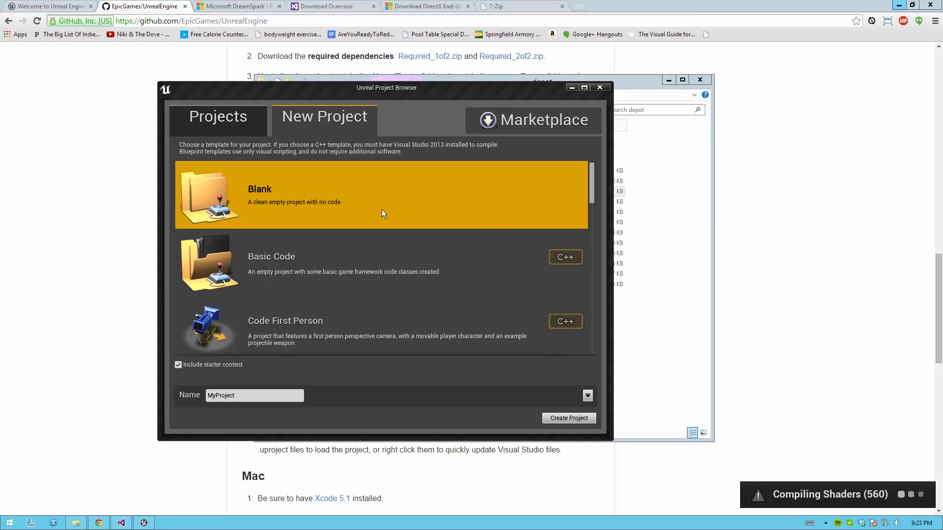
{"action": "mouse_move", "coordinate": [339, 382]}
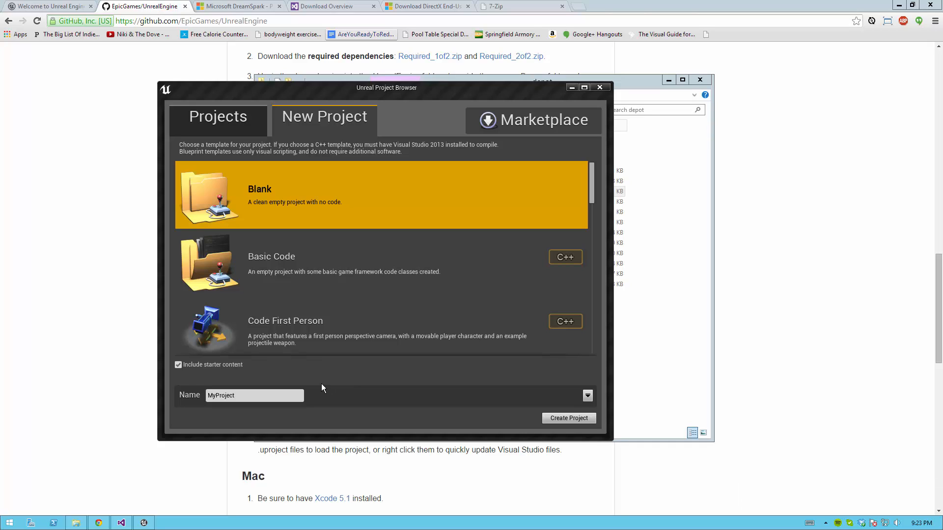
{"action": "mouse_move", "coordinate": [377, 88]}
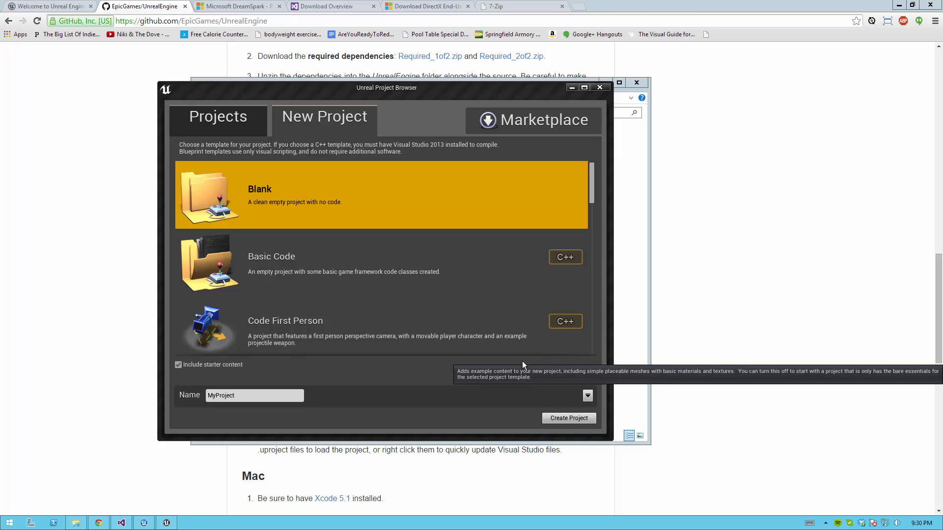
- Choose the Basic Code template and edit the project's destination folder toward F:\depot
{"action": "left_click", "coordinate": [342, 263]}
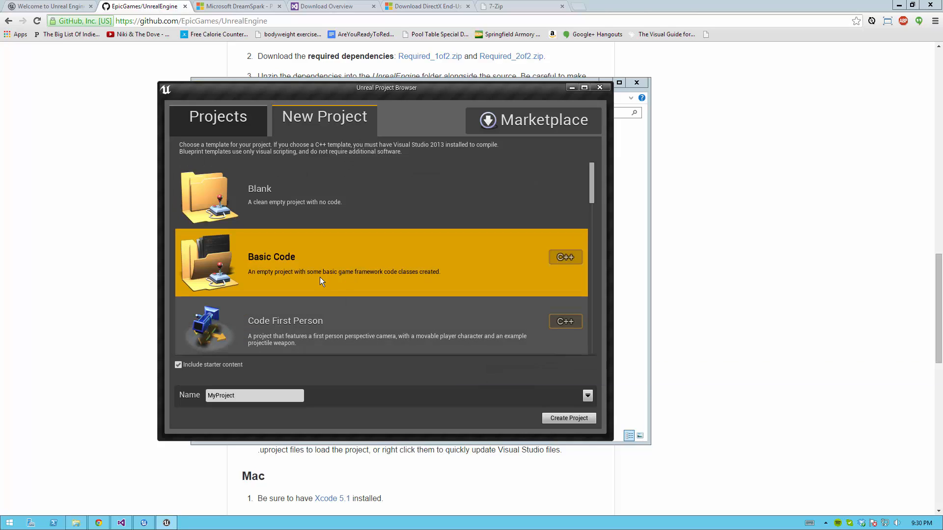
{"action": "mouse_move", "coordinate": [187, 379]}
{"action": "type", "text": "Example"}
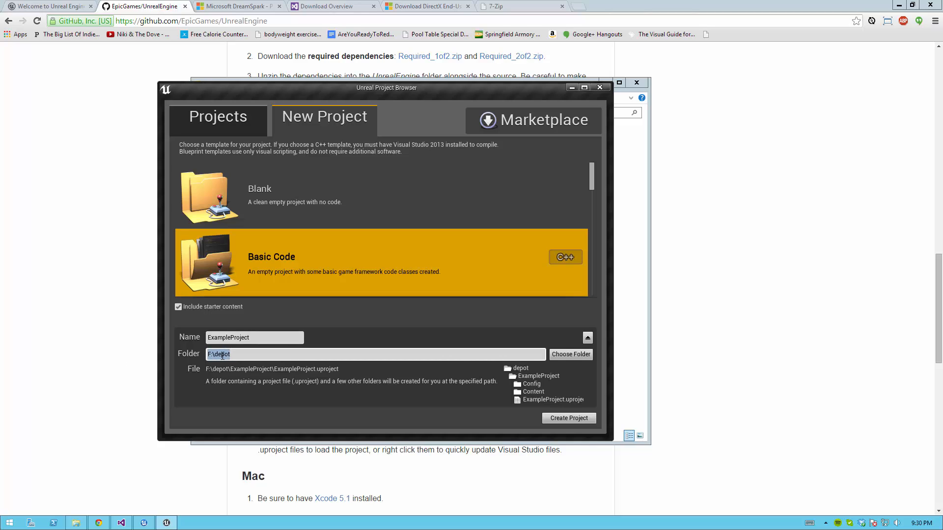
{"action": "left_click", "coordinate": [236, 355]}
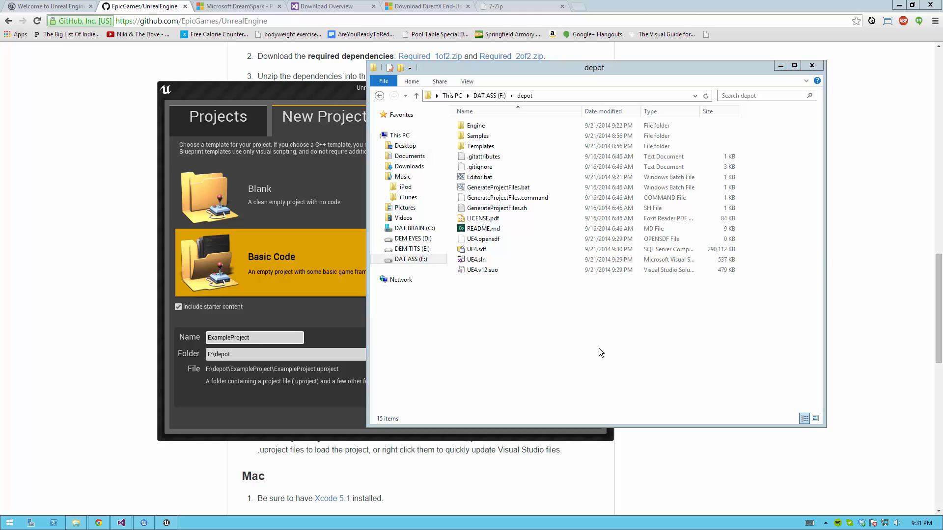
{"action": "mouse_move", "coordinate": [513, 342]}
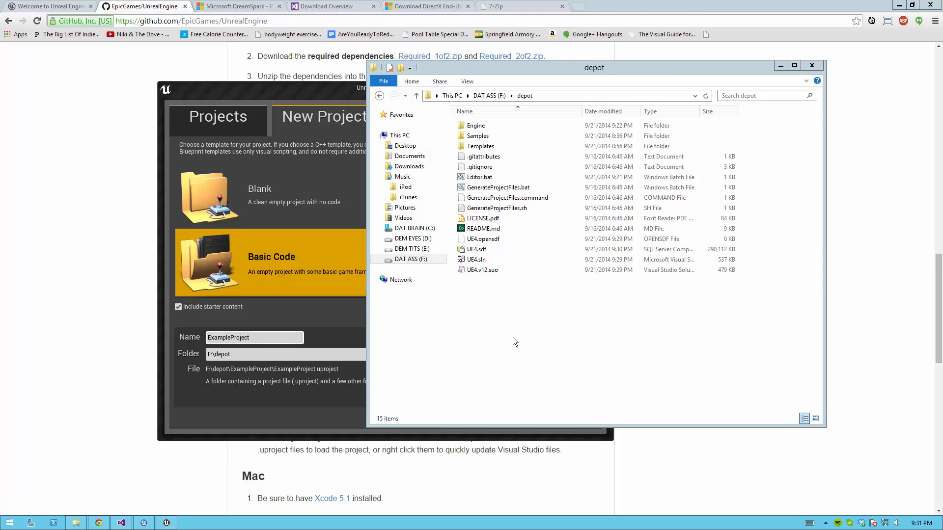
{"action": "mouse_move", "coordinate": [501, 347]}
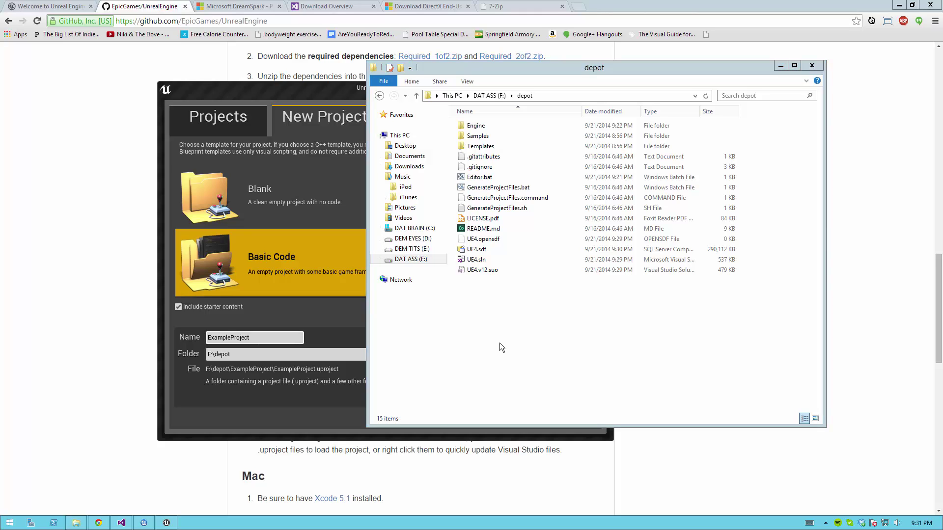
{"action": "mouse_move", "coordinate": [534, 396]}
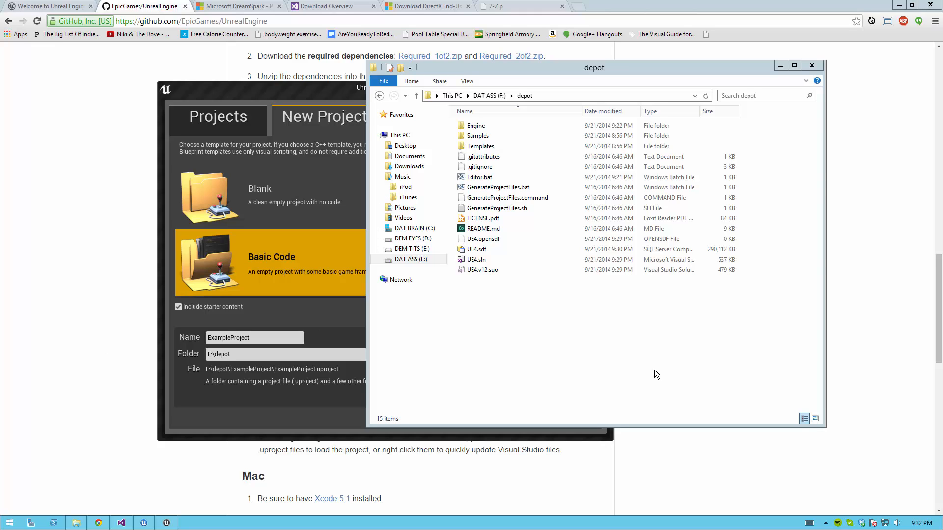
{"action": "mouse_move", "coordinate": [89, 315]}
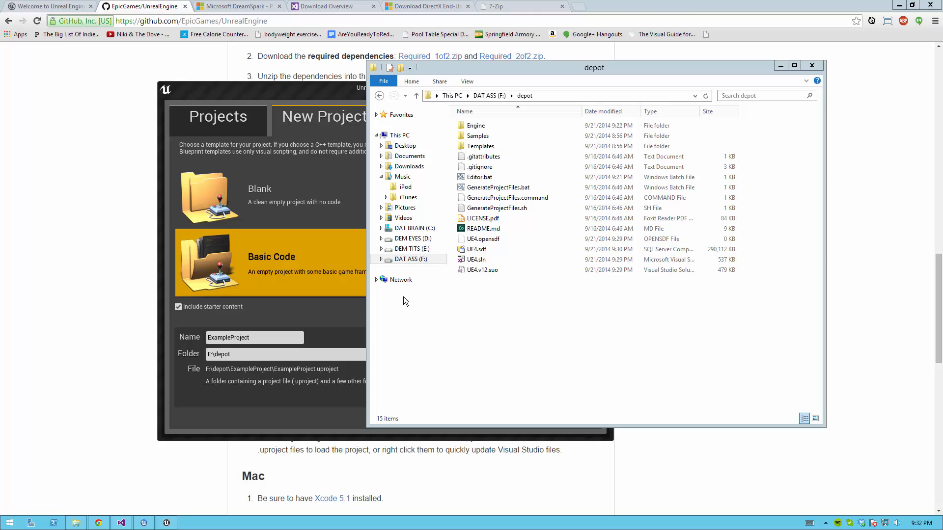
{"action": "mouse_move", "coordinate": [278, 237]}
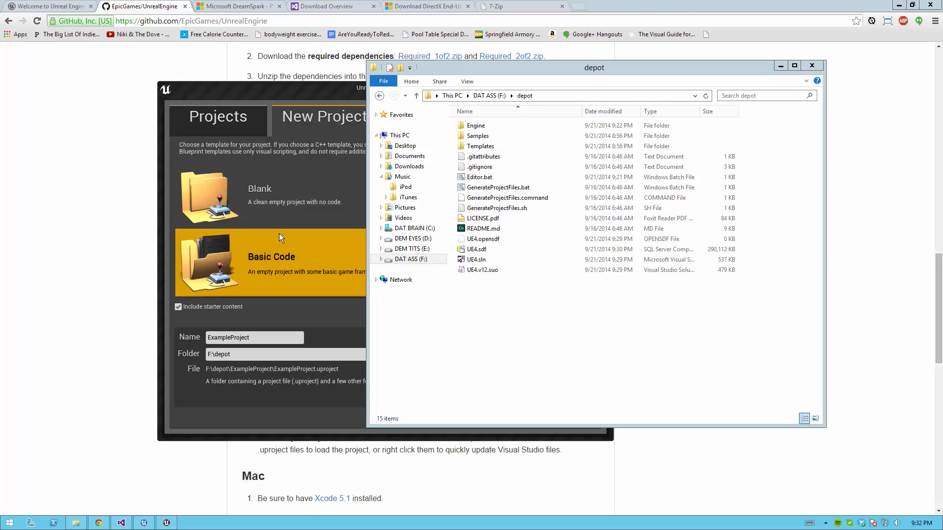
{"action": "mouse_move", "coordinate": [559, 325]}
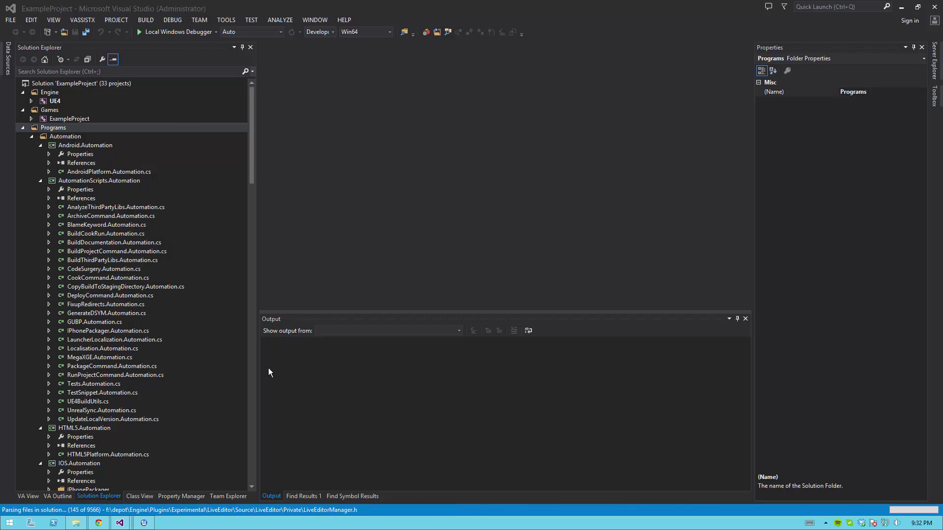
{"action": "mouse_move", "coordinate": [386, 382]}
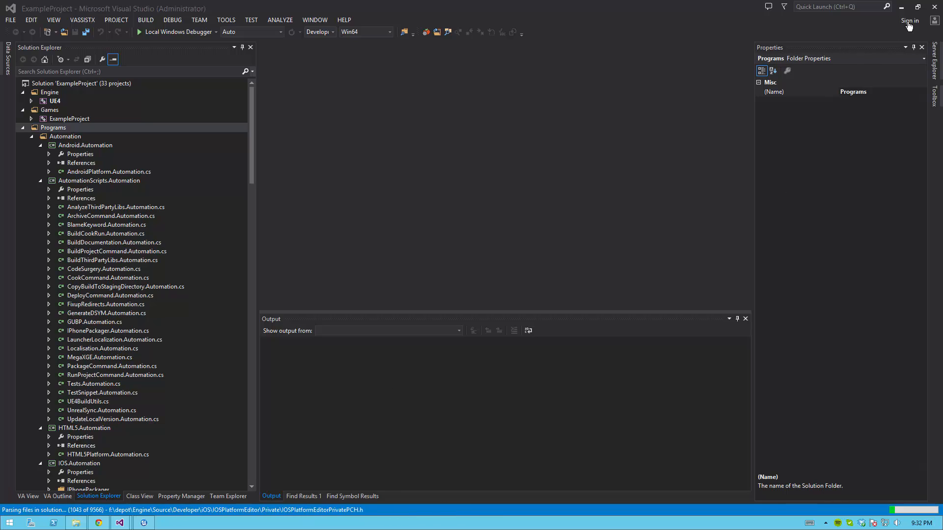
- Minimize the Visual Studio window holding the ExampleProject solution
{"action": "left_click", "coordinate": [797, 92]}
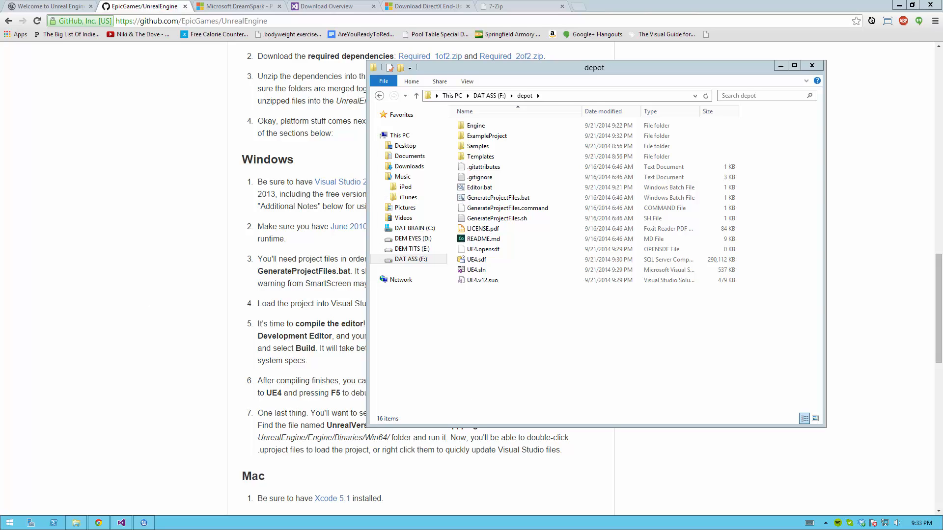
- Create a new text document in depot and name it UE4Games.uprojectdirs
{"action": "left_click", "coordinate": [481, 279]}
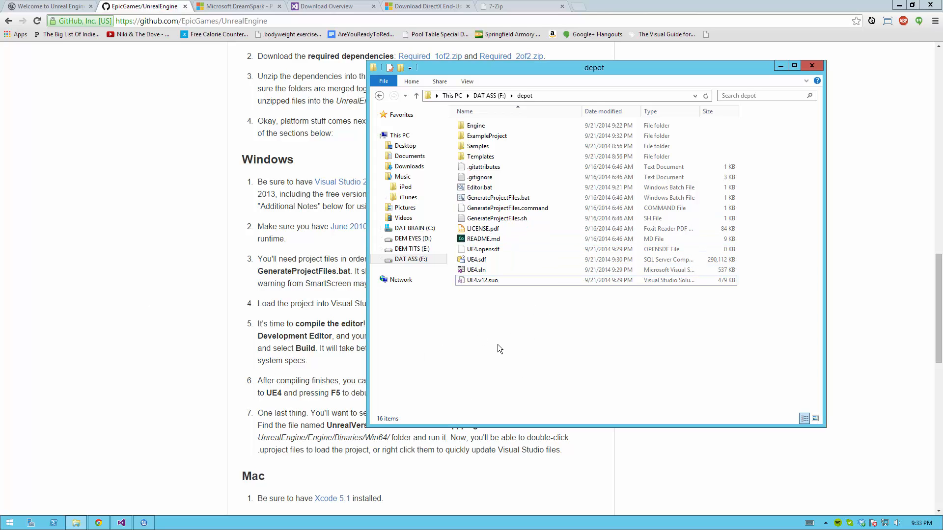
{"action": "mouse_move", "coordinate": [528, 343]}
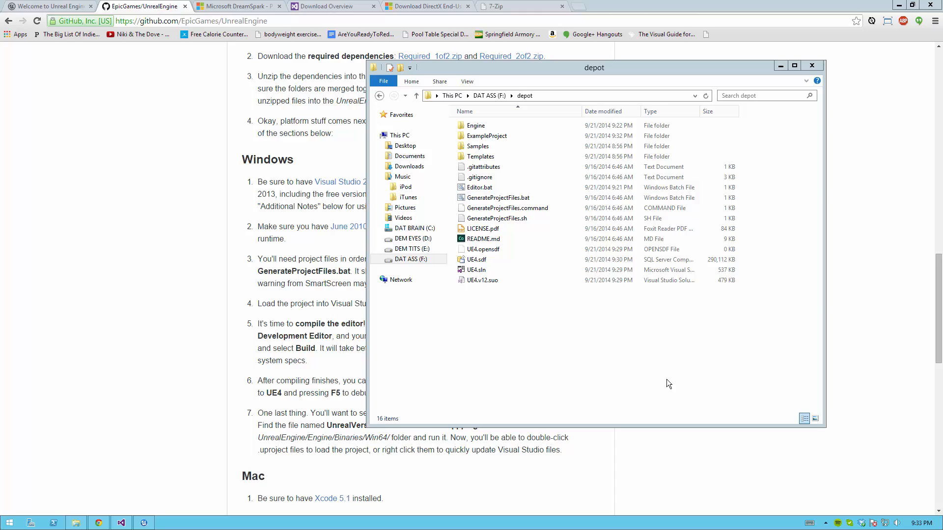
{"action": "left_click", "coordinate": [475, 269]}
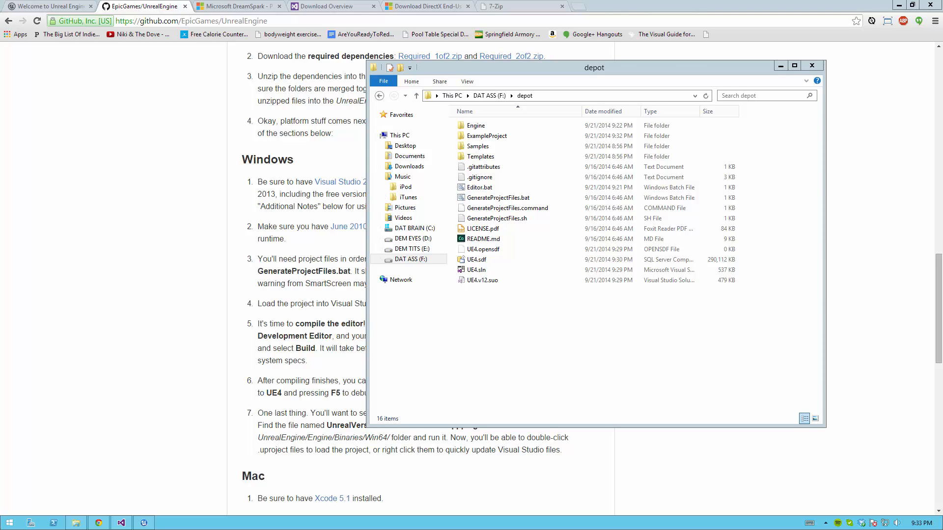
{"action": "mouse_move", "coordinate": [156, 322]}
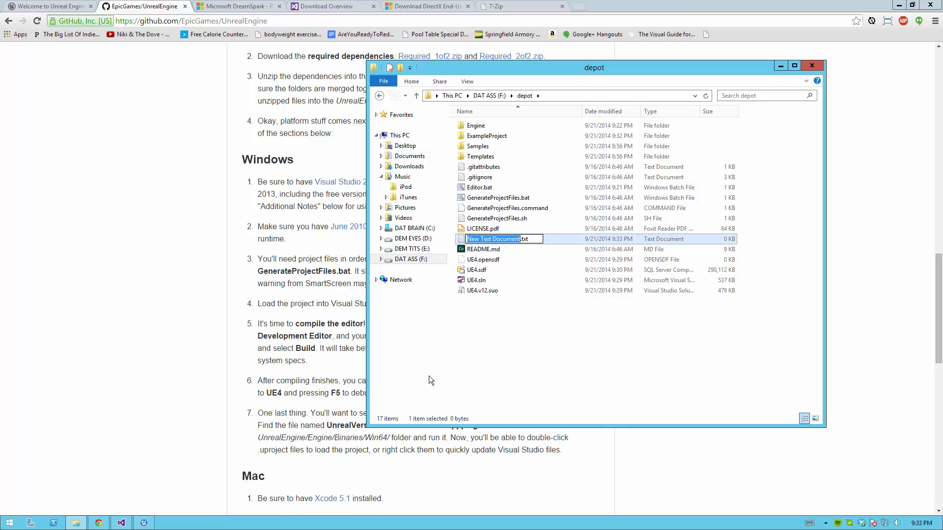
{"action": "type", "text": "UE4Games.uprojectdirs"}
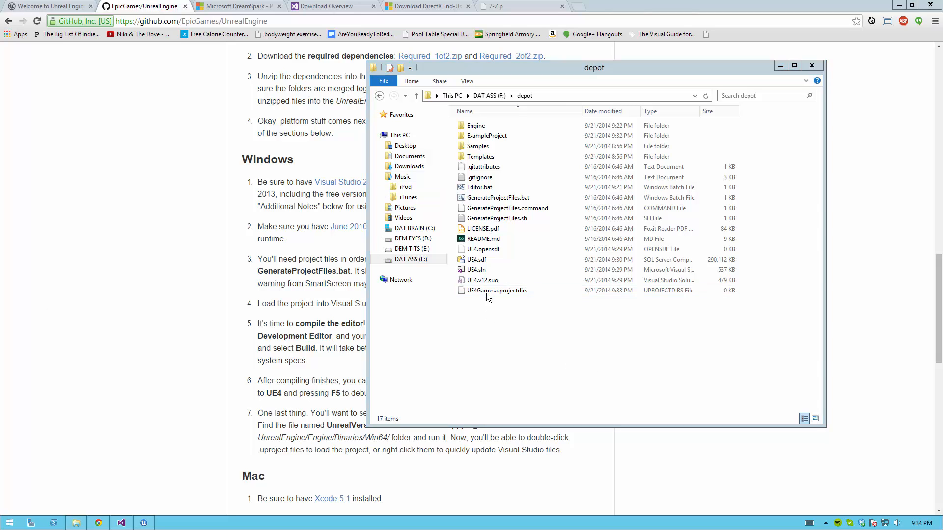
- Choose Open with on UE4Games.uprojectdirs and expand the full program list to reach Notepad
{"action": "right_click", "coordinate": [497, 290]}
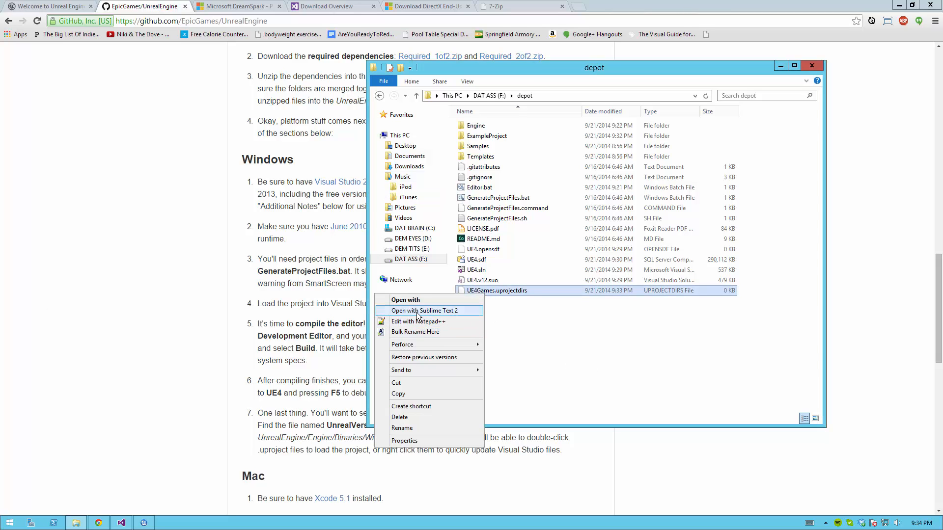
{"action": "left_click", "coordinate": [406, 300]}
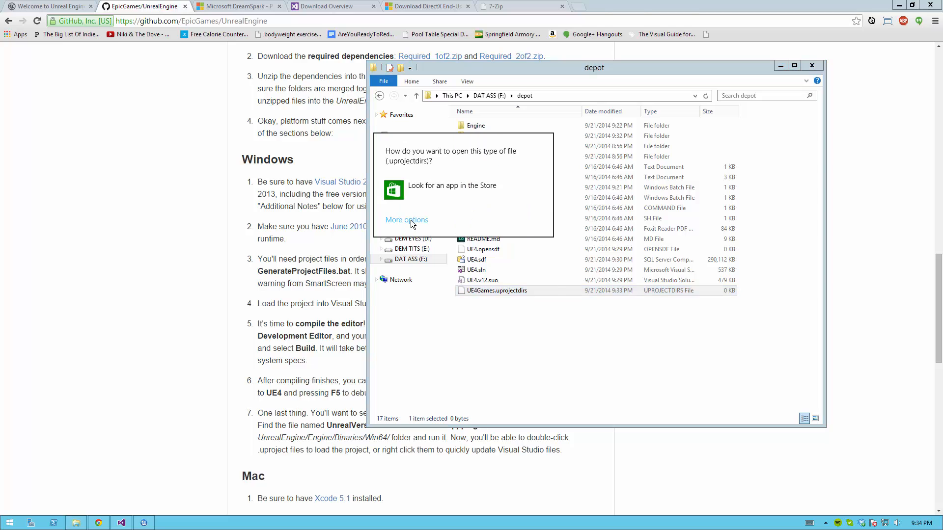
{"action": "left_click", "coordinate": [406, 219]}
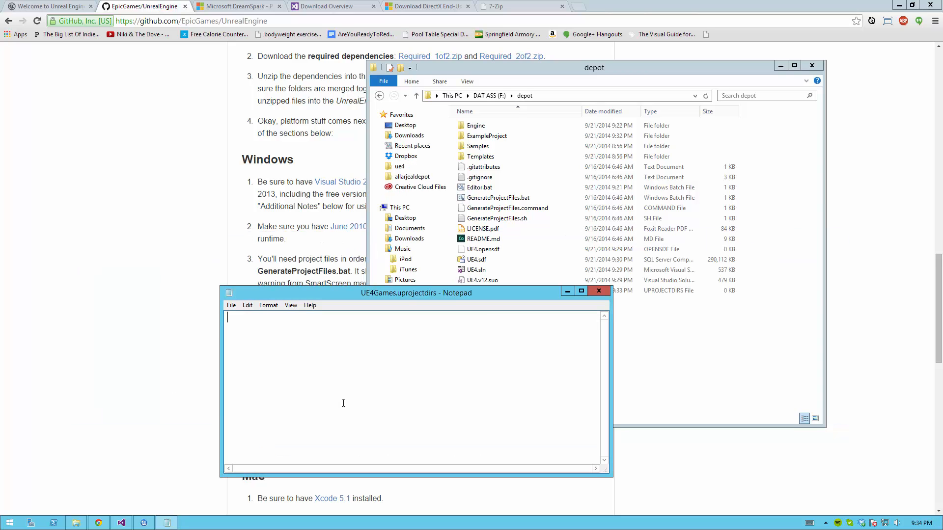
- Enter './' and 'Engine/Source/' as the two lines of UE4Games.uprojectdirs
{"action": "type", "text": "./"}
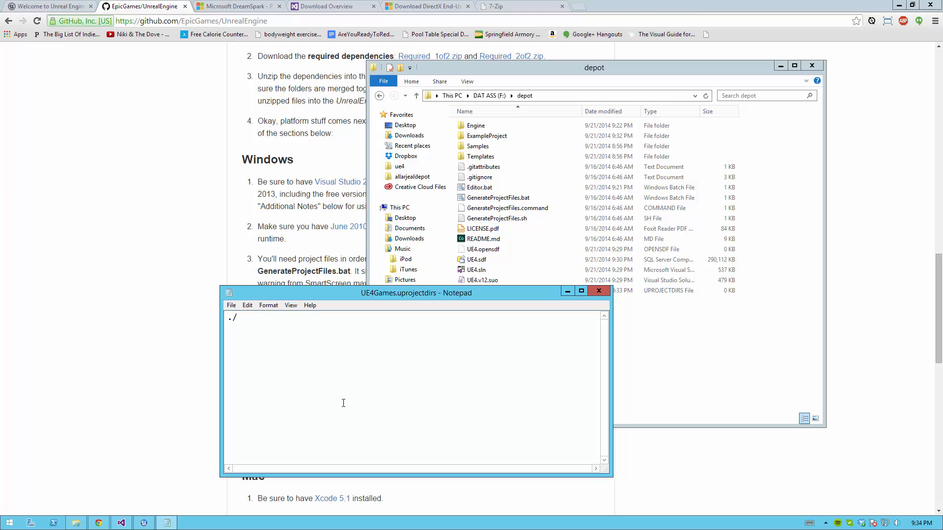
{"action": "type", "text": "Engine"}
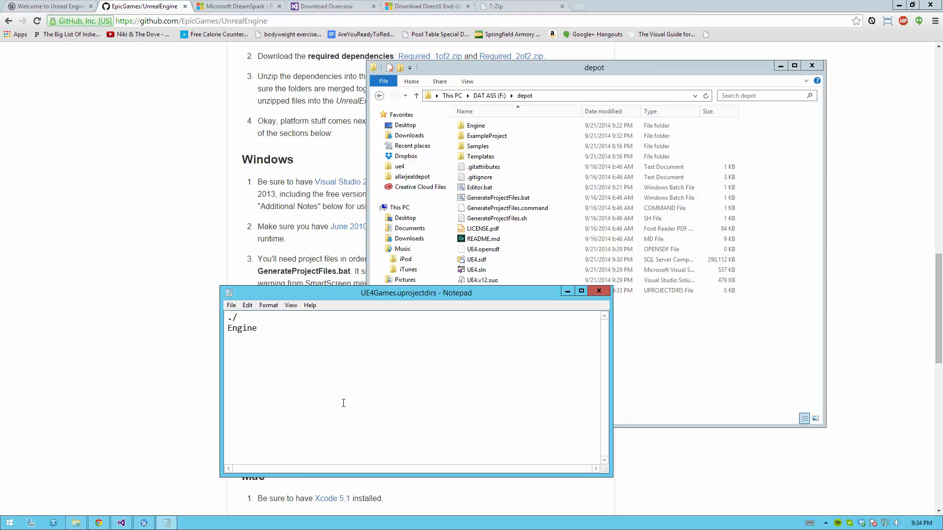
{"action": "type", "text": "/Sou"}
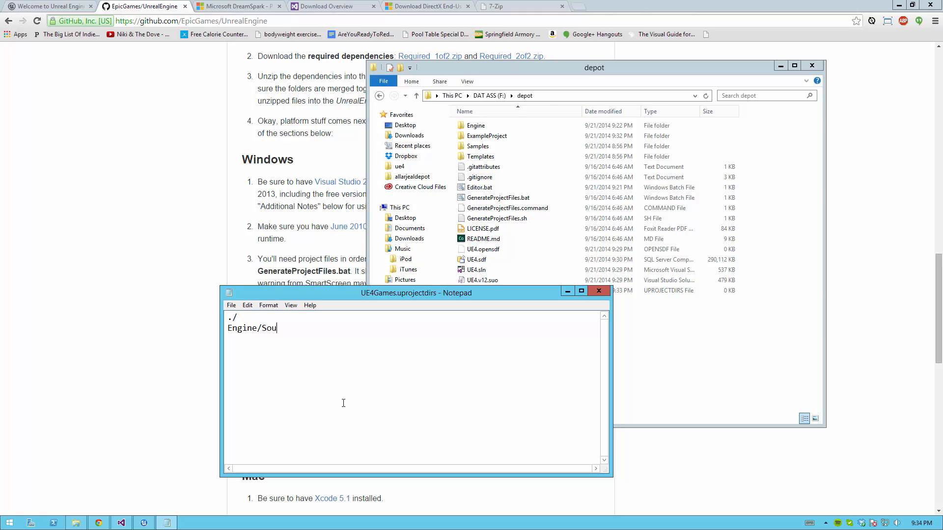
{"action": "type", "text": "rce/"}
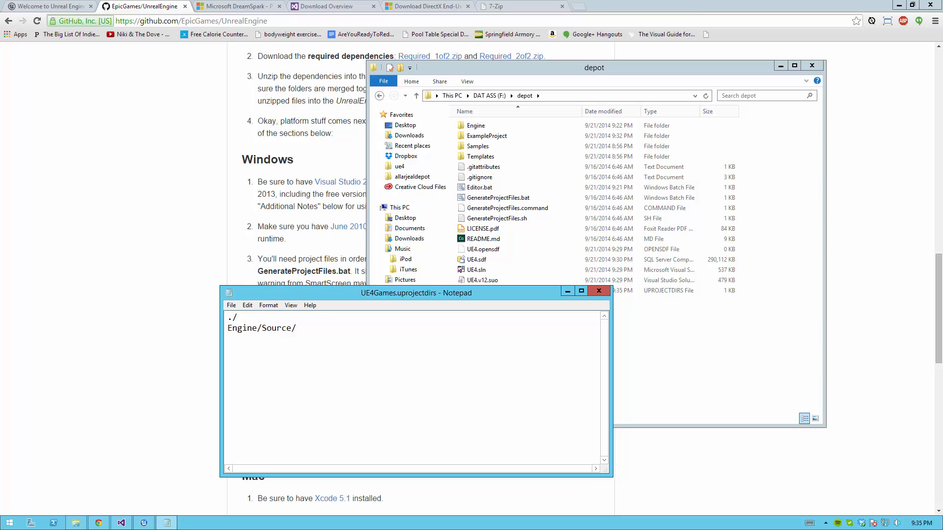
{"action": "double_click", "coordinate": [230, 317]}
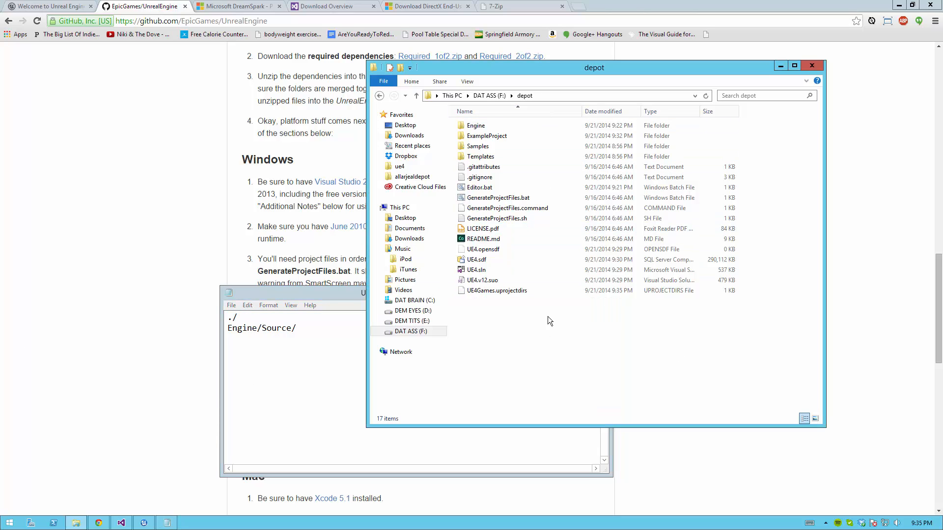
{"action": "mouse_move", "coordinate": [532, 269]}
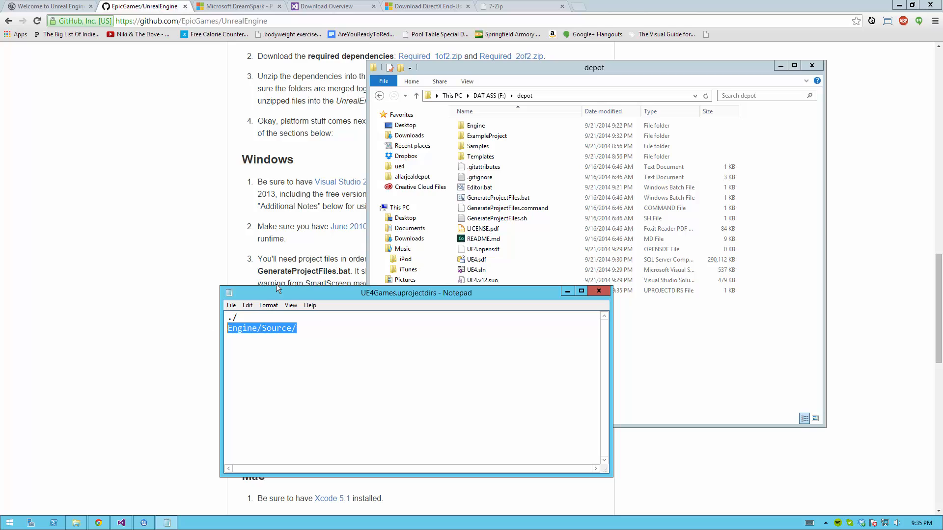
- Look inside Engine\Source, return to depot, and close the uprojectdirs file in Notepad
{"action": "double_click", "coordinate": [475, 125]}
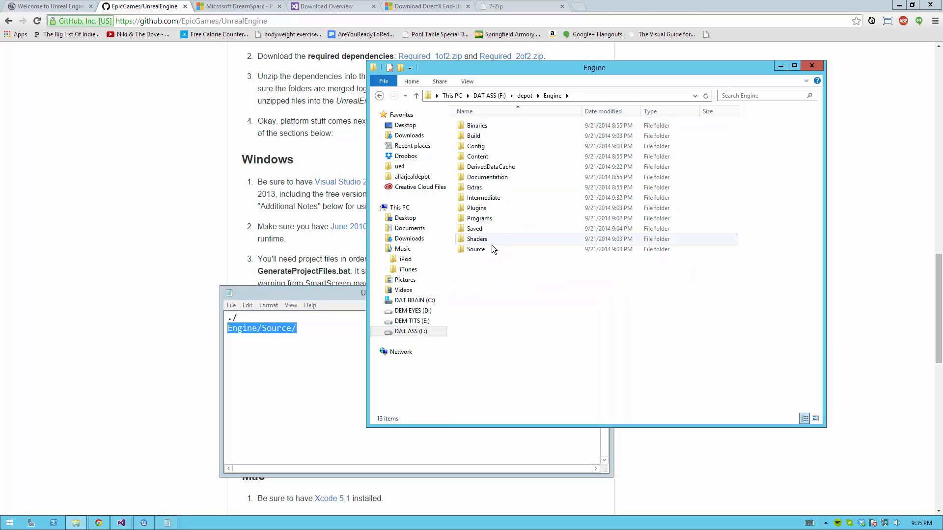
{"action": "double_click", "coordinate": [476, 249]}
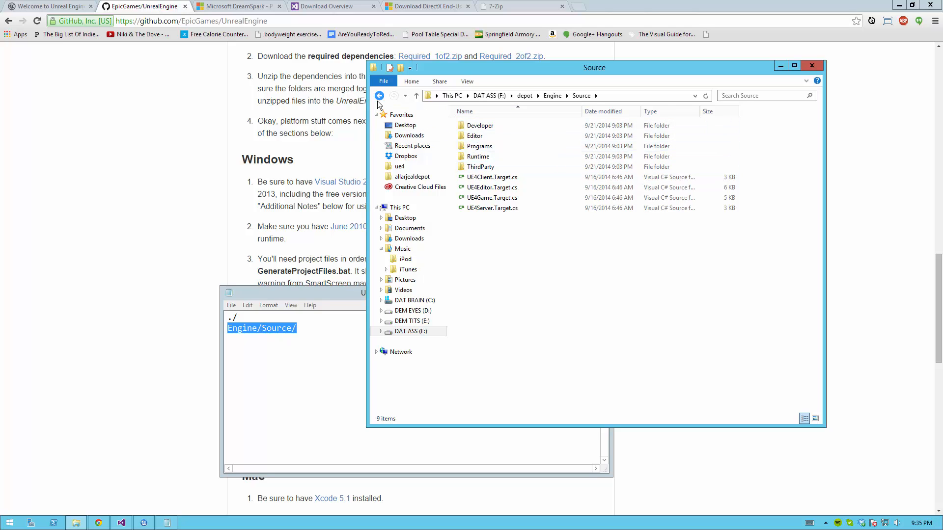
{"action": "left_click", "coordinate": [379, 96]}
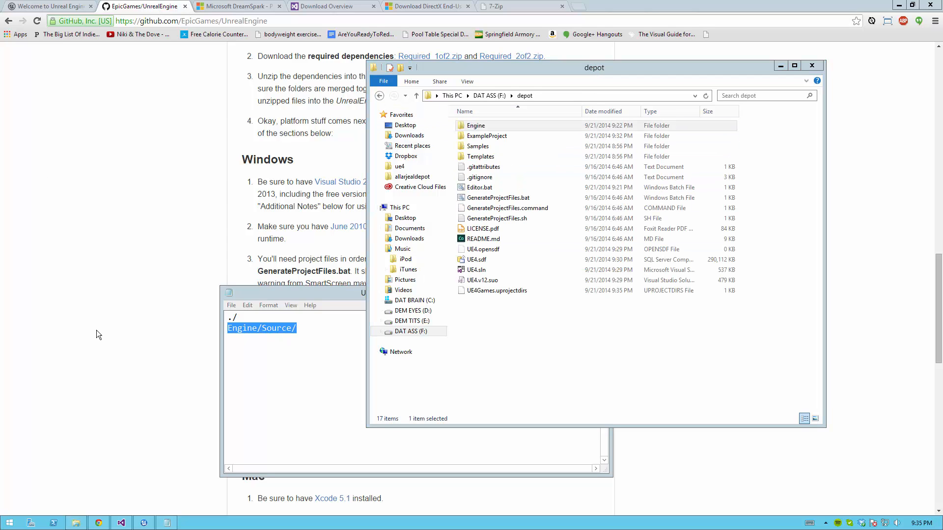
{"action": "left_click", "coordinate": [231, 304]}
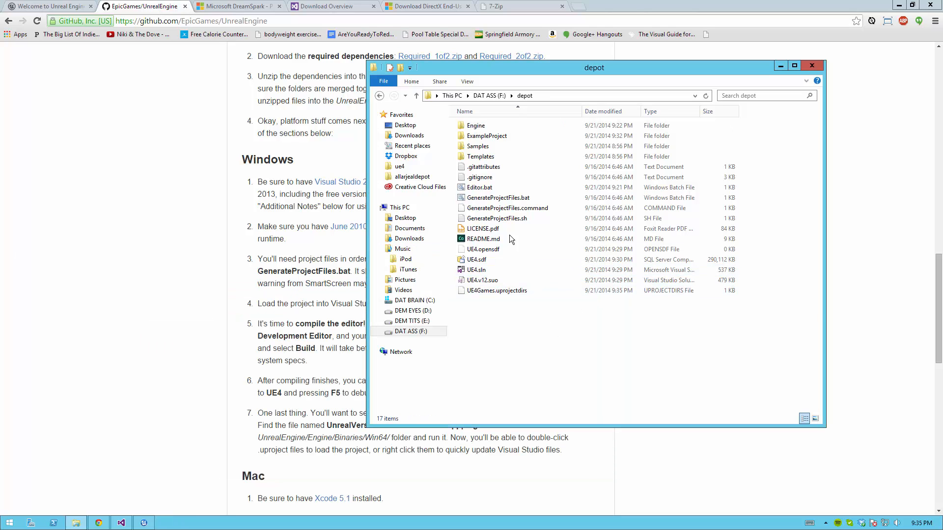
- Run GenerateProjectFiles.bat to regenerate the project files and update UE4.sln
{"action": "double_click", "coordinate": [496, 197]}
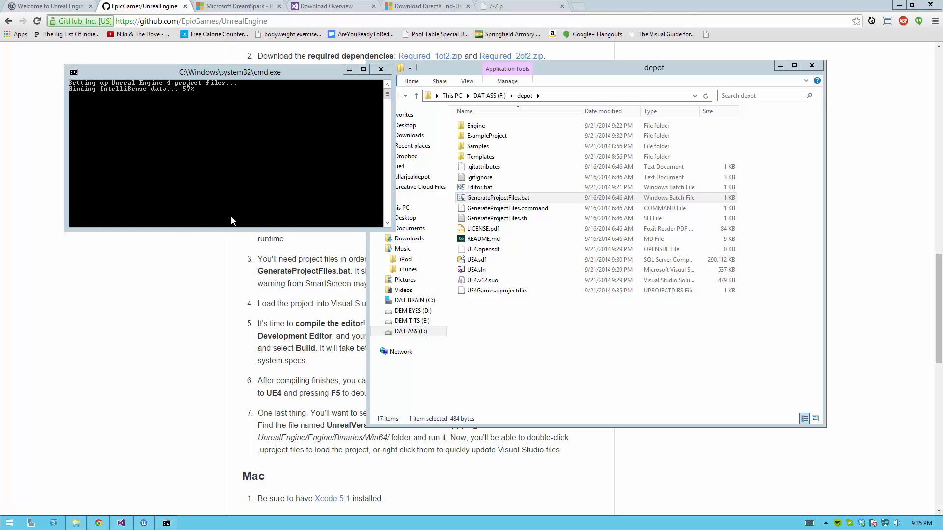
{"action": "left_click", "coordinate": [381, 72]}
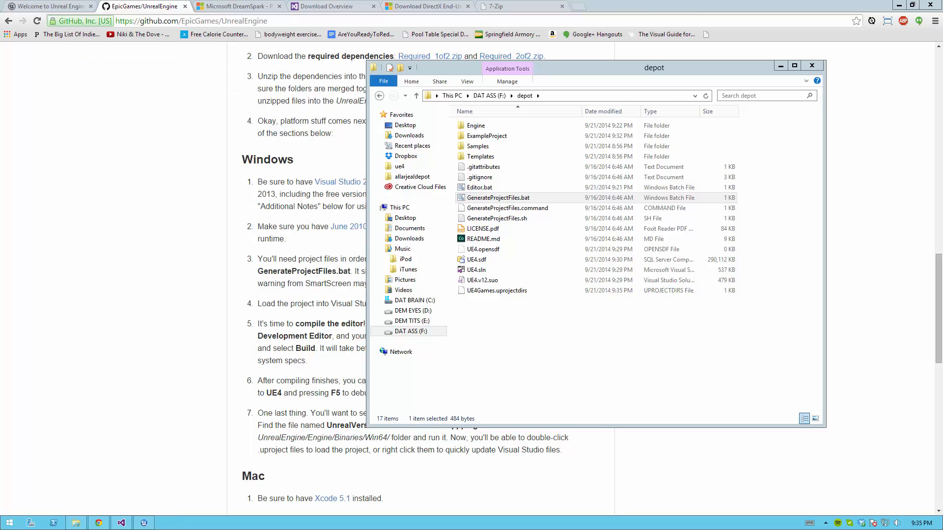
{"action": "left_click", "coordinate": [497, 291]}
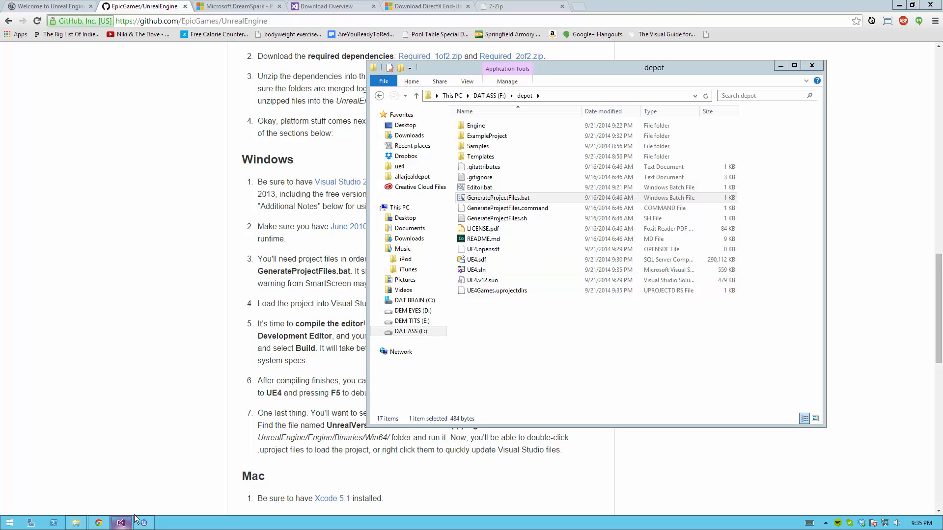
- Reload the modified UE4 solution and inspect ExampleProject under the expanded Games folder
{"action": "left_click", "coordinate": [121, 523]}
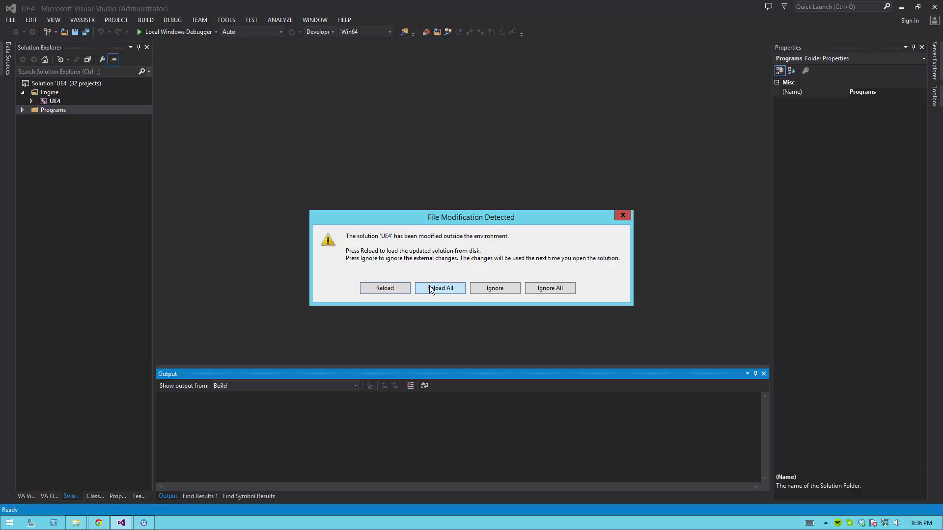
{"action": "left_click", "coordinate": [440, 288]}
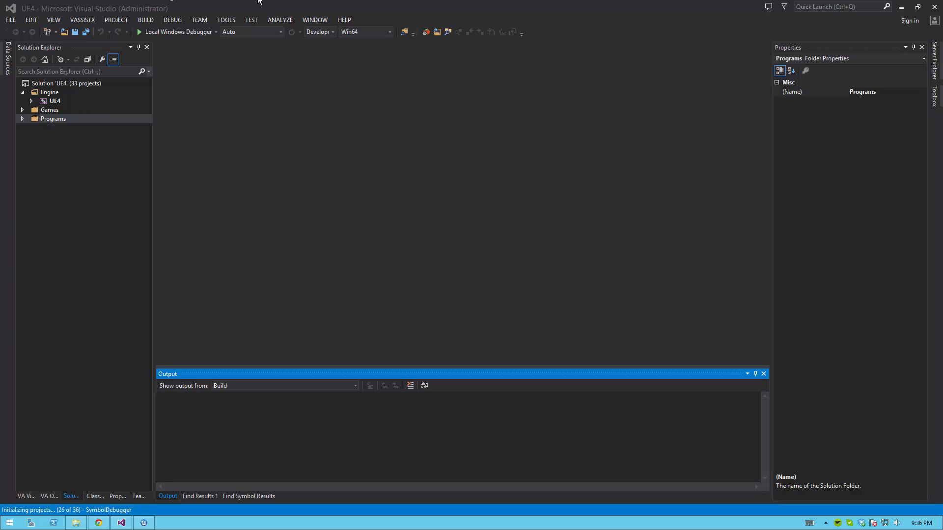
{"action": "left_click", "coordinate": [23, 109]}
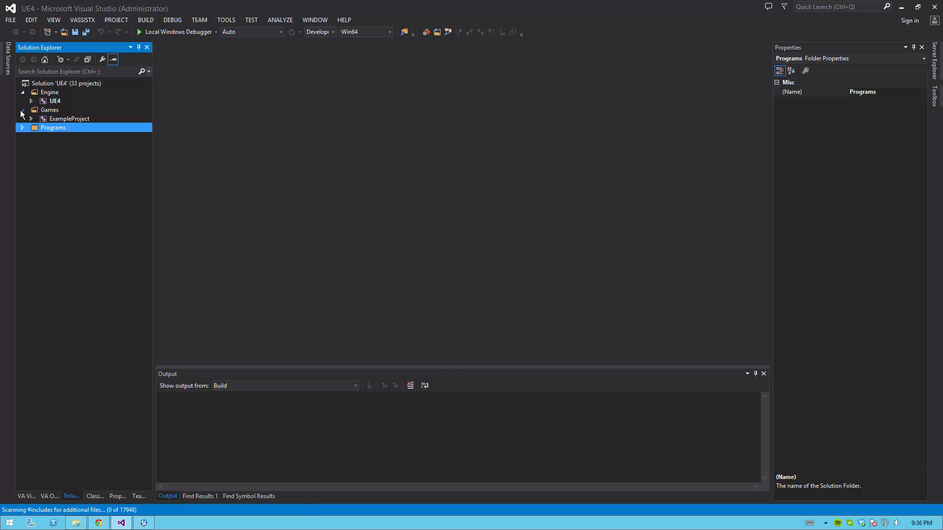
{"action": "left_click", "coordinate": [68, 119]}
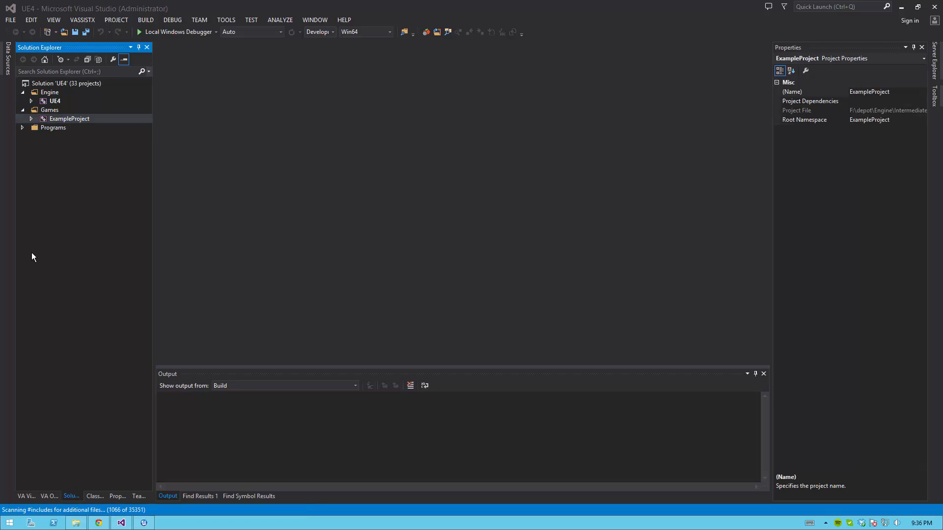
{"action": "mouse_move", "coordinate": [76, 126]}
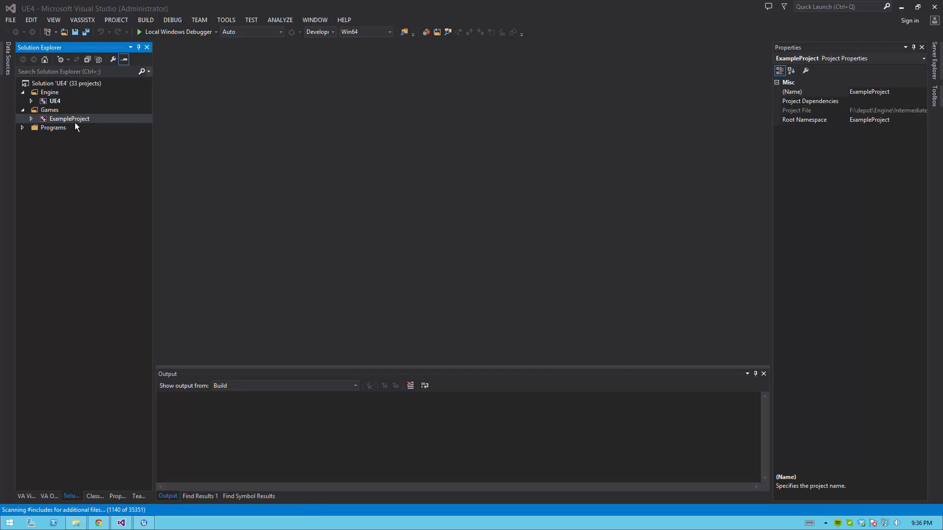
{"action": "mouse_move", "coordinate": [224, 82]}
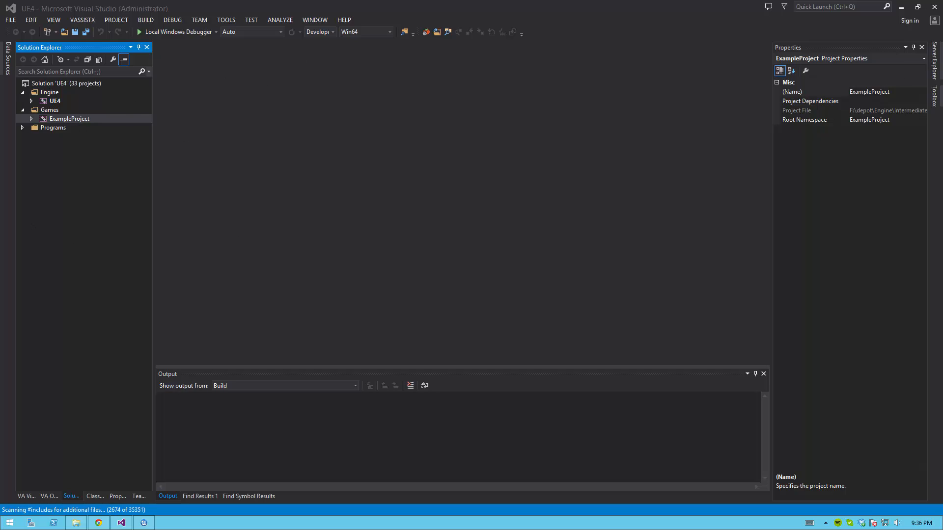
{"action": "mouse_move", "coordinate": [141, 205]}
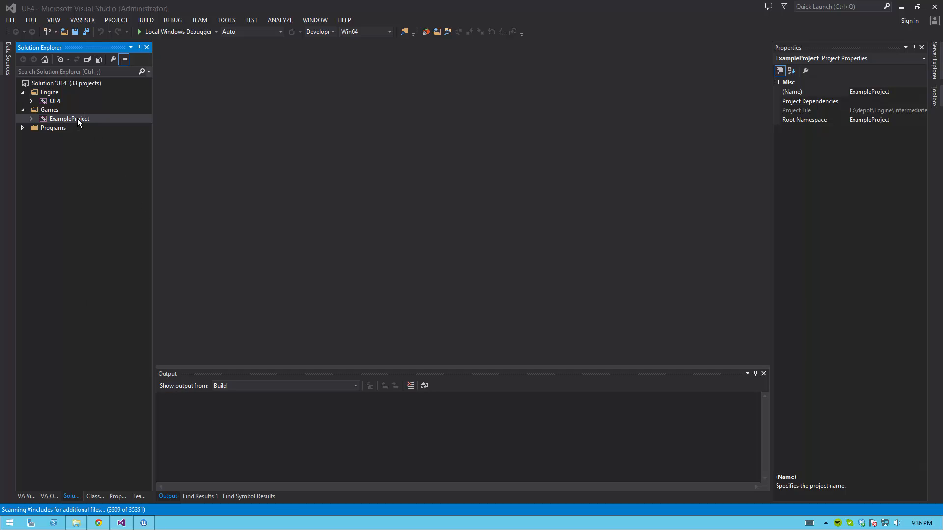
{"action": "mouse_move", "coordinate": [472, 336]}
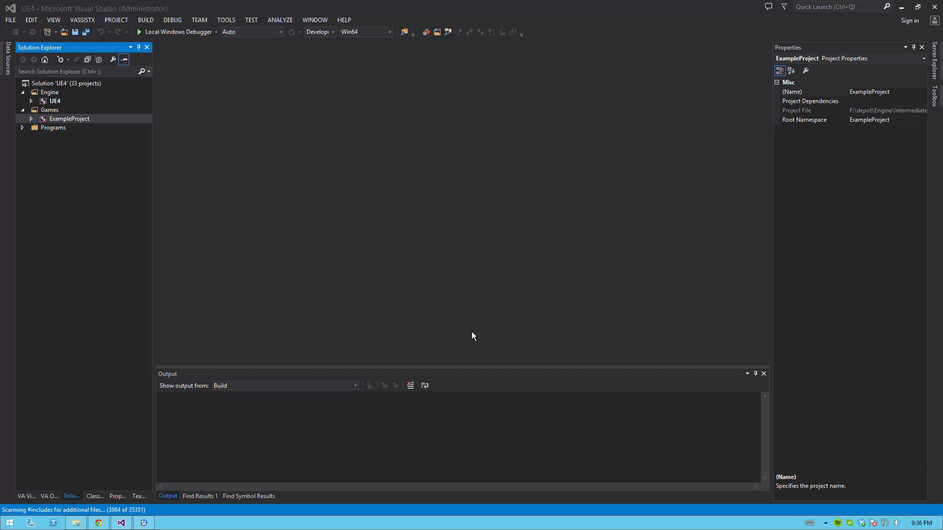
{"action": "mouse_move", "coordinate": [134, 326]}
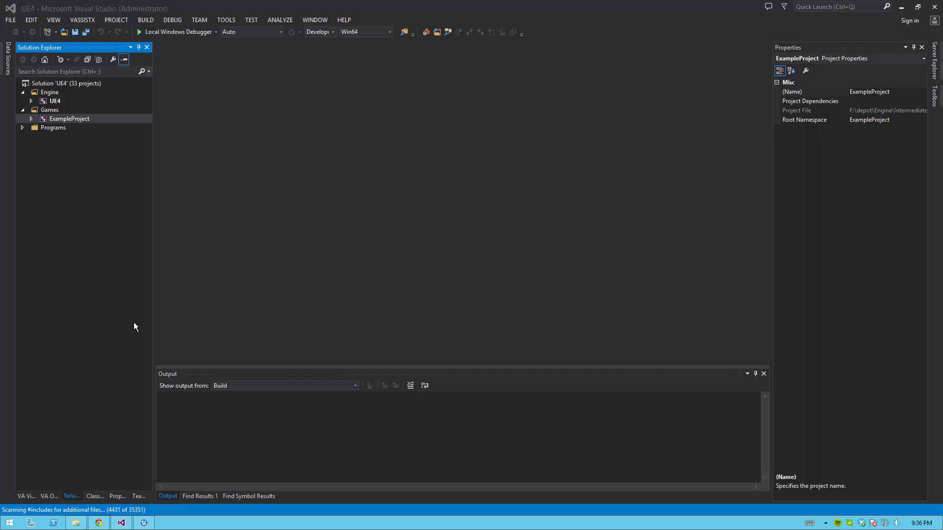
{"action": "mouse_move", "coordinate": [78, 127]}
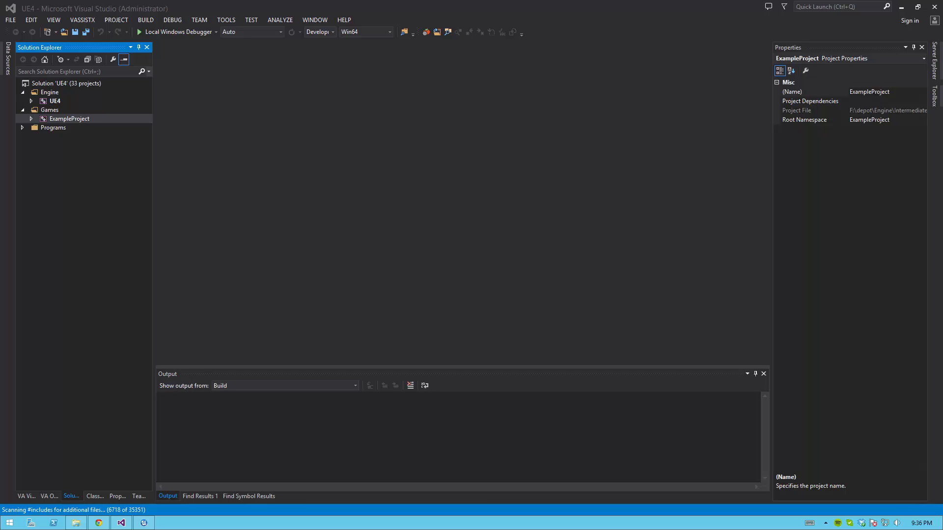
- Run Editor.bat from the depot folder to bring up the Unreal Project Browser listing ExampleProject
{"action": "right_click", "coordinate": [69, 119]}
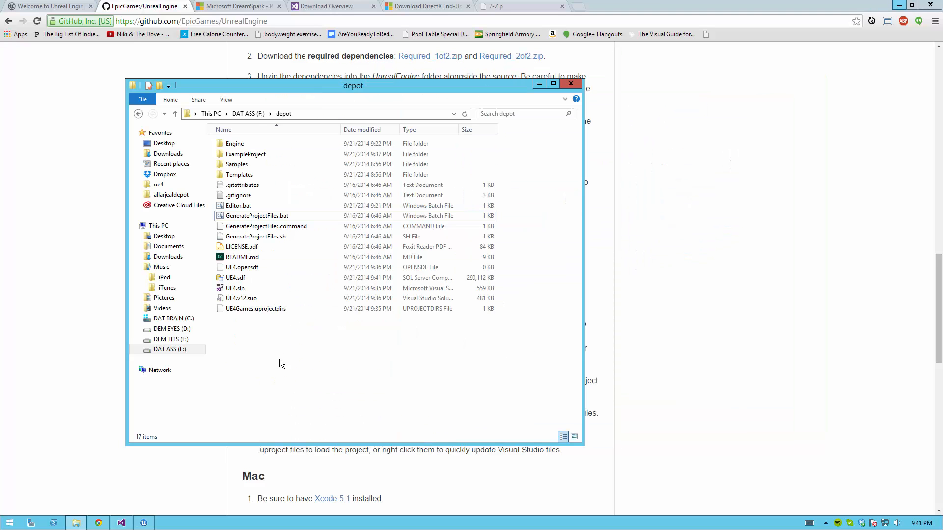
{"action": "left_click", "coordinate": [238, 206]}
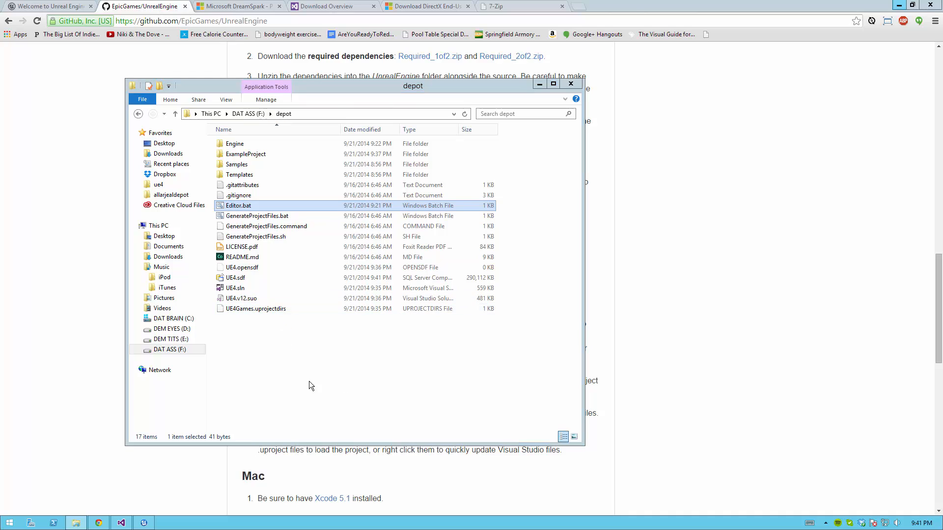
{"action": "double_click", "coordinate": [237, 206]}
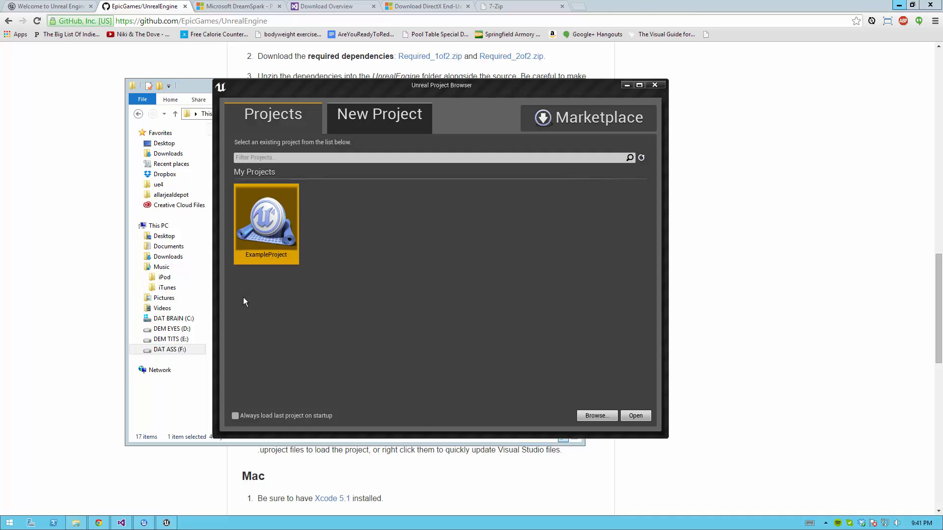
{"action": "mouse_move", "coordinate": [369, 283]}
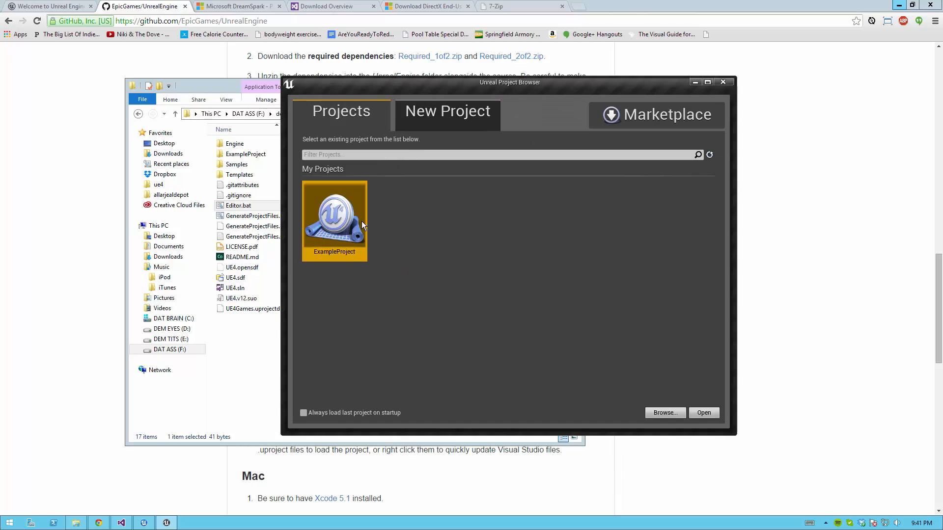
{"action": "mouse_move", "coordinate": [412, 399]}
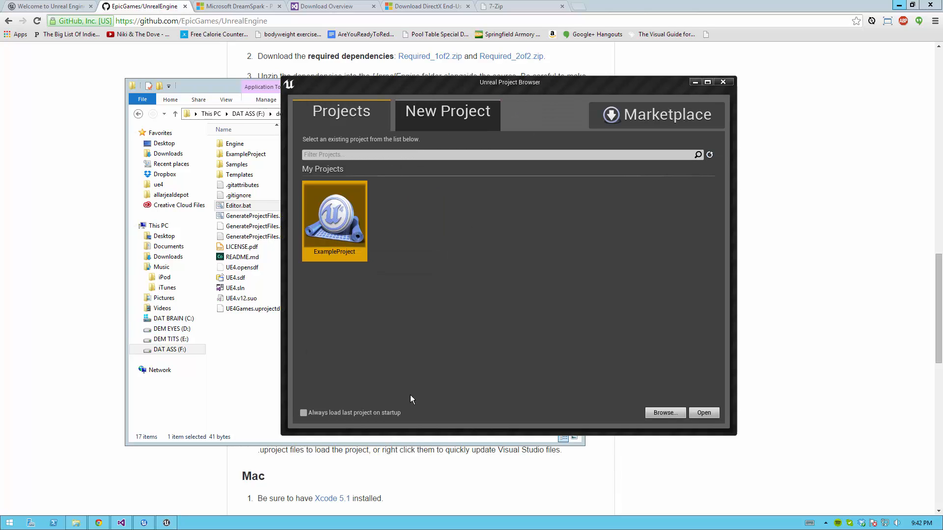
{"action": "mouse_move", "coordinate": [413, 376]}
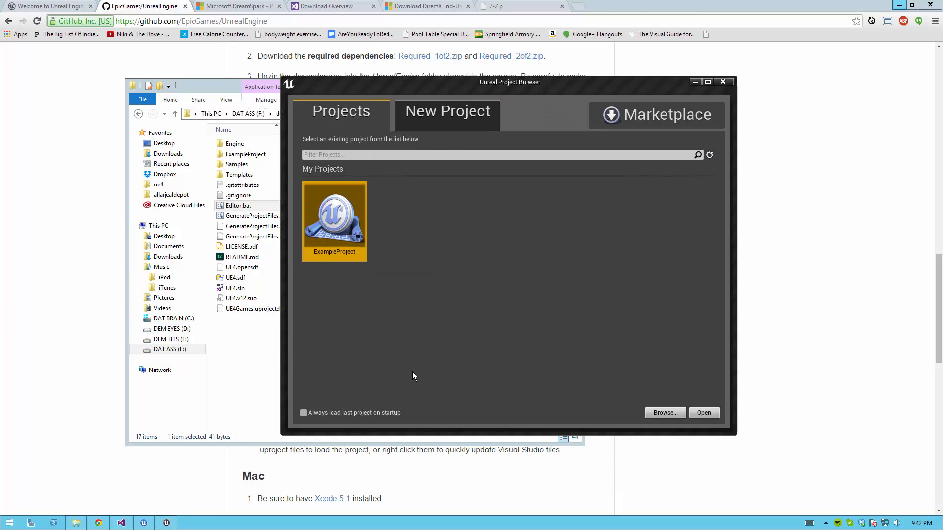
{"action": "mouse_move", "coordinate": [351, 420]}
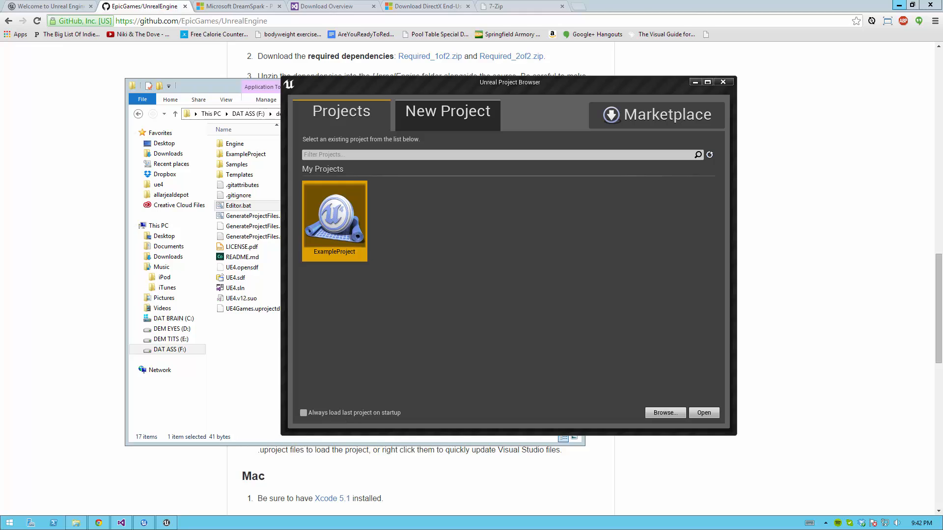
{"action": "mouse_move", "coordinate": [445, 379]}
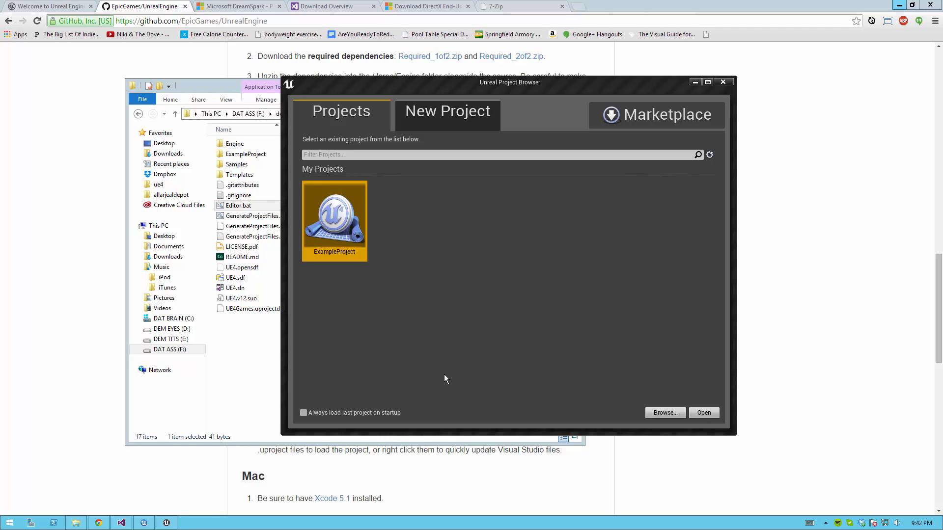
{"action": "mouse_move", "coordinate": [723, 82]}
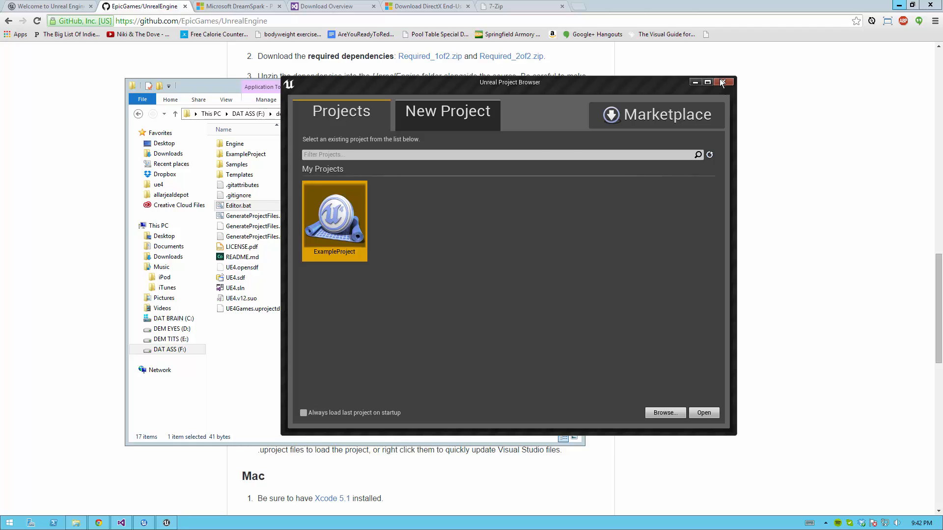
- Dismiss the Project Browser and copy Editor.bat as ExampleProject Editor.bat
{"action": "left_click", "coordinate": [723, 82]}
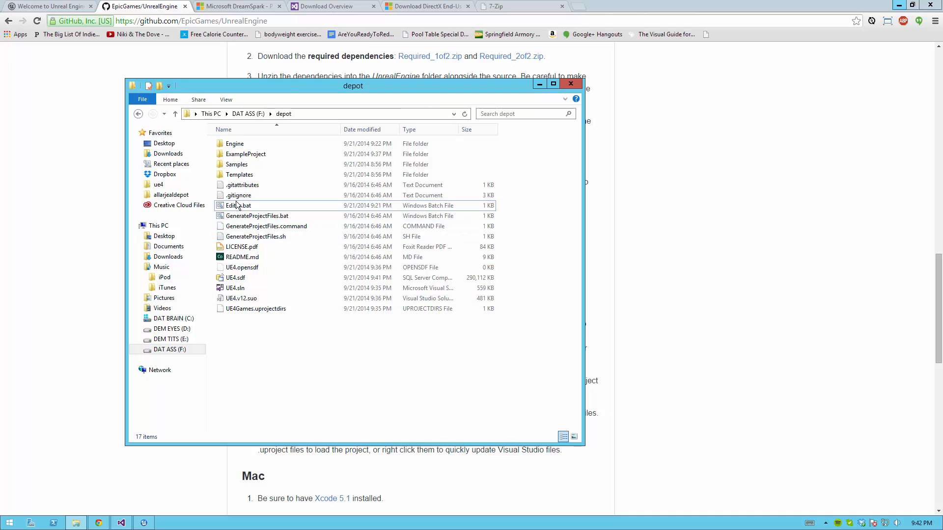
{"action": "left_click", "coordinate": [238, 205]}
{"action": "type", "text": "ExampleProject Editor.bat"}
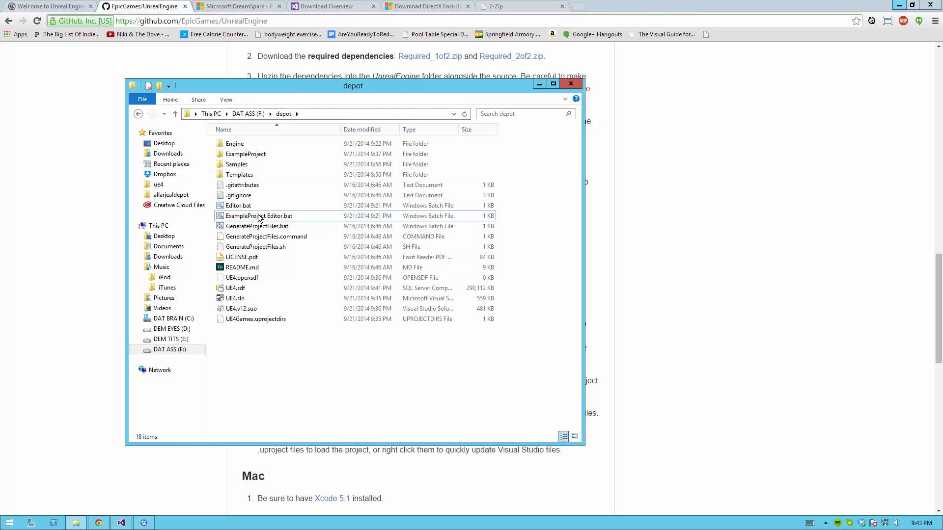
- Edit ExampleProject Editor.bat in Notepad, appending ExampleProject to the UE4Editor.exe command
{"action": "right_click", "coordinate": [260, 216]}
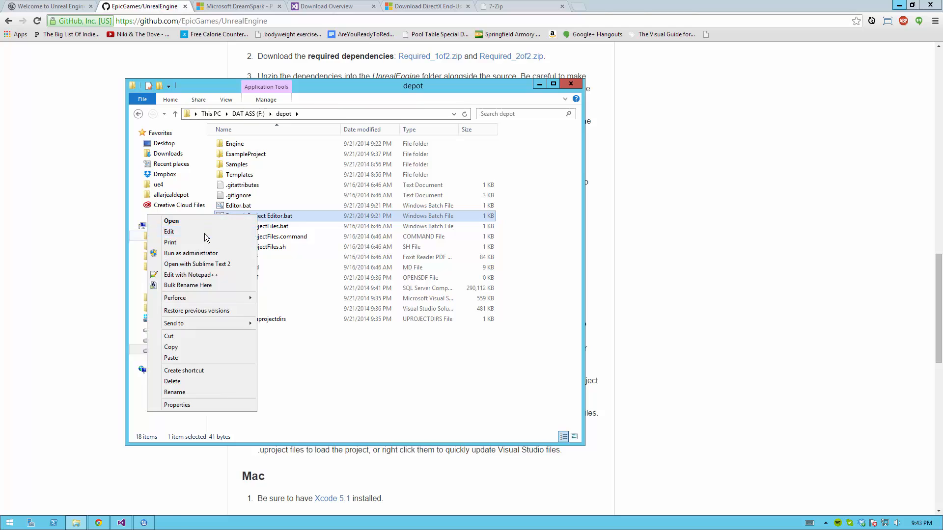
{"action": "left_click", "coordinate": [169, 232]}
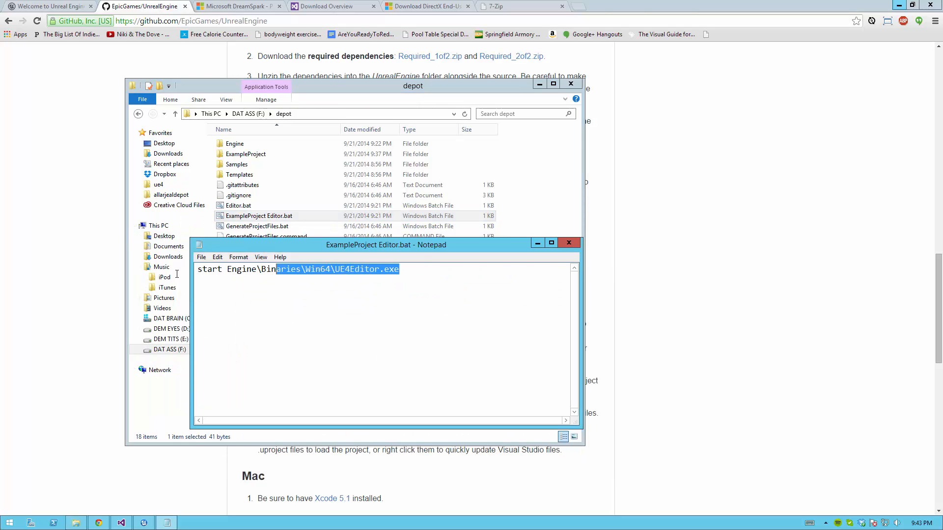
{"action": "left_click", "coordinate": [405, 269]}
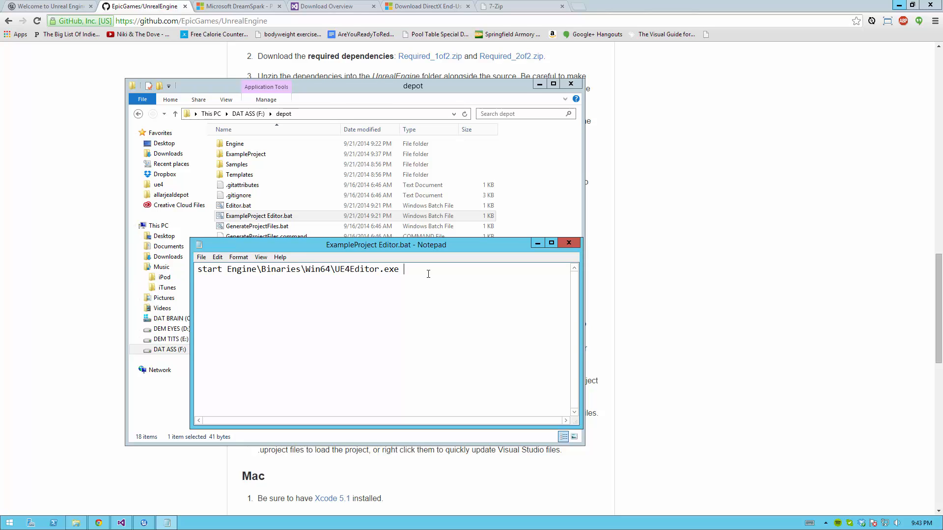
{"action": "type", "text": "Example"}
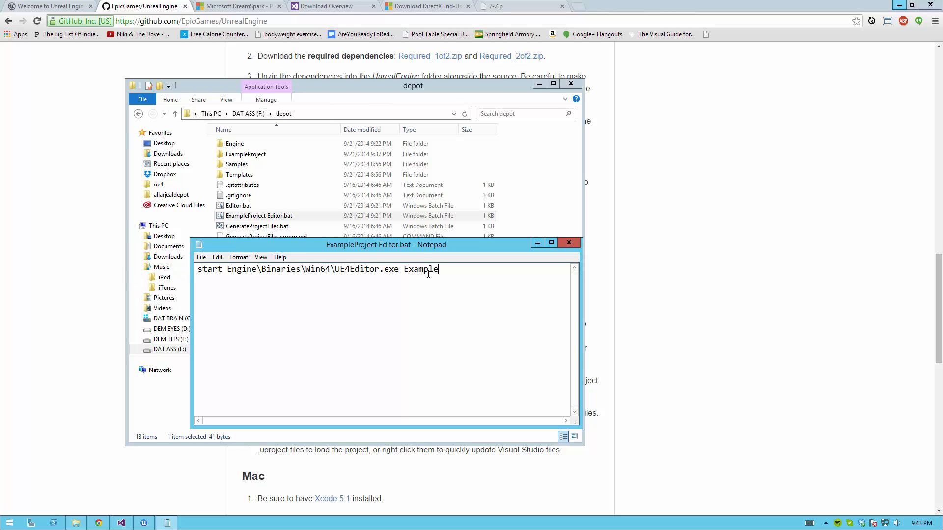
{"action": "type", "text": "Project"}
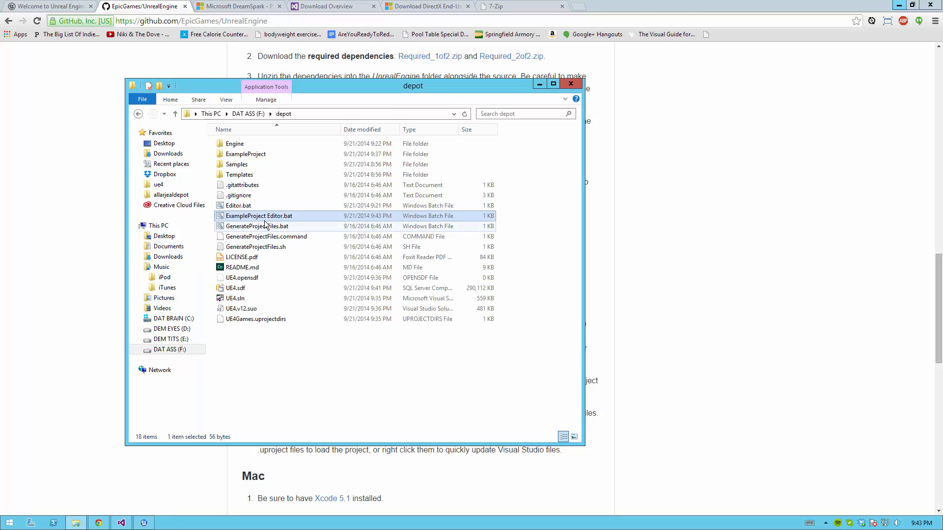
{"action": "mouse_move", "coordinate": [320, 313]}
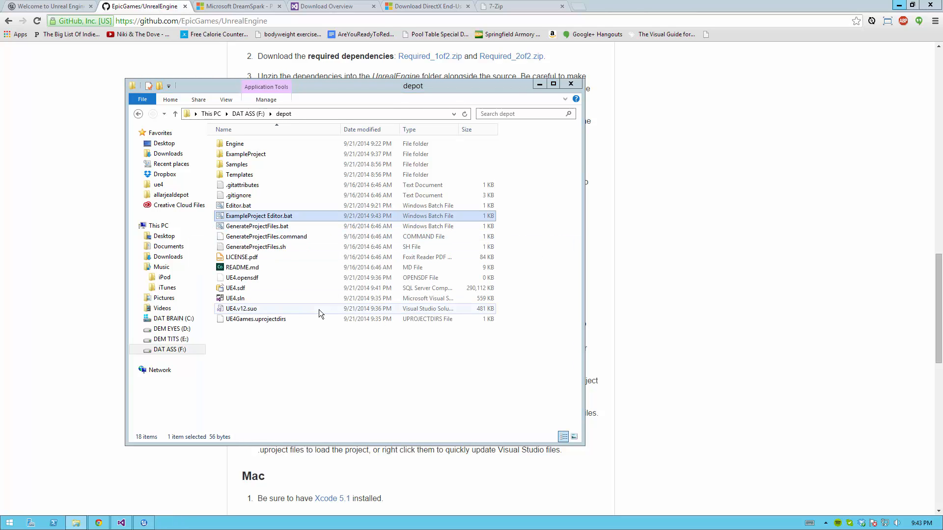
- Run ExampleProject Editor.bat to launch Unreal Editor directly into the Minimal_Default level
{"action": "double_click", "coordinate": [259, 215]}
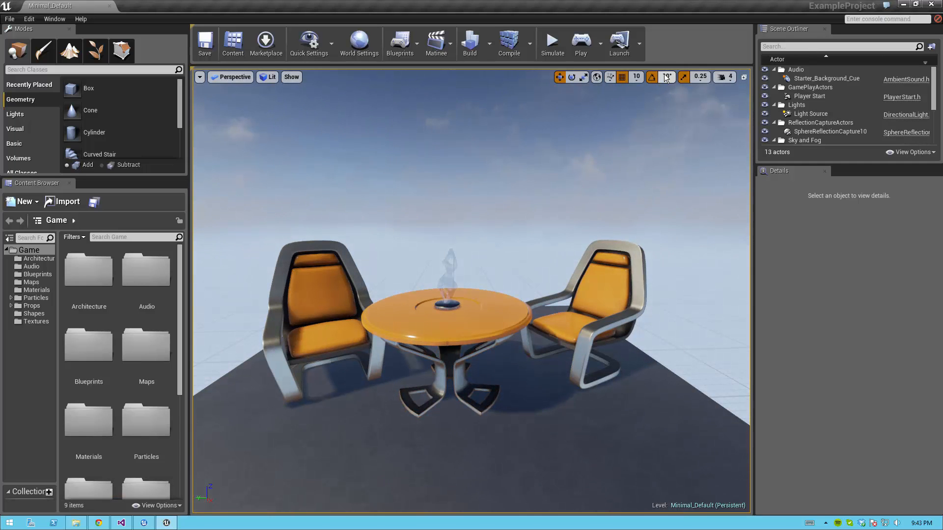
{"action": "mouse_move", "coordinate": [666, 77]}
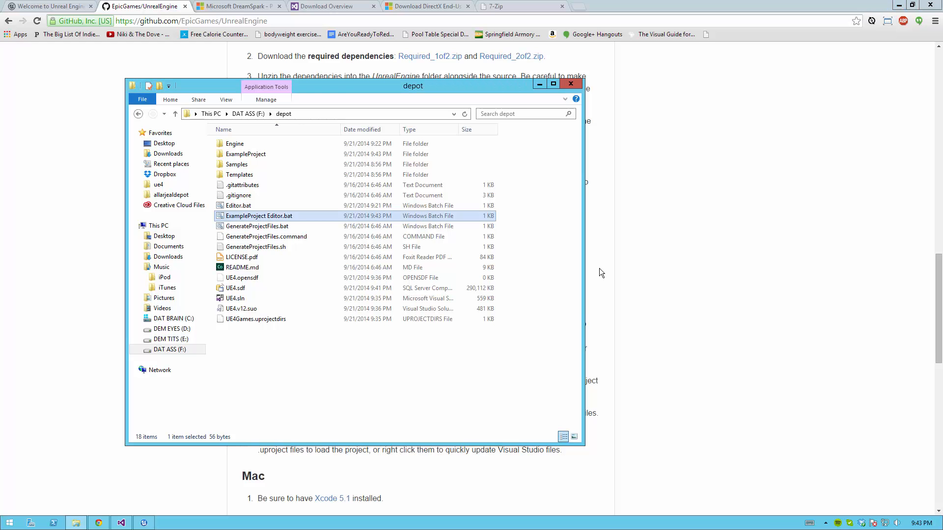
{"action": "left_click", "coordinate": [414, 391]}
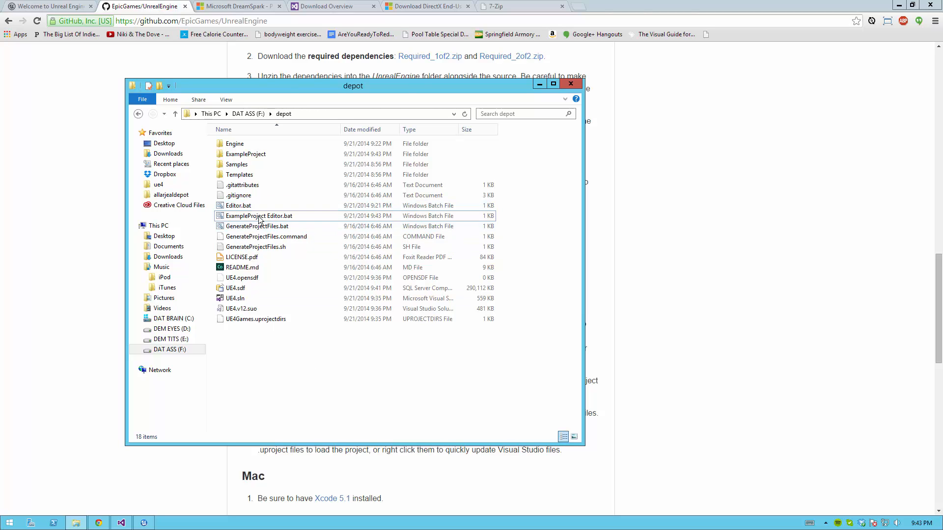
{"action": "left_click", "coordinate": [259, 216]}
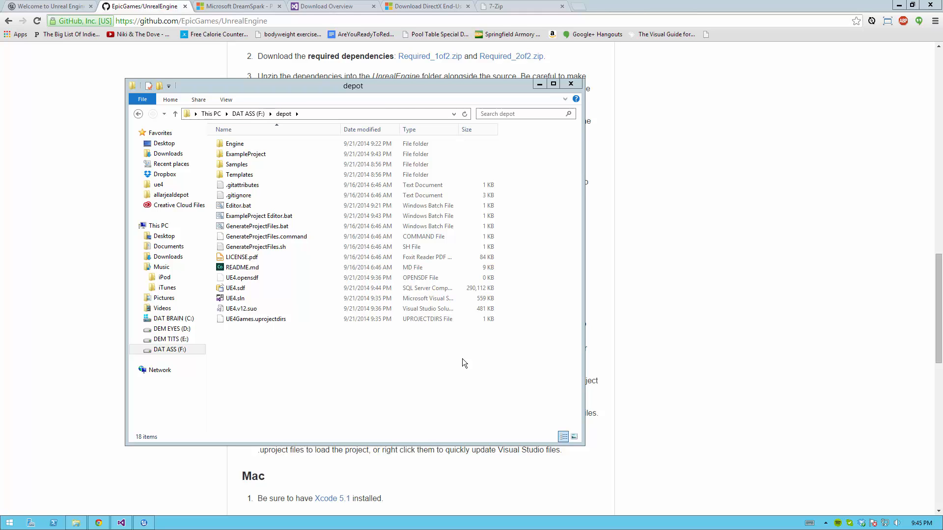
{"action": "mouse_move", "coordinate": [352, 412]}
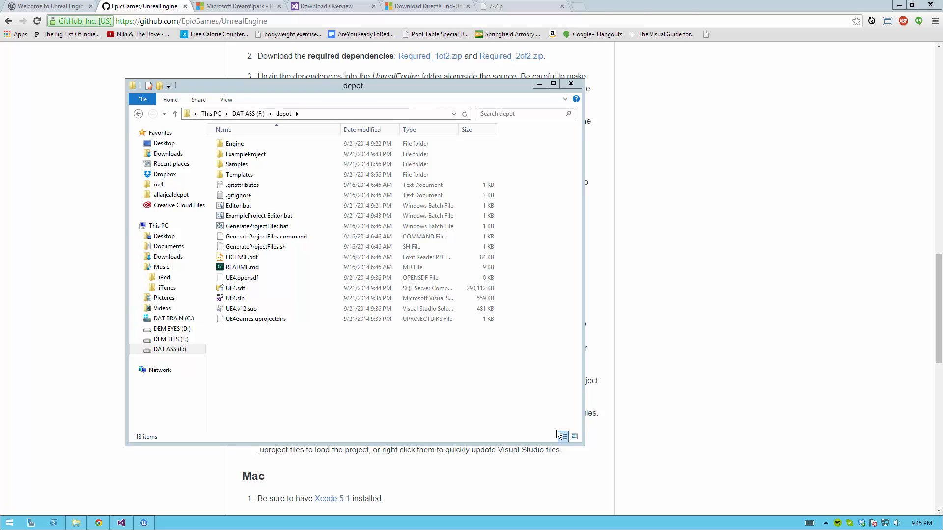
{"action": "mouse_move", "coordinate": [301, 401]}
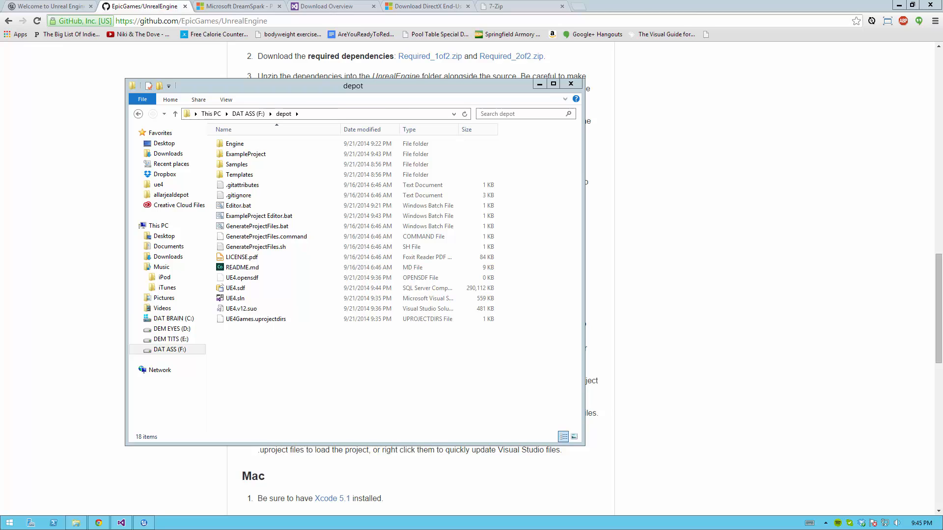
{"action": "mouse_move", "coordinate": [524, 381]}
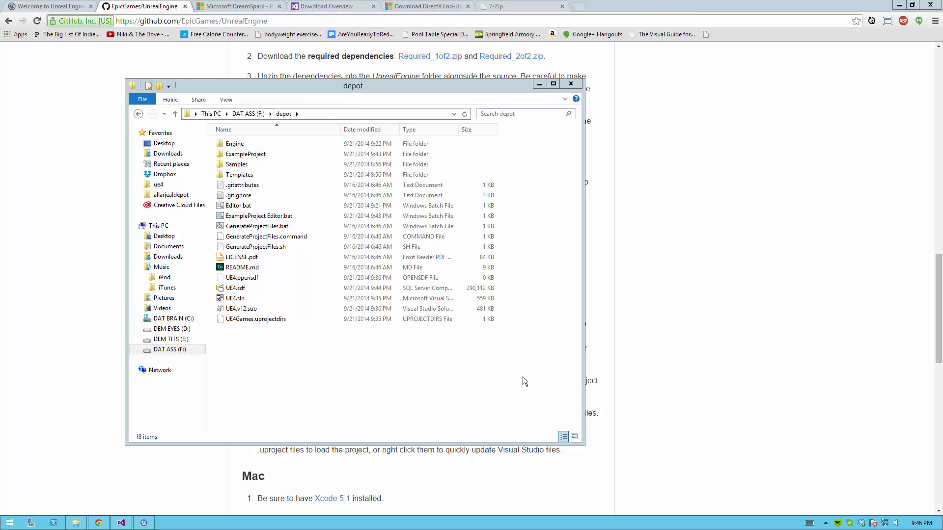